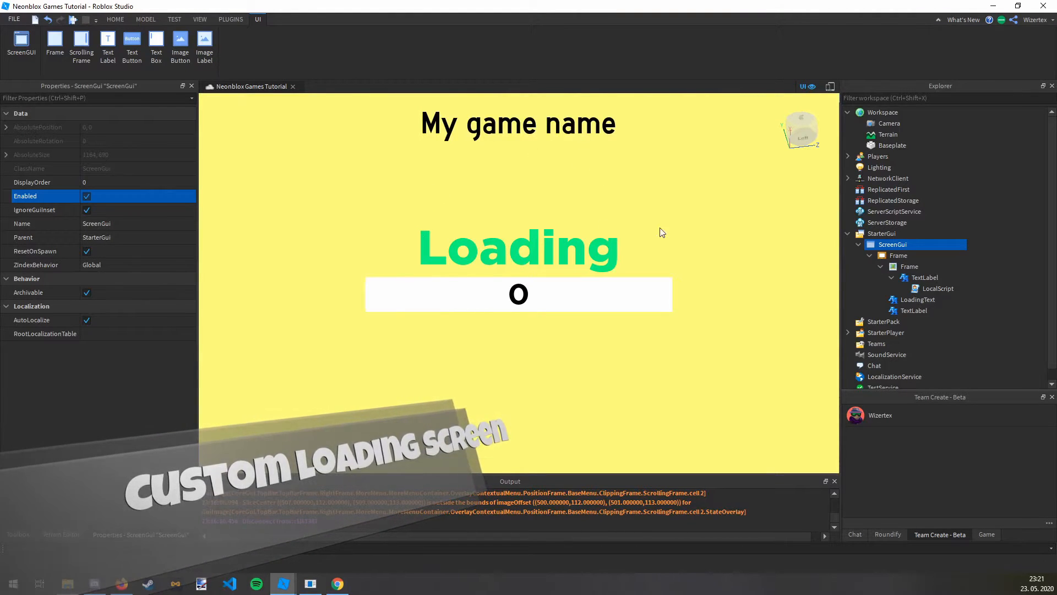
# Disable the finished loading ScreenGui under StarterGui so it stays hidden
pyautogui.click(899, 256)
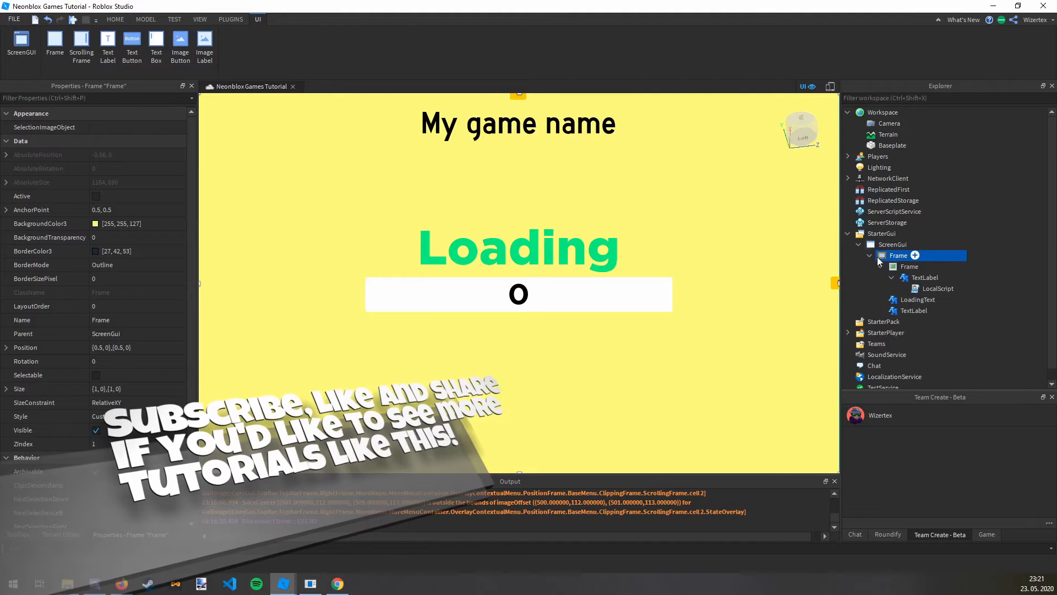
pyautogui.click(881, 233)
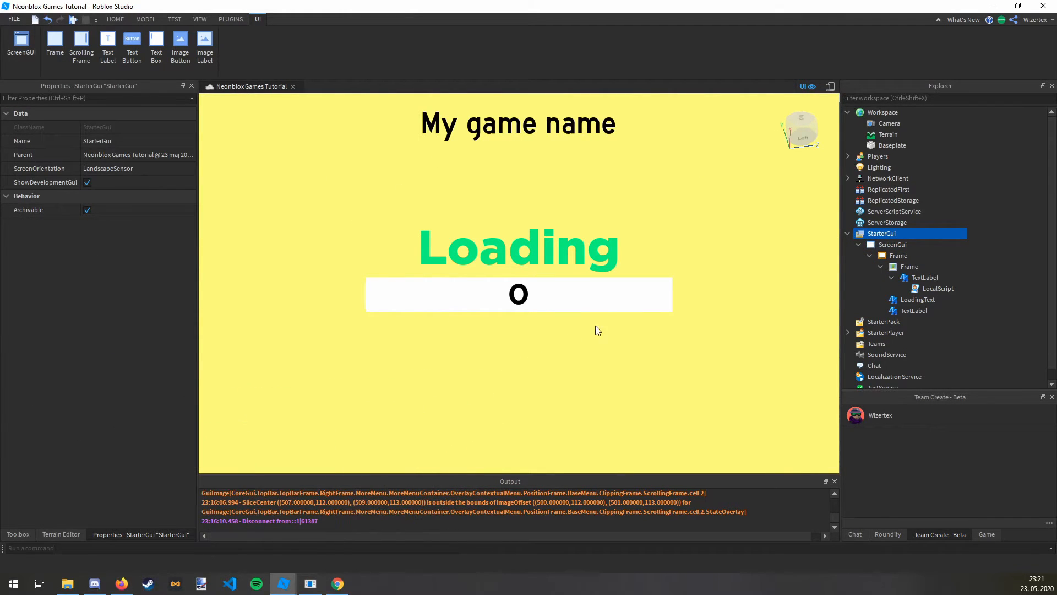
pyautogui.moveTo(398, 297)
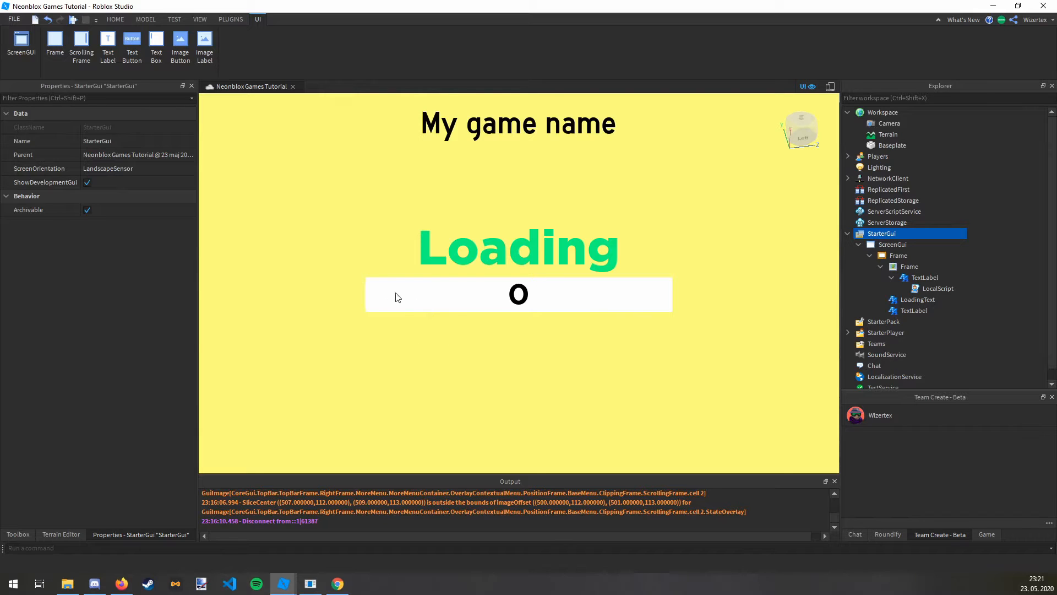
pyautogui.click(116, 20)
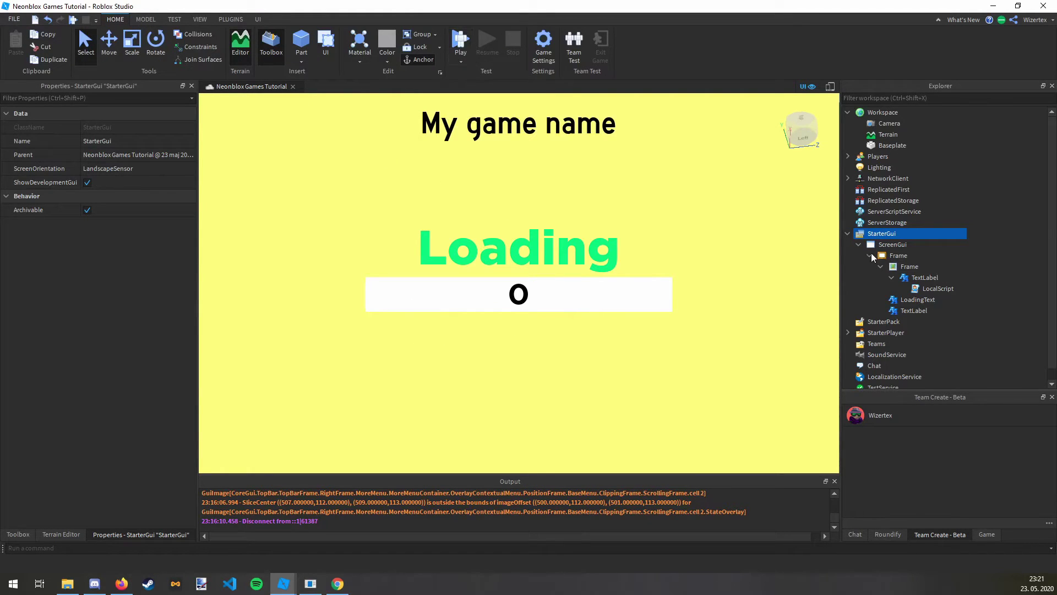
pyautogui.click(892, 244)
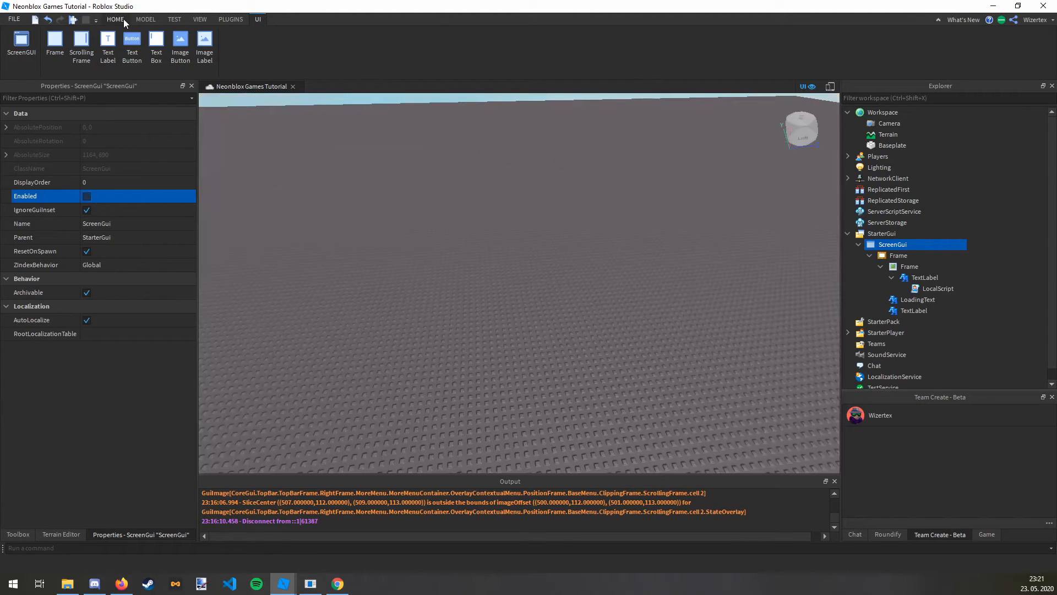
pyautogui.click(114, 20)
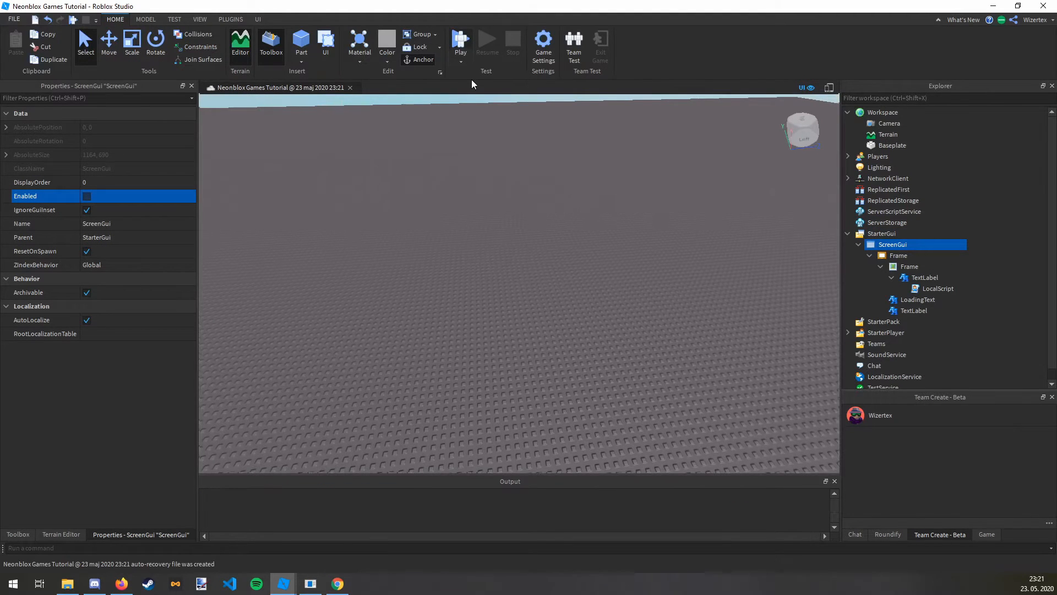
# Play-test the game from the Home tab, then start a fresh Baseplate place
pyautogui.click(460, 40)
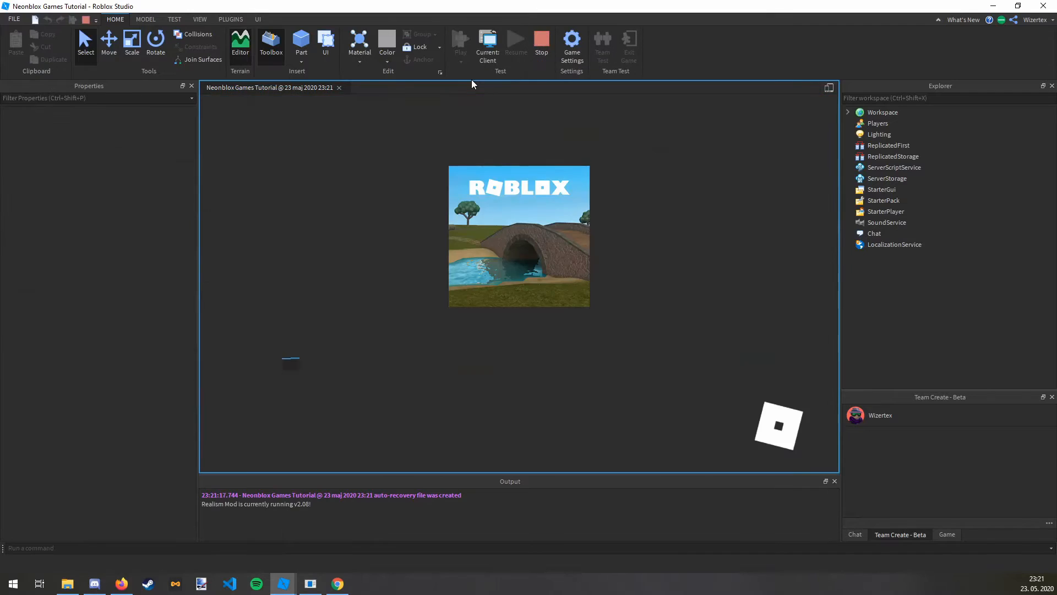
pyautogui.click(461, 42)
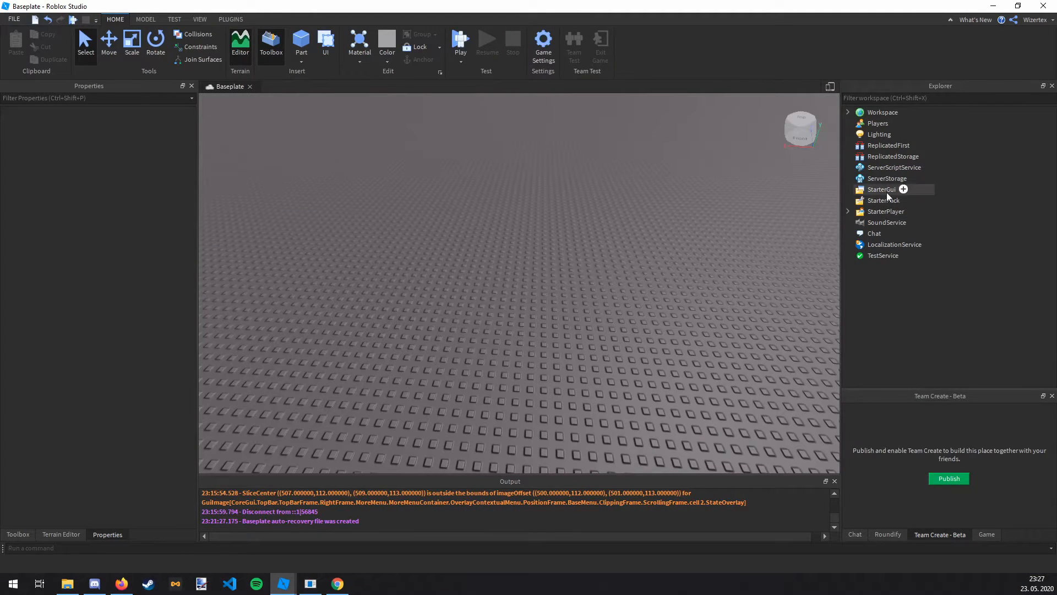
# Insert a ScreenGui under StarterGui with IgnoreGuiInset ticked, ready to add children
pyautogui.click(903, 189)
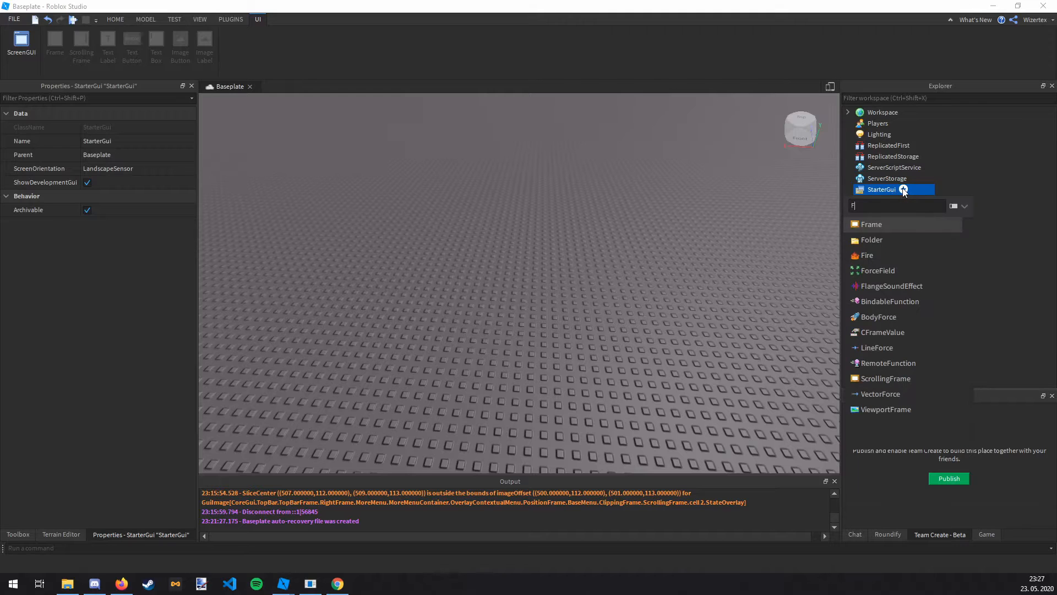
pyautogui.write('Scre')
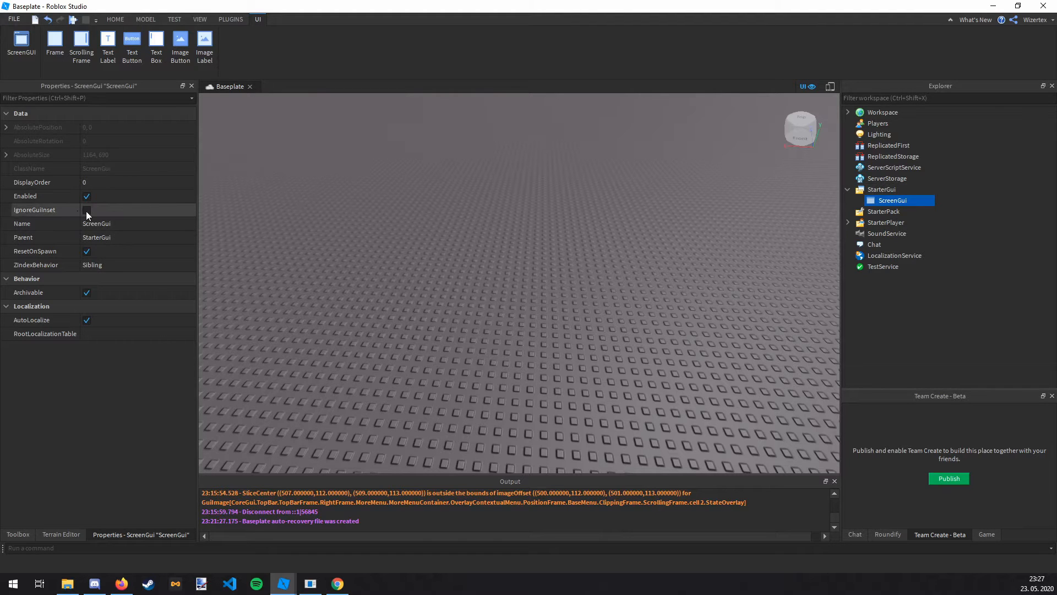
pyautogui.click(86, 210)
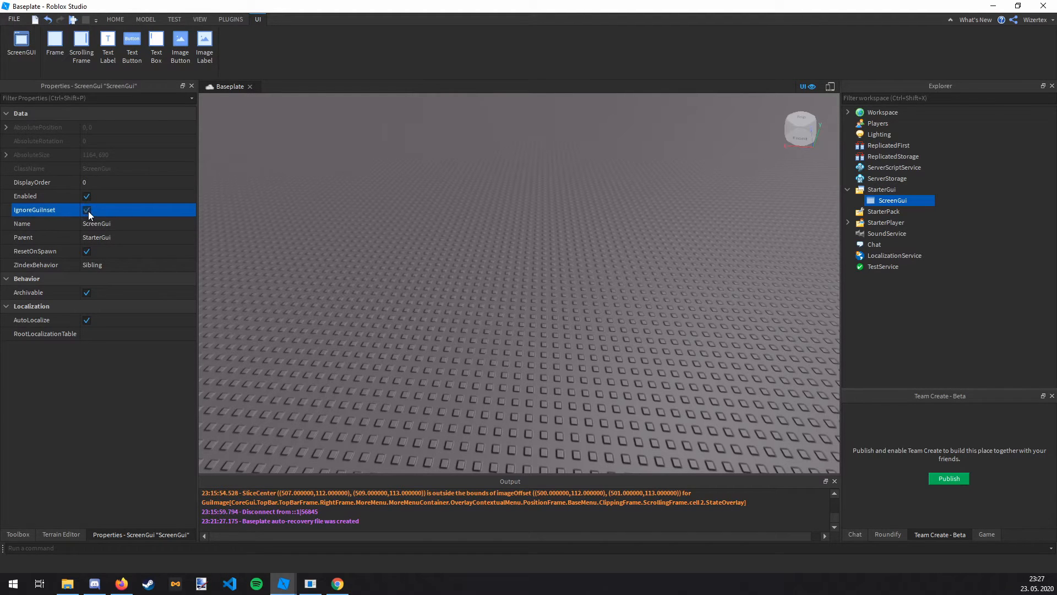
pyautogui.click(915, 199)
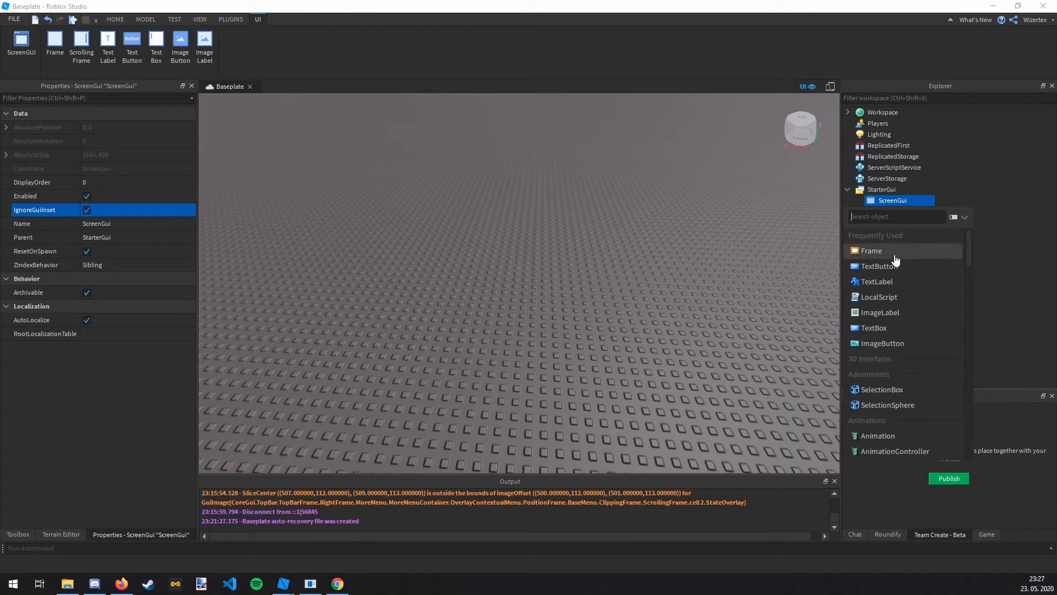
# Insert a full-screen Frame with pale yellow background 255,255,127 and no border
pyautogui.click(872, 251)
pyautogui.write('{1, 0},{1, 0}')
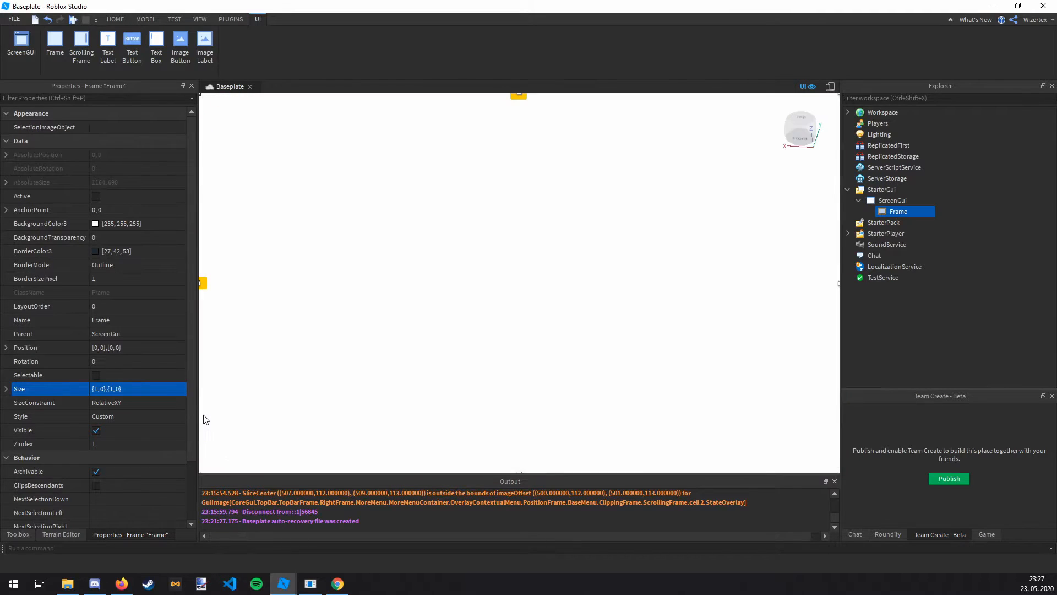
pyautogui.moveTo(131, 293)
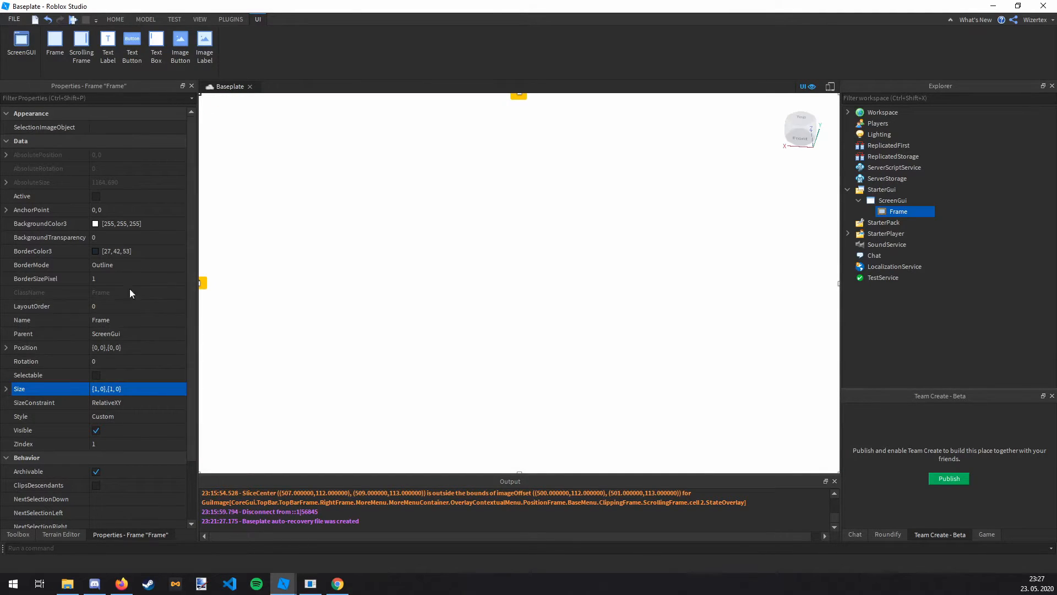
pyautogui.click(132, 278)
pyautogui.write('0')
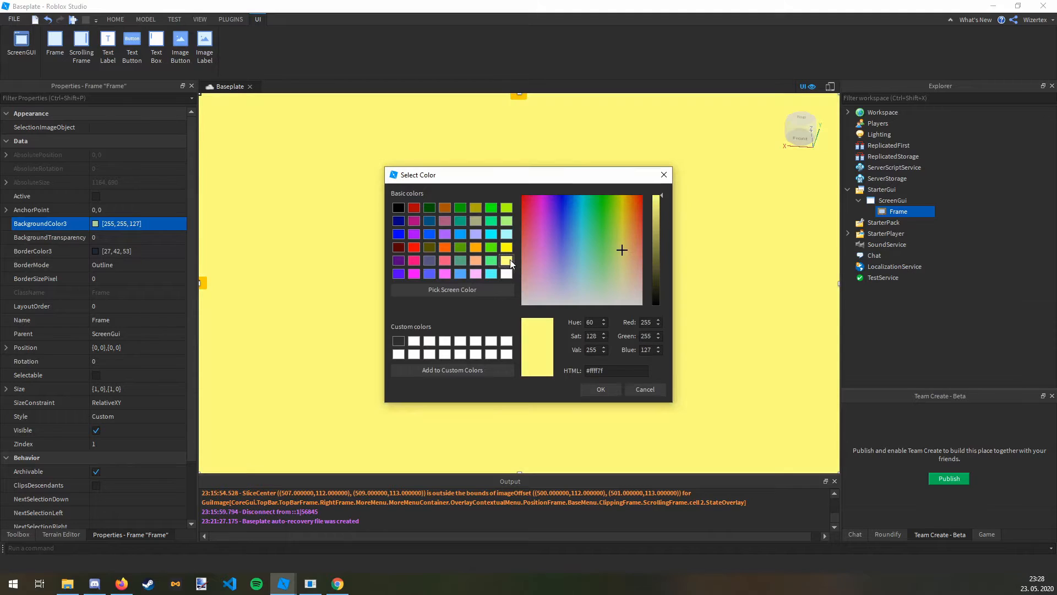
pyautogui.click(601, 390)
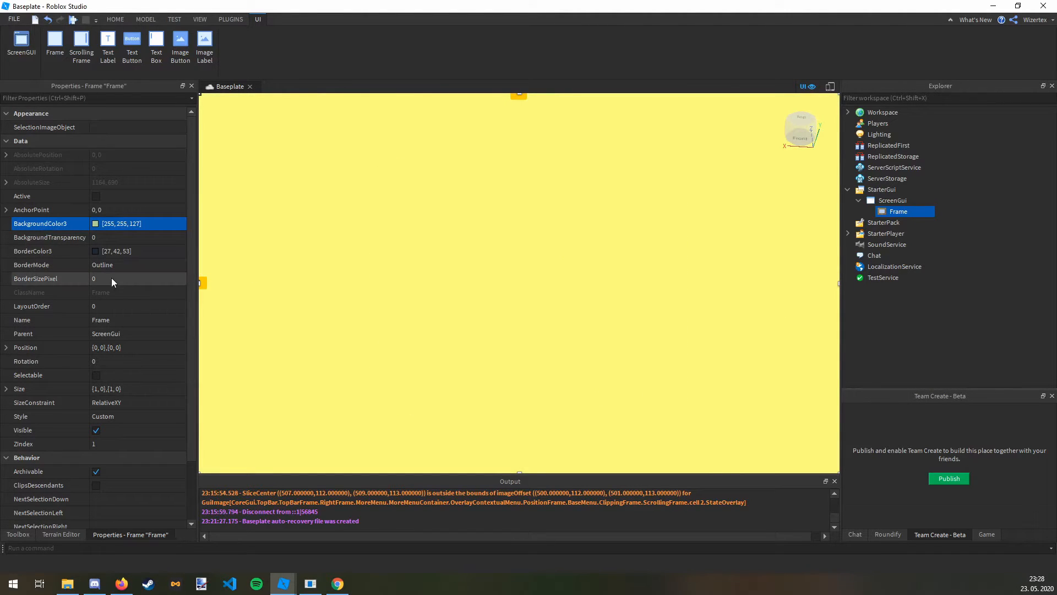
# Centre the Frame with AnchorPoint 0.5,0.5 and Position {0.5,0},{0.5,0}
pyautogui.scroll(-3)
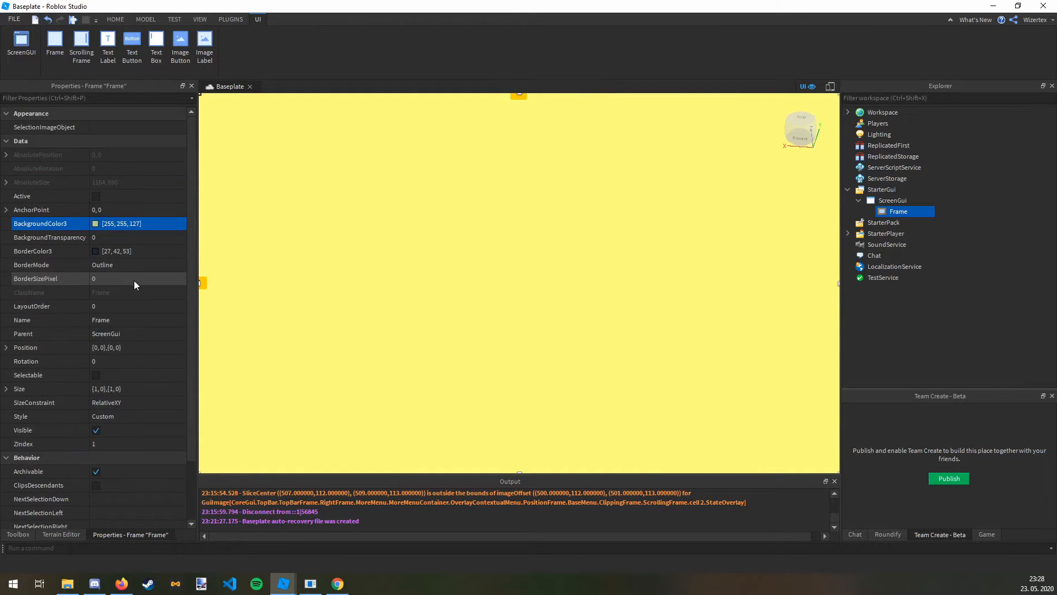
pyautogui.click(138, 209)
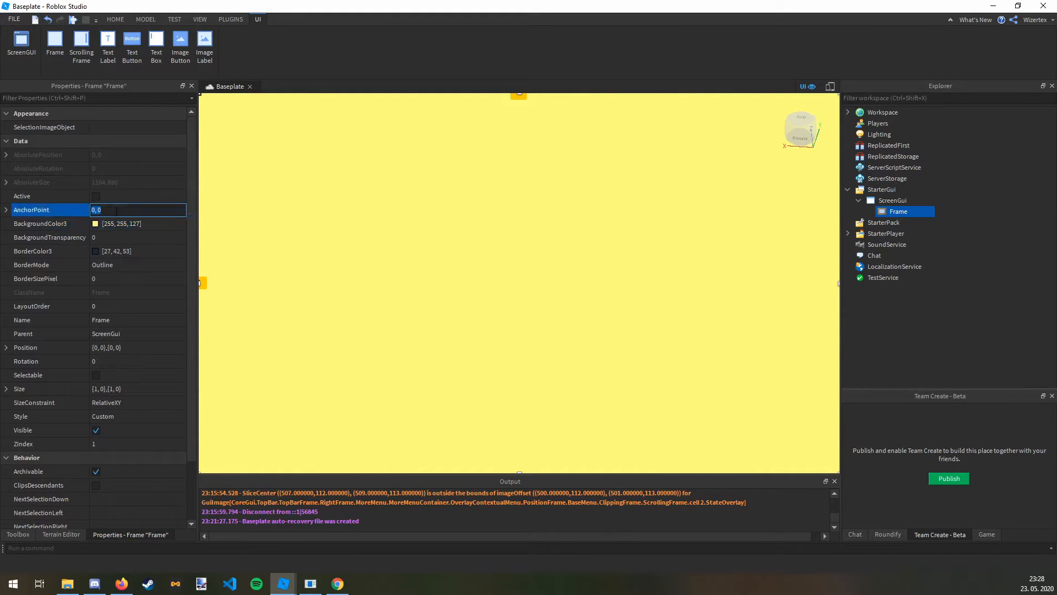
pyautogui.write('0.5,0')
pyautogui.write('Te')
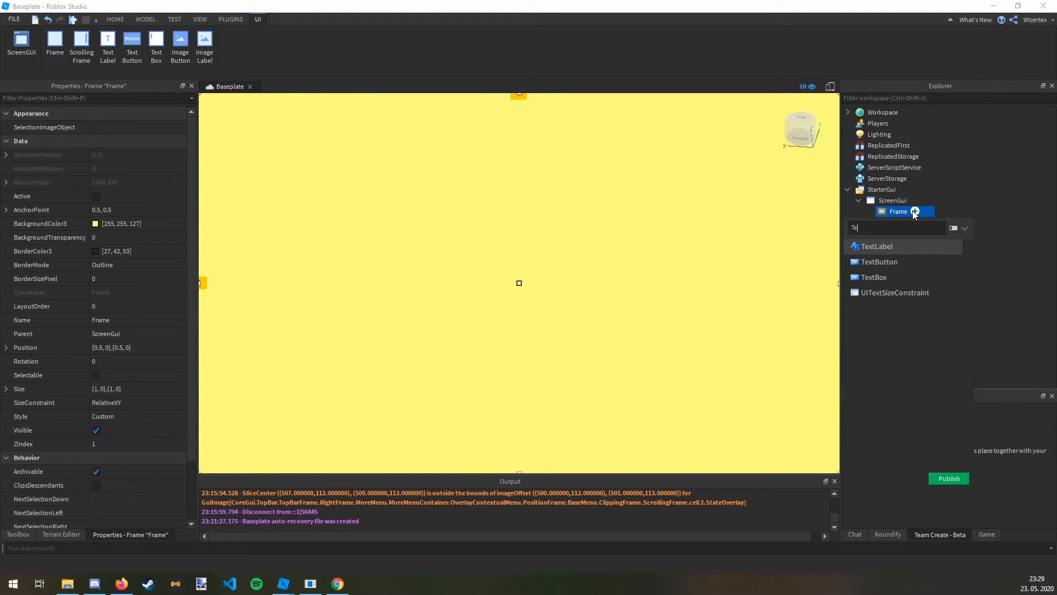
# Insert a TextLabel sized {1,0},{0.1,0} reading 'Your game name'
pyautogui.click(877, 246)
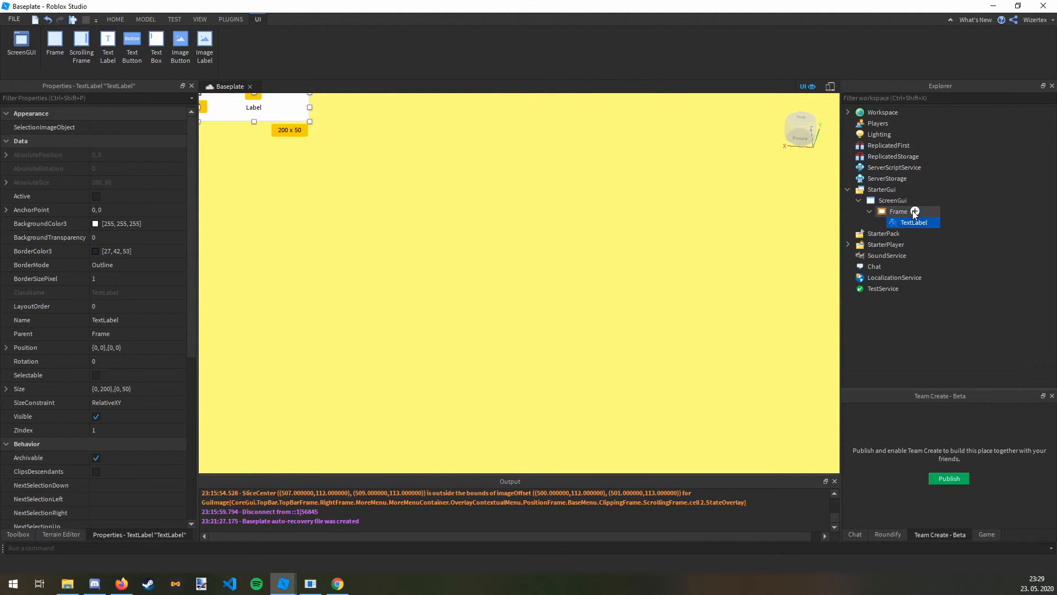
pyautogui.click(126, 389)
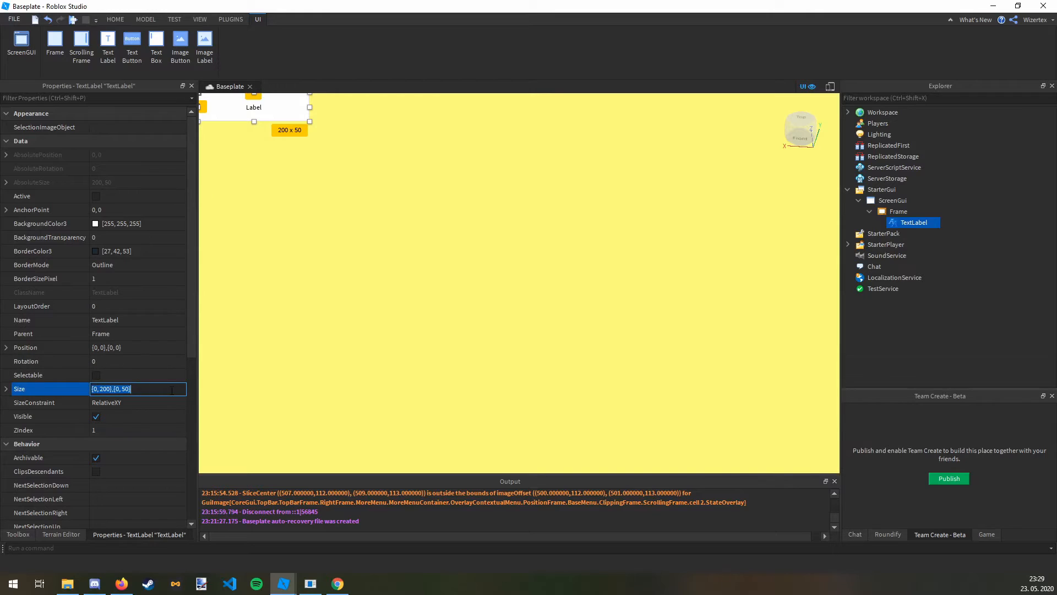
pyautogui.write('1,0,')
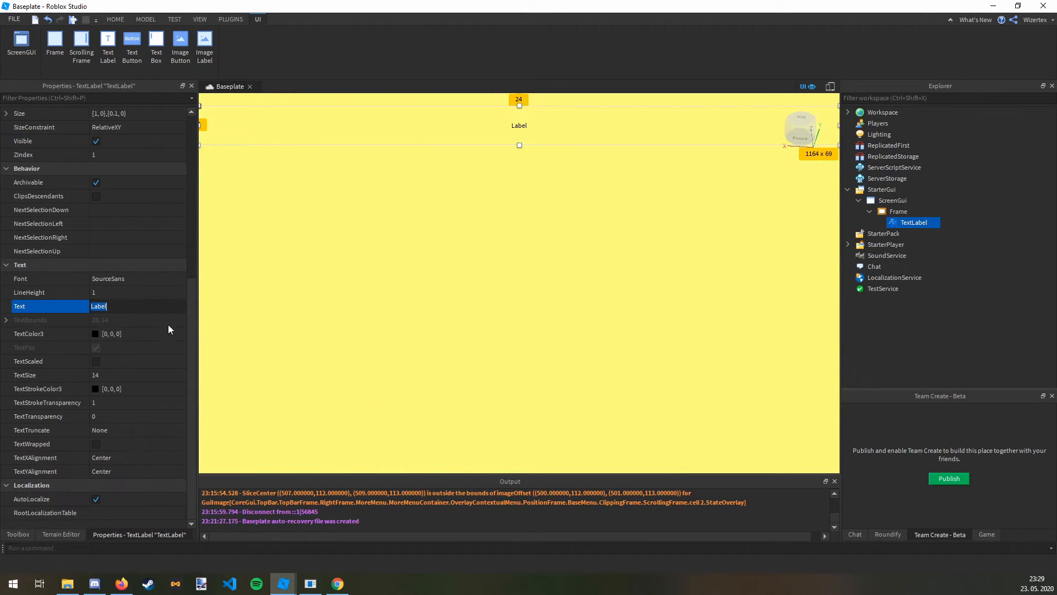
pyautogui.write('Your game')
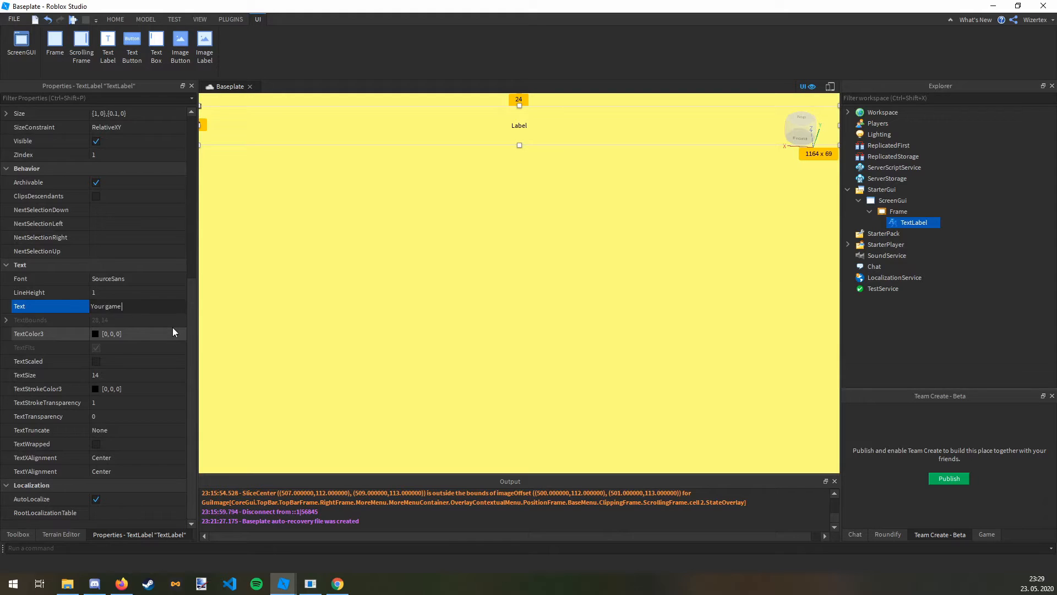
# Give the title Highway font, TextScaled, transparent background and Position {0,0},{0.035,0}
pyautogui.click(138, 278)
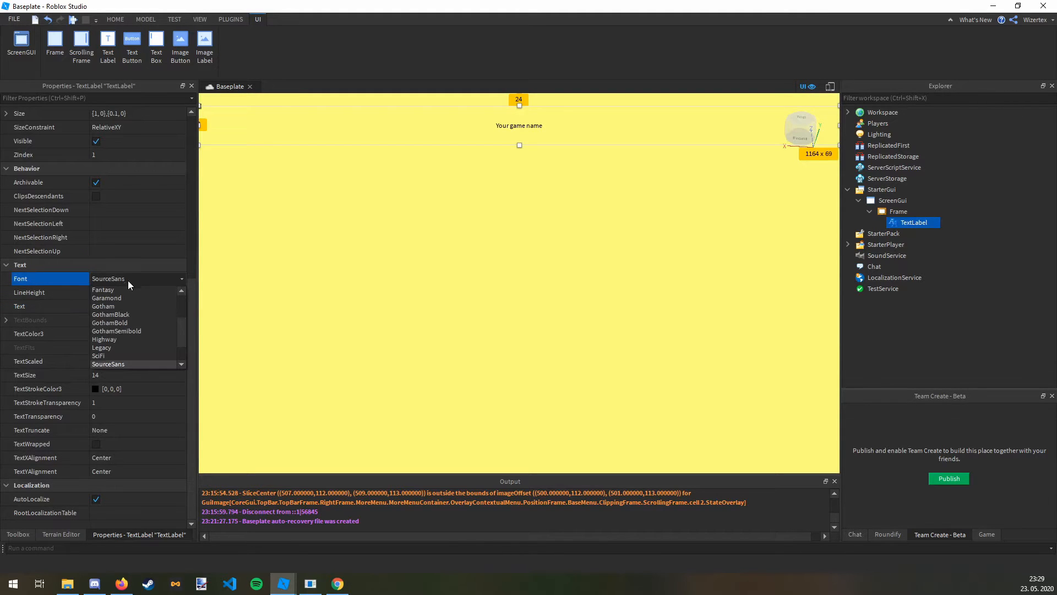
pyautogui.click(104, 340)
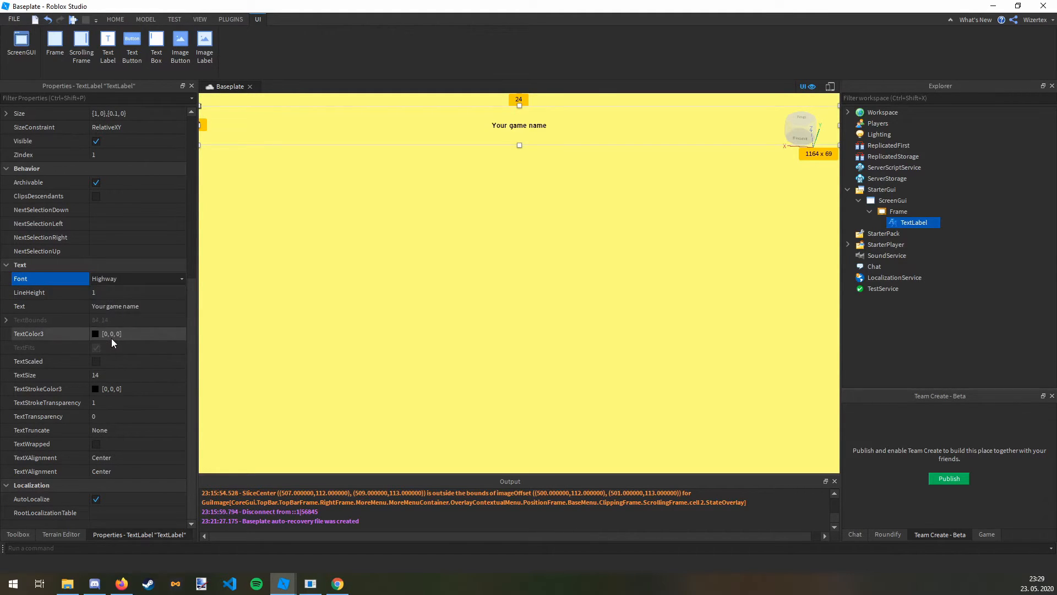
pyautogui.click(96, 361)
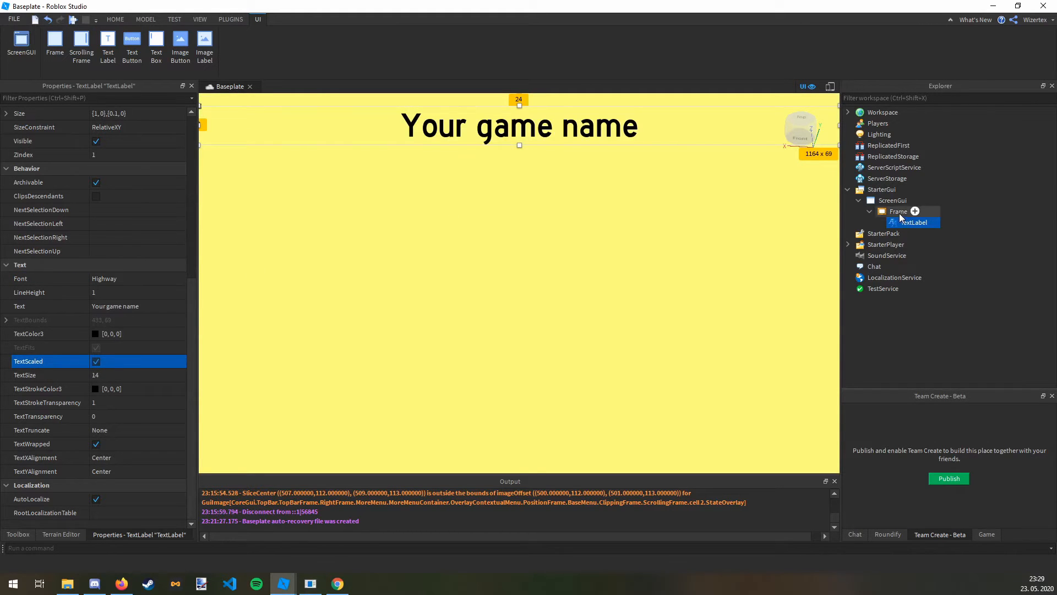
pyautogui.click(899, 211)
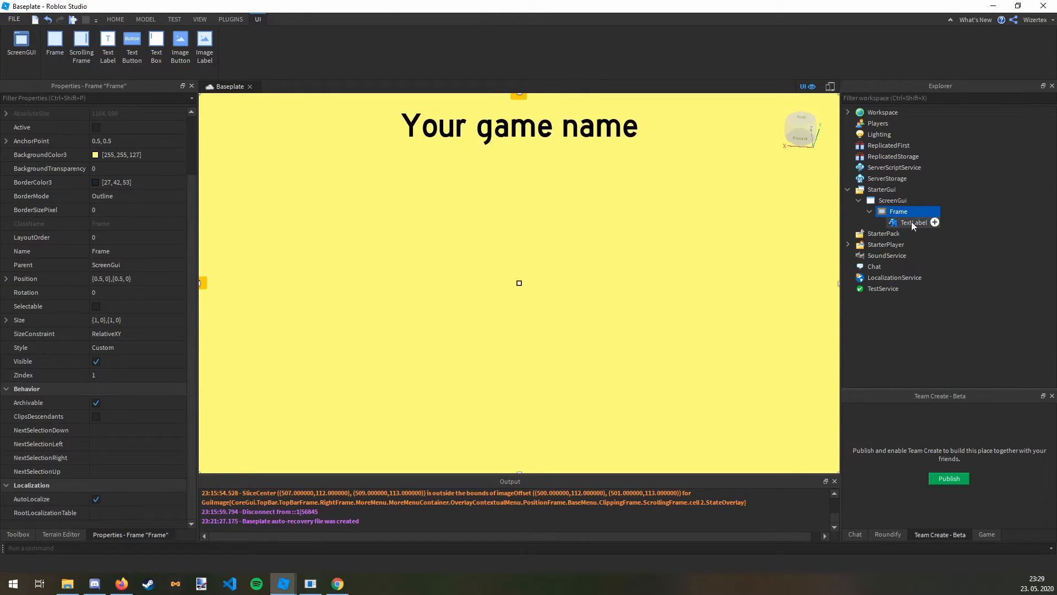
pyautogui.click(913, 222)
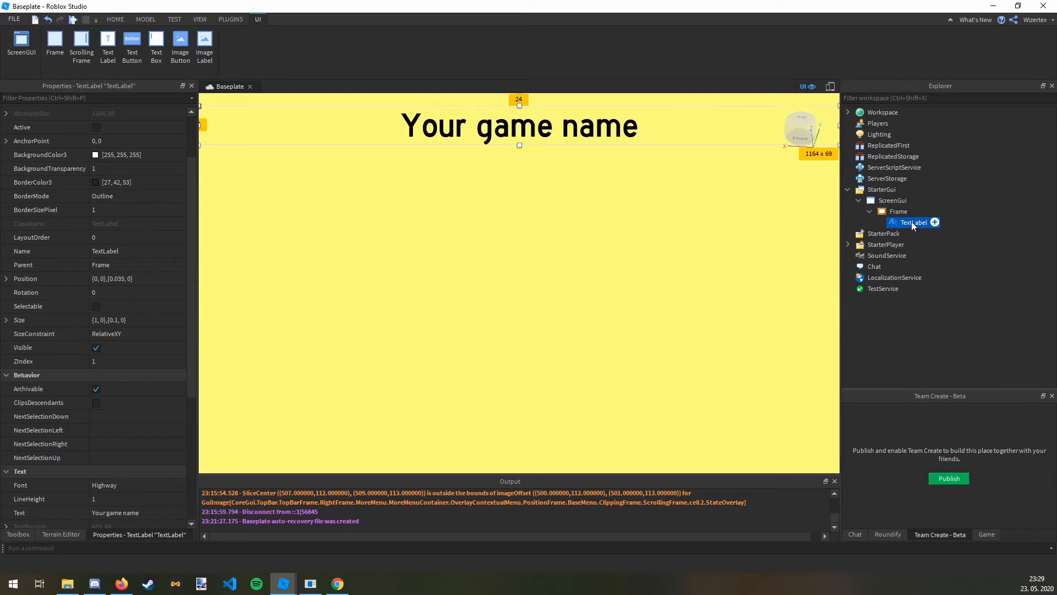
# Insert a second transparent TextLabel in the Frame with TextScaled and GothamBold font
pyautogui.click(914, 211)
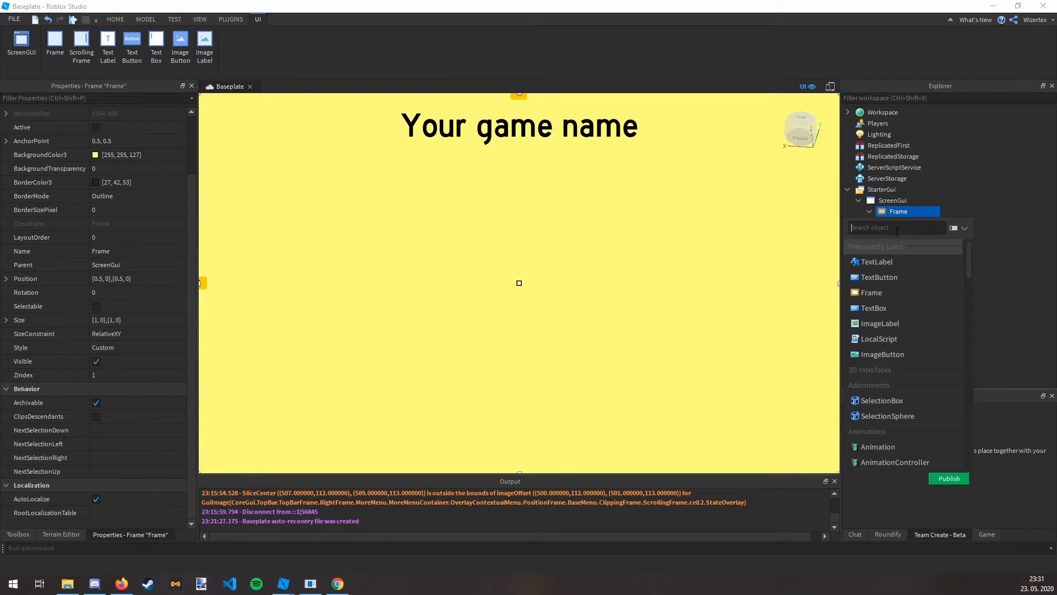
pyautogui.click(108, 44)
pyautogui.write('1')
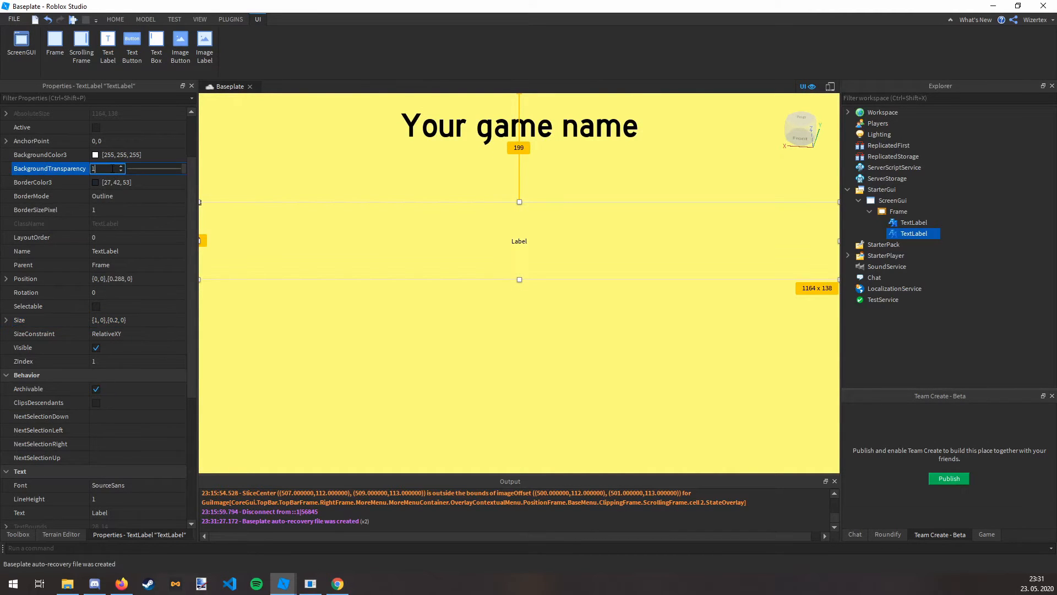
pyautogui.scroll(-3)
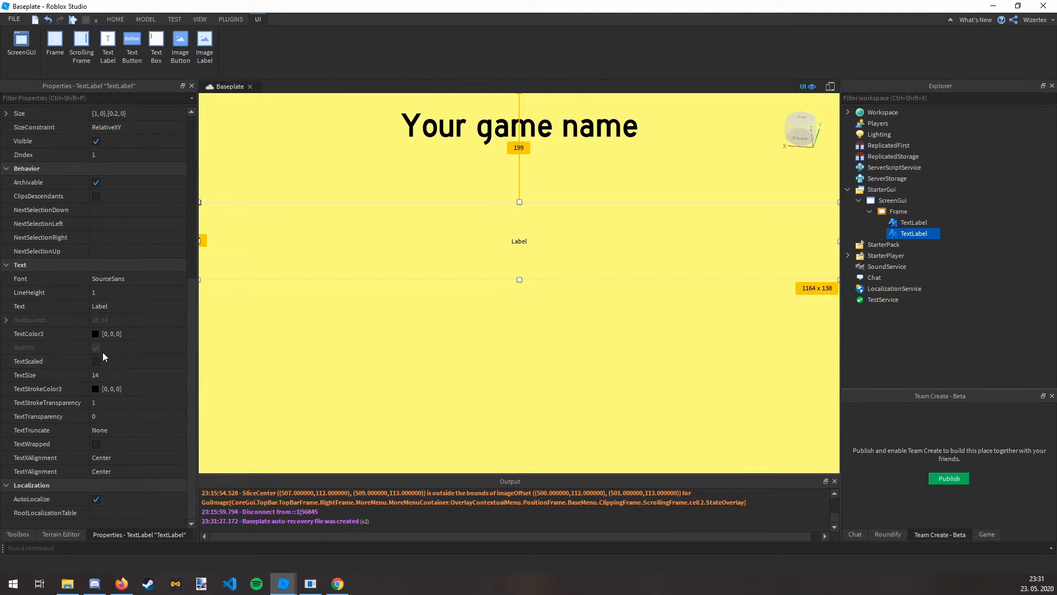
pyautogui.click(137, 277)
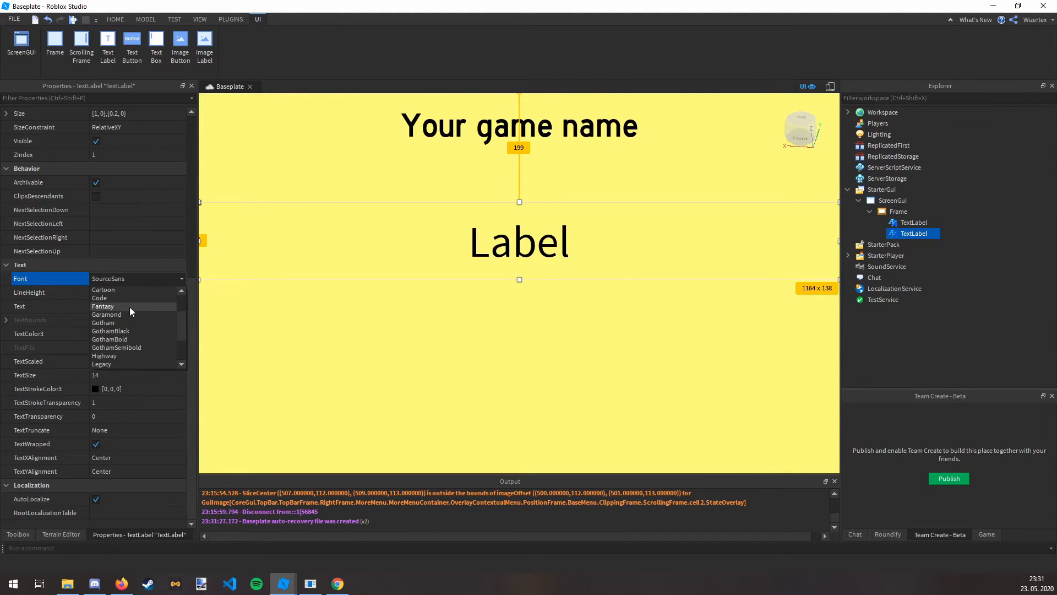
pyautogui.click(111, 339)
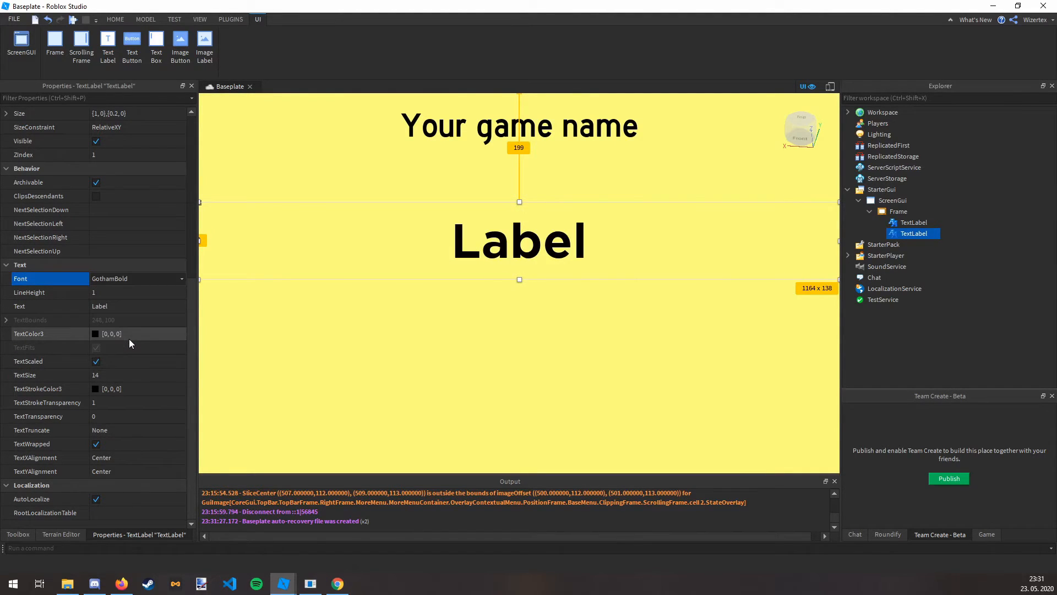
# Colour the caption text green and enter 'Lodaing', then start fixing the typo
pyautogui.click(113, 334)
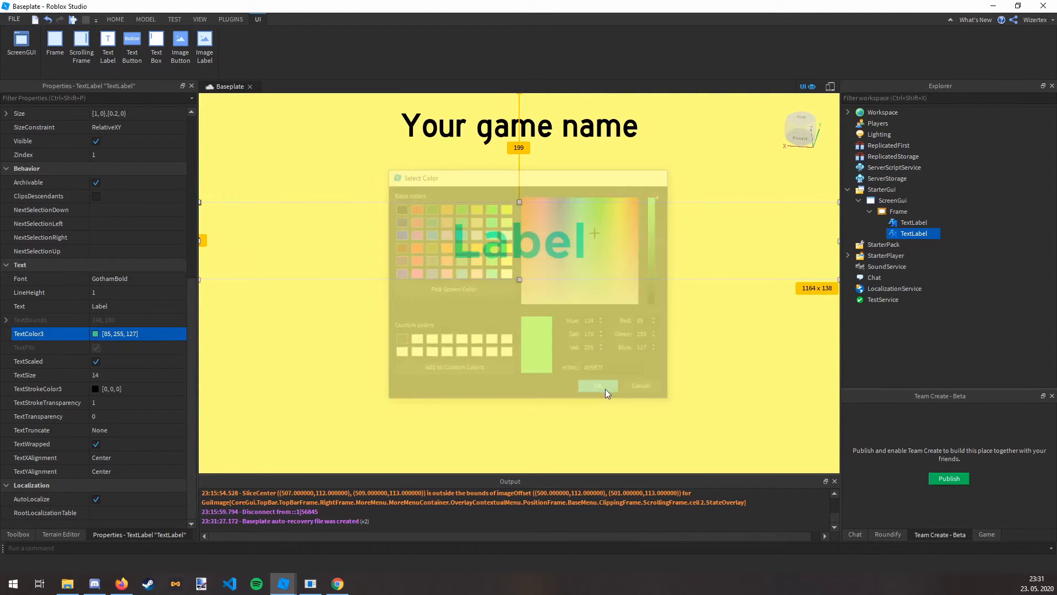
pyautogui.click(598, 385)
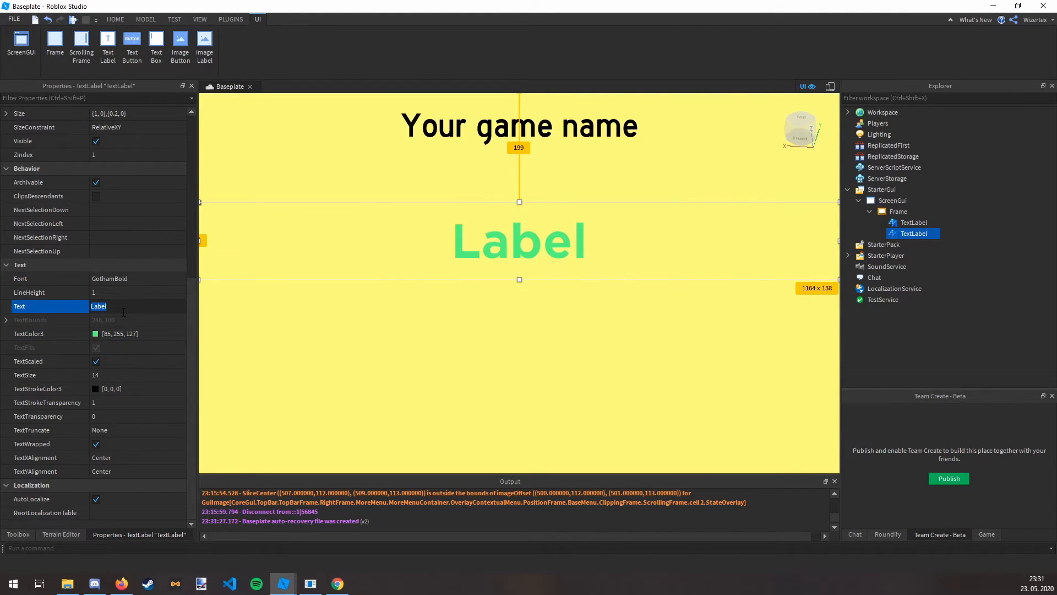
pyautogui.write('Lodaing')
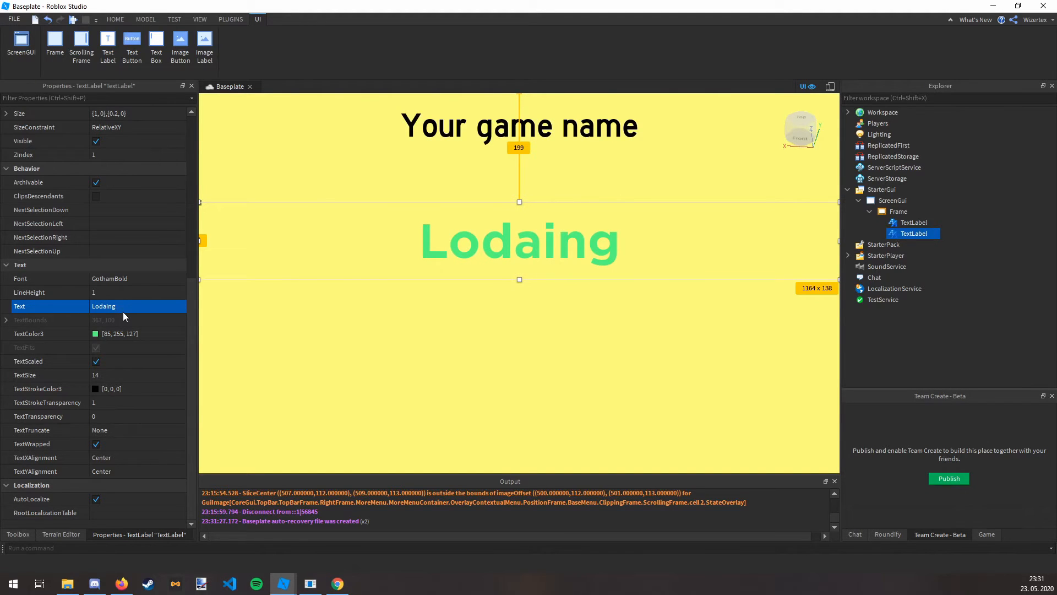
pyautogui.click(123, 306)
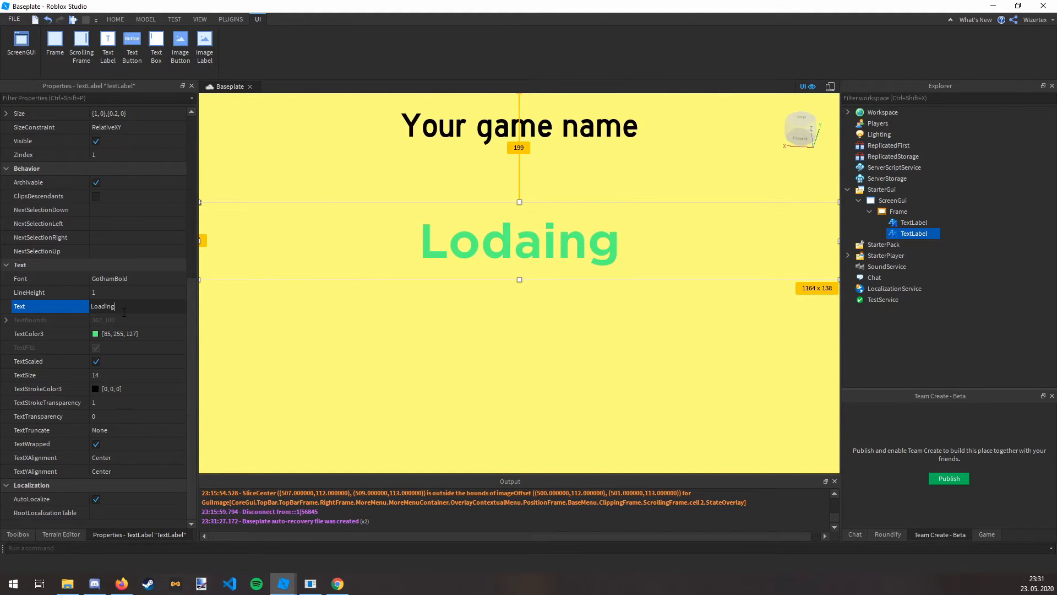
# Retype the caption as 'Loading' and add a {0.5,0},{0.1,0} white bar centred beneath it
pyautogui.write('Loading')
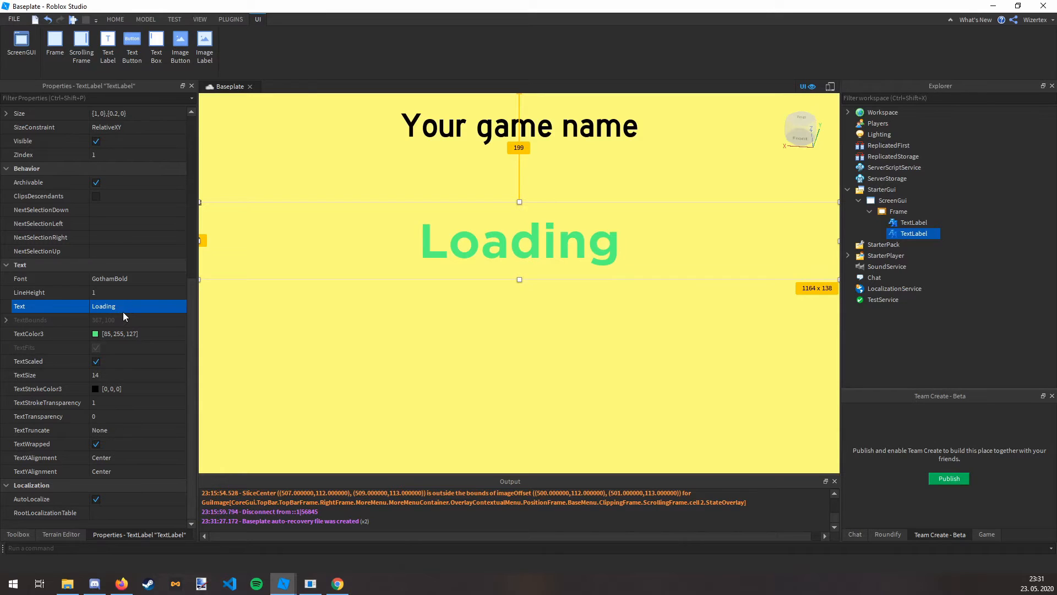
pyautogui.click(915, 211)
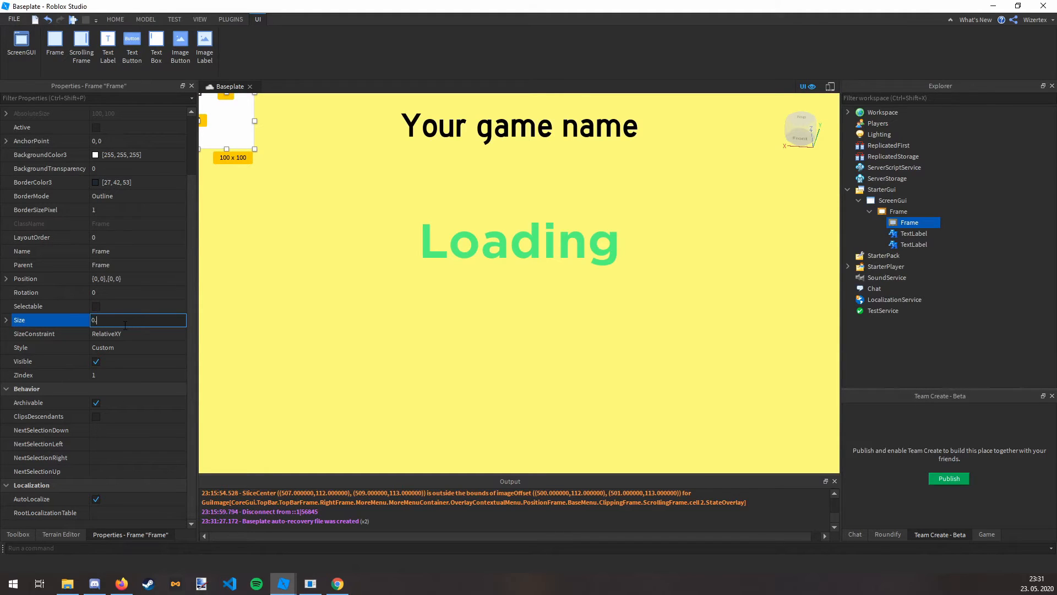
pyautogui.write('0.5,0,0.1,0')
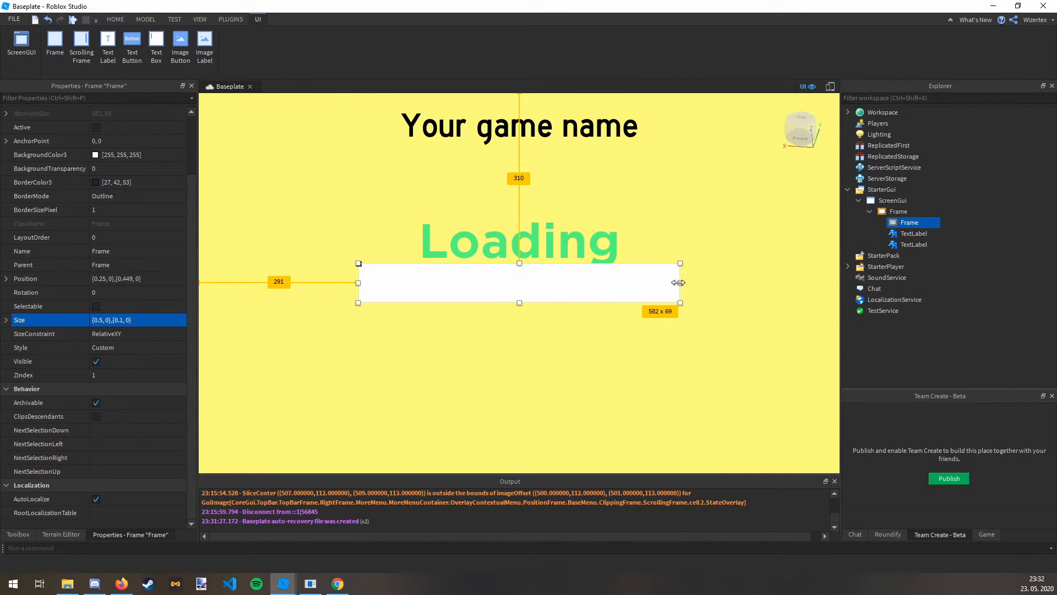
pyautogui.moveTo(680, 283); pyautogui.dragTo(636, 283)
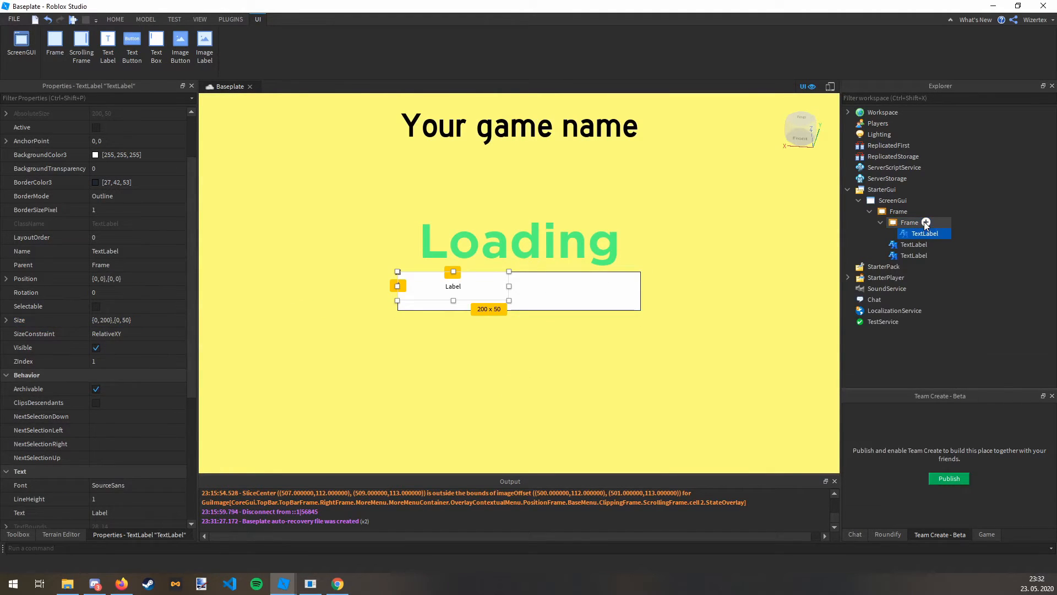
# Size the bar's TextLabel to {1,0},{1,0} and adjust its background transparency
pyautogui.click(127, 319)
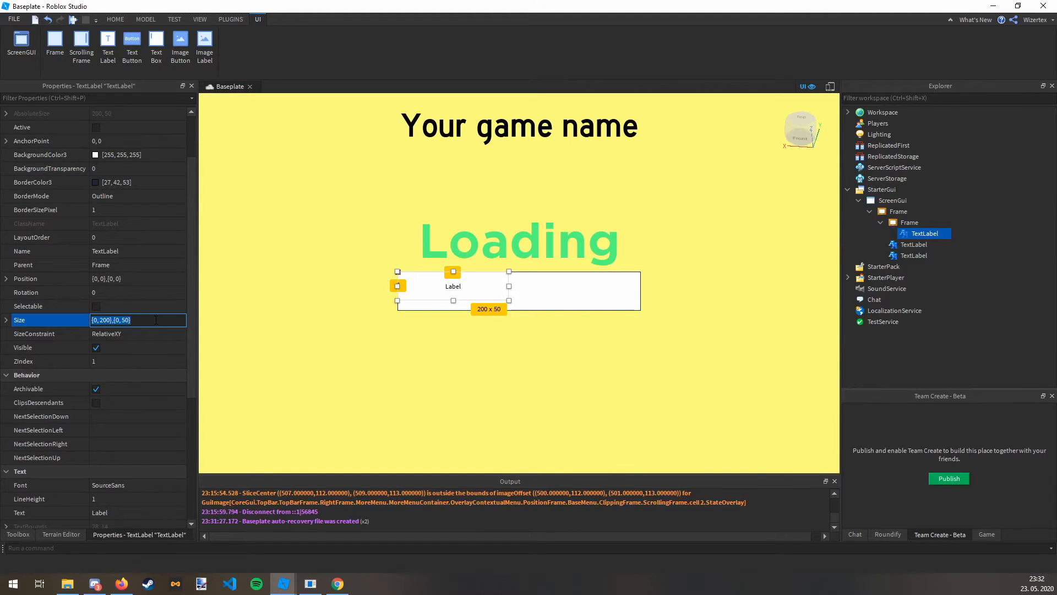
pyautogui.write('1,0,1,0')
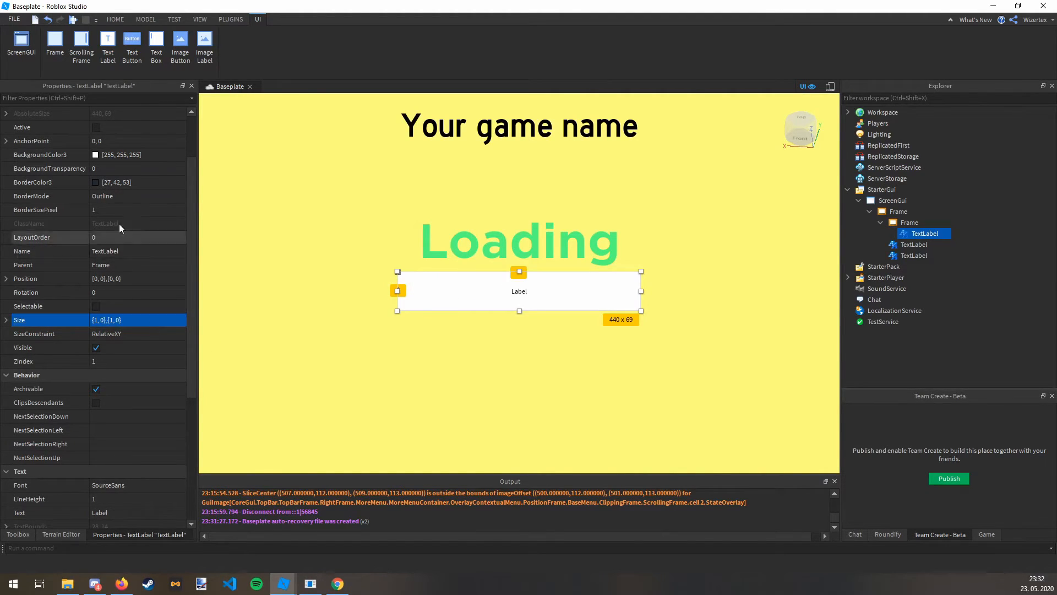
pyautogui.click(127, 169)
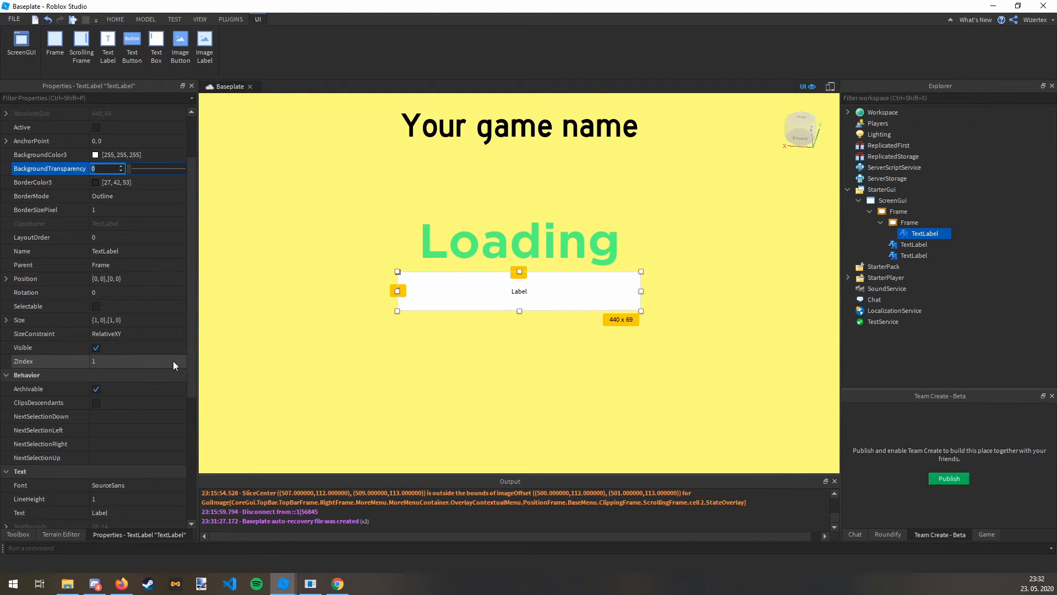
# Give the counter label GothamBlack scaled text reading '0' and preview it
pyautogui.click(138, 319)
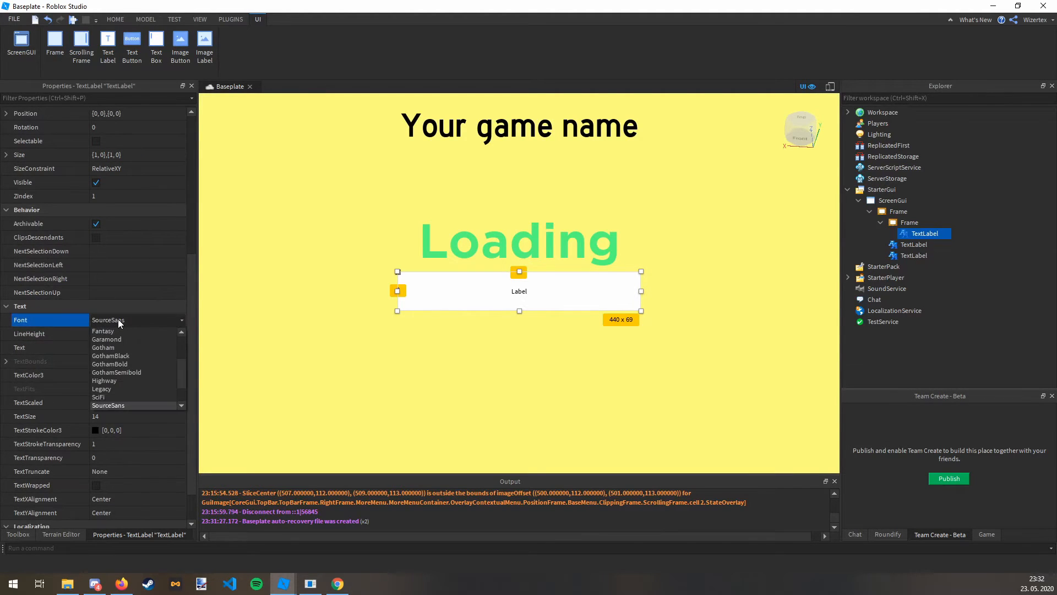
pyautogui.click(110, 355)
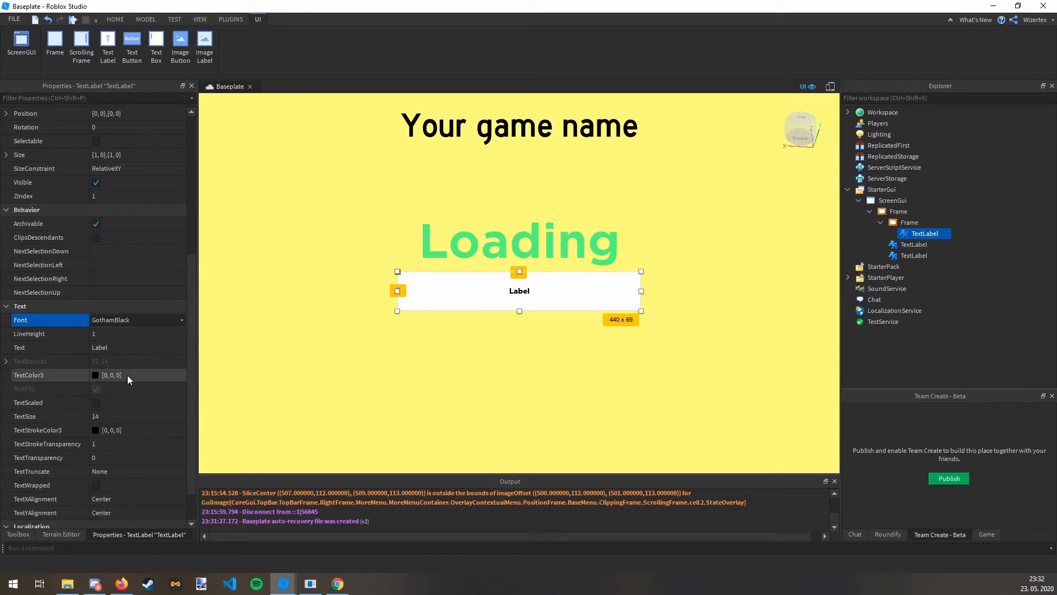
pyautogui.click(97, 403)
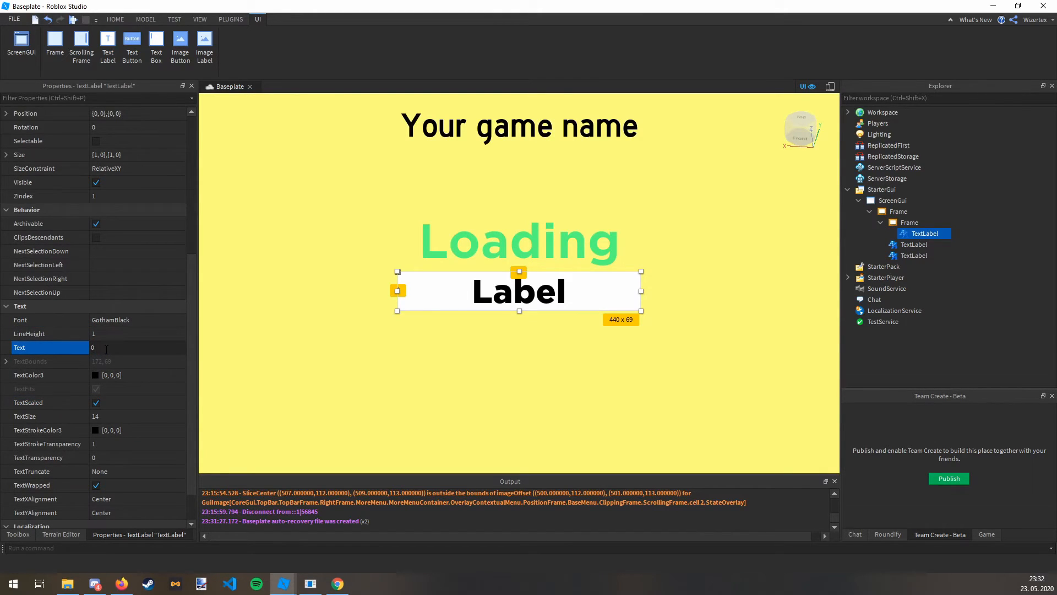
pyautogui.write('0')
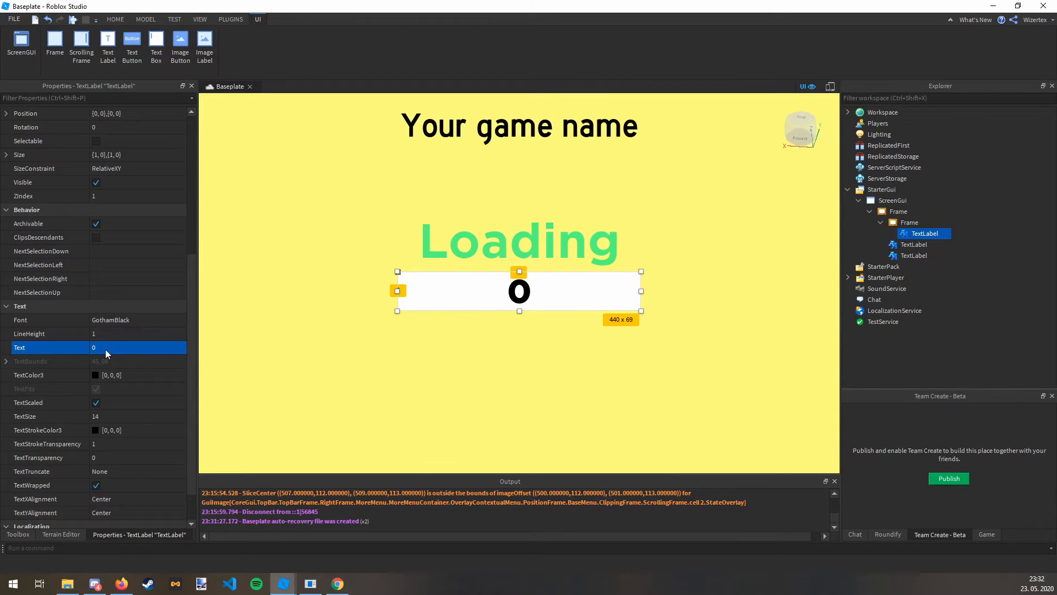
pyautogui.click(899, 210)
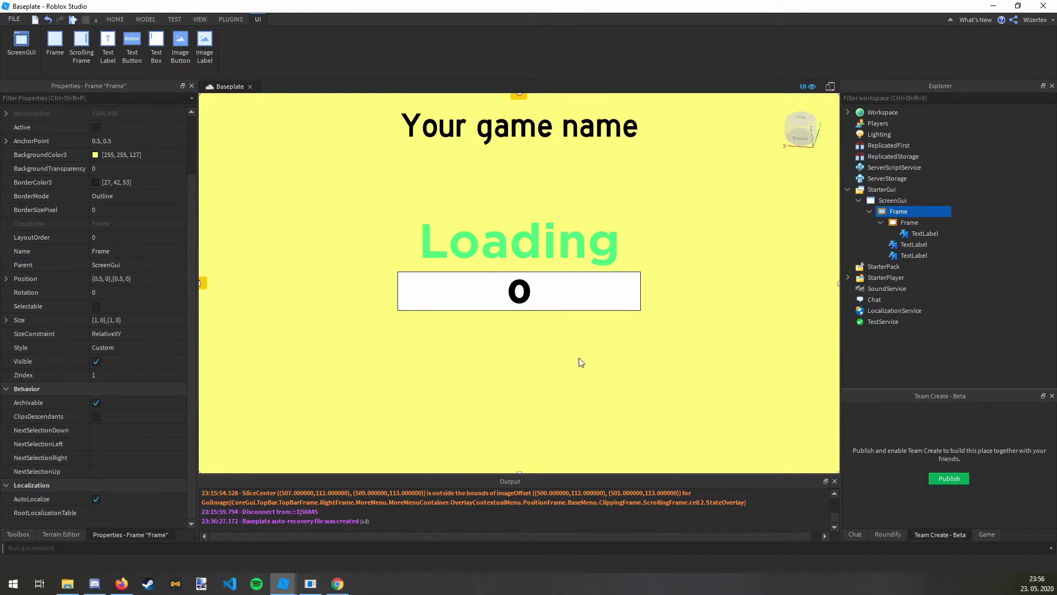
# Set the counter label's BorderSizePixel to 0 and add a LocalScript inside it
pyautogui.click(925, 234)
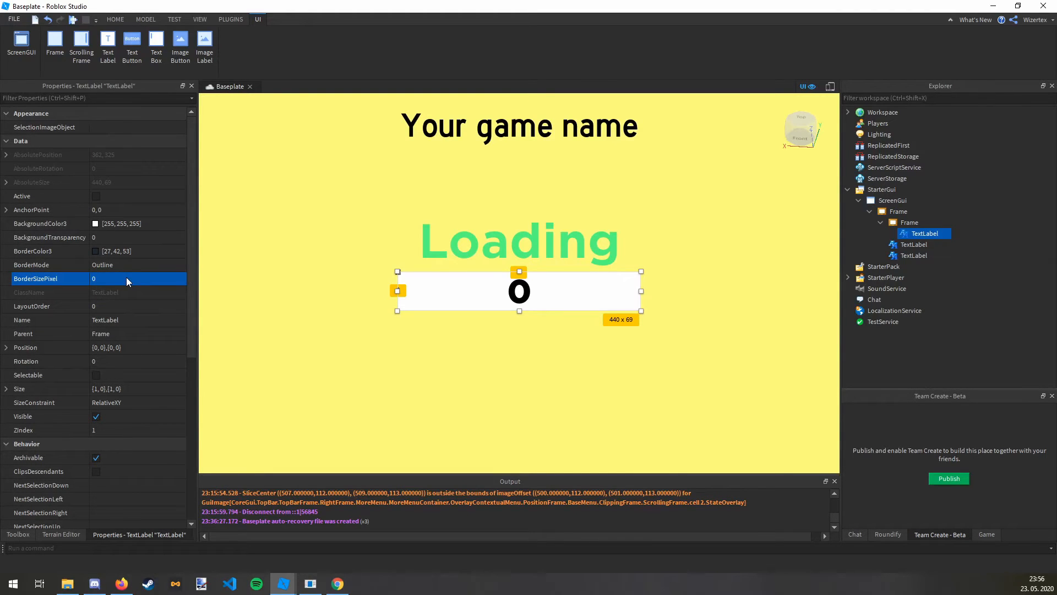
pyautogui.moveTo(947, 233)
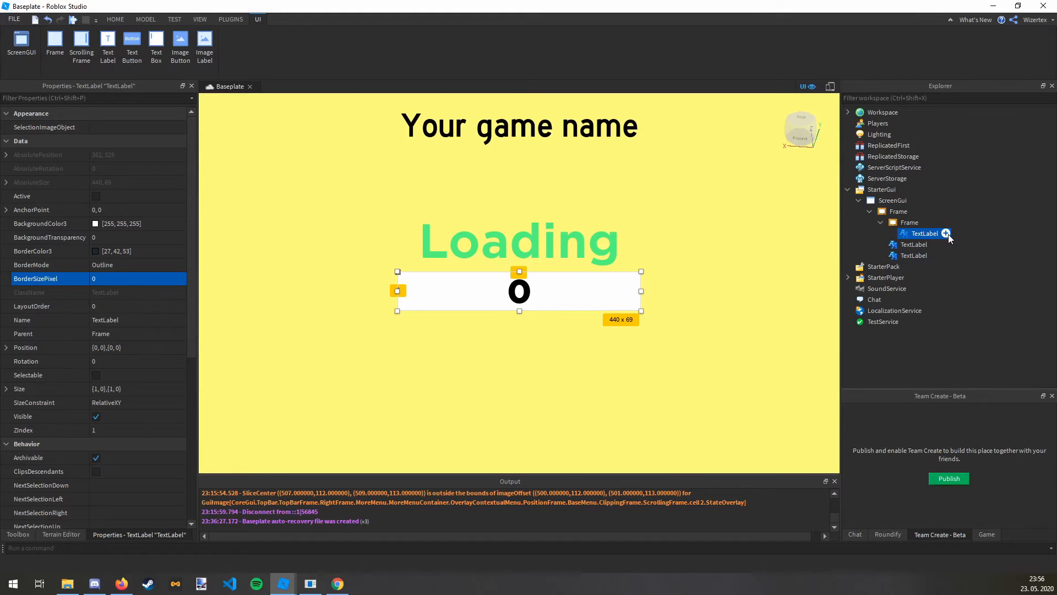
pyautogui.click(945, 233)
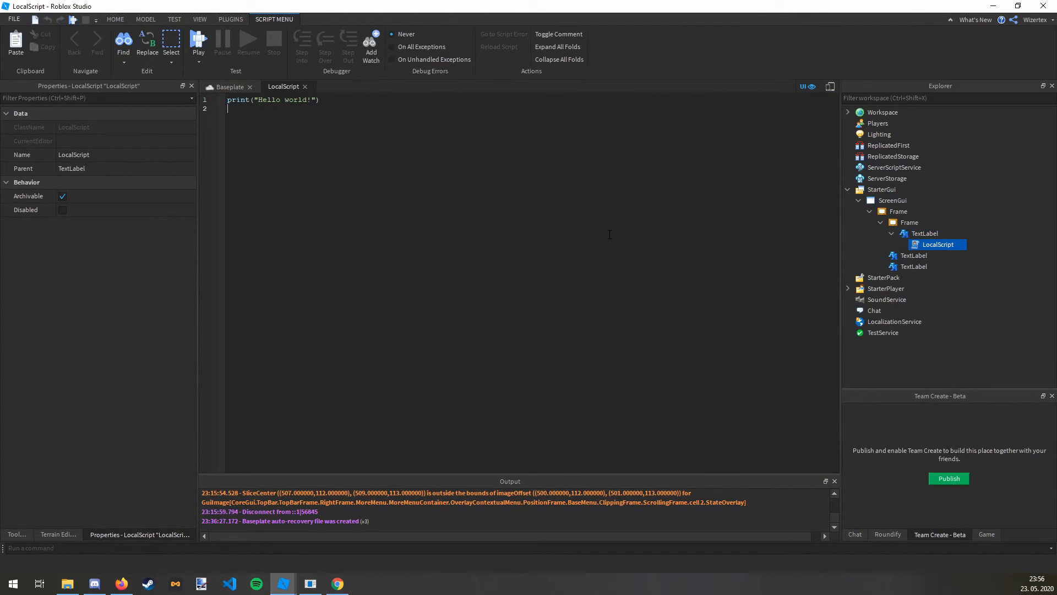
# Declare local ContentProvider and ReplicatedFirst service variables in the LocalScript
pyautogui.write('lo')
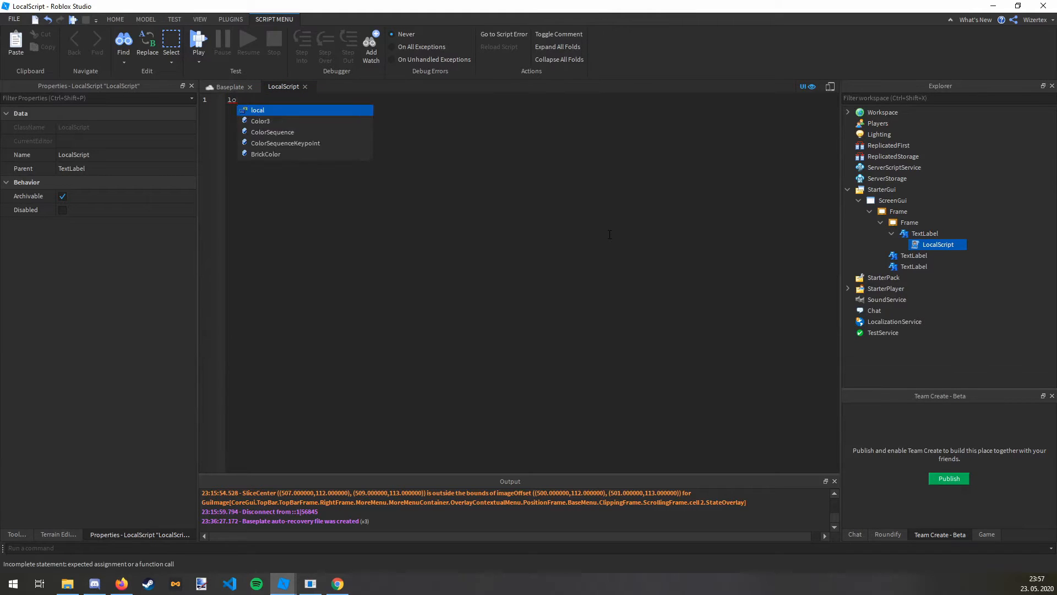
pyautogui.write('content')
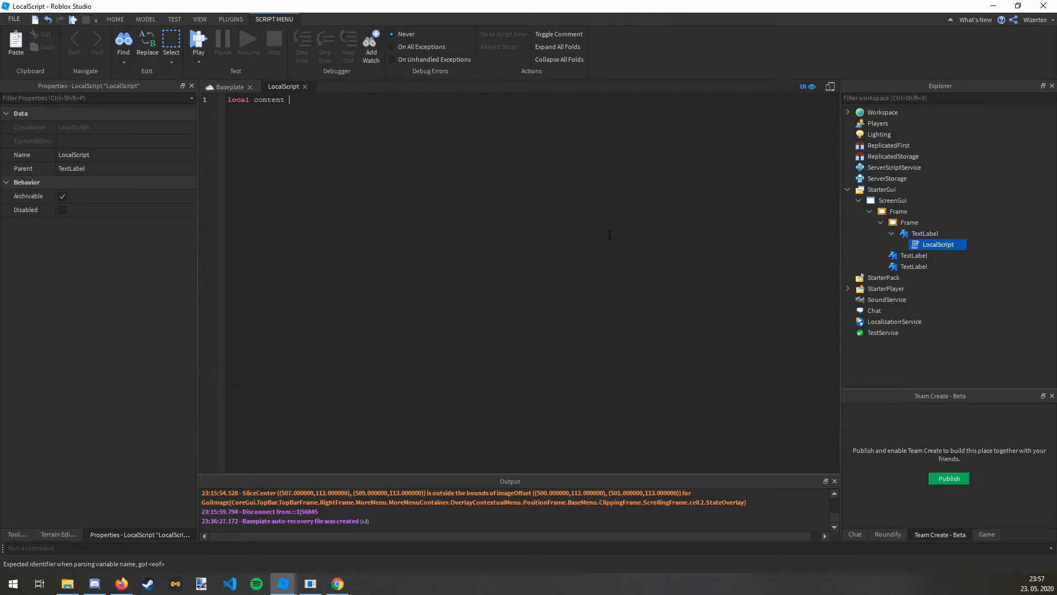
pyautogui.write('= game:GetService(')
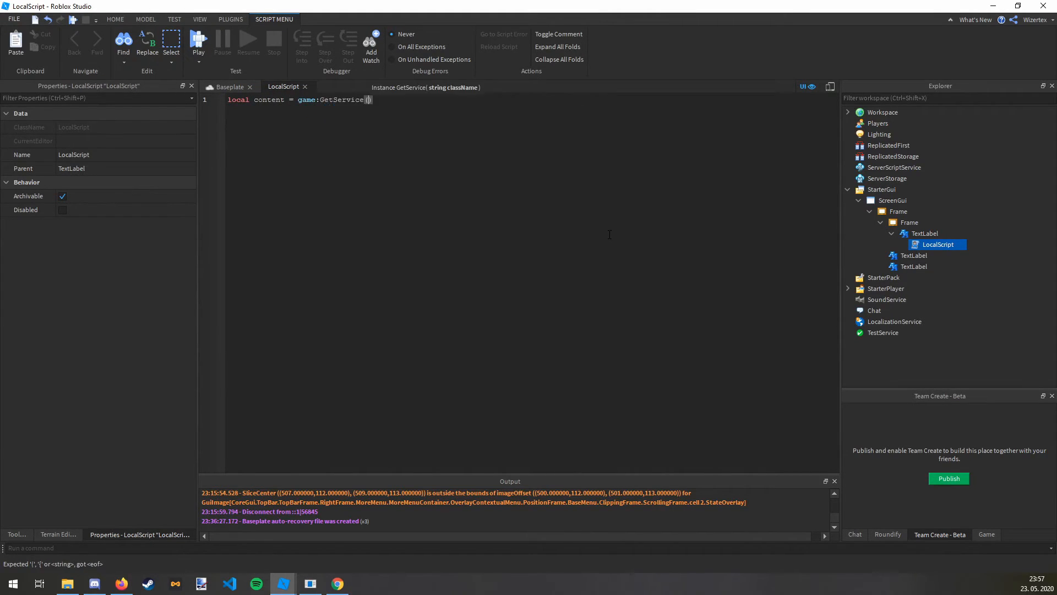
pyautogui.write('"ContentProvider")')
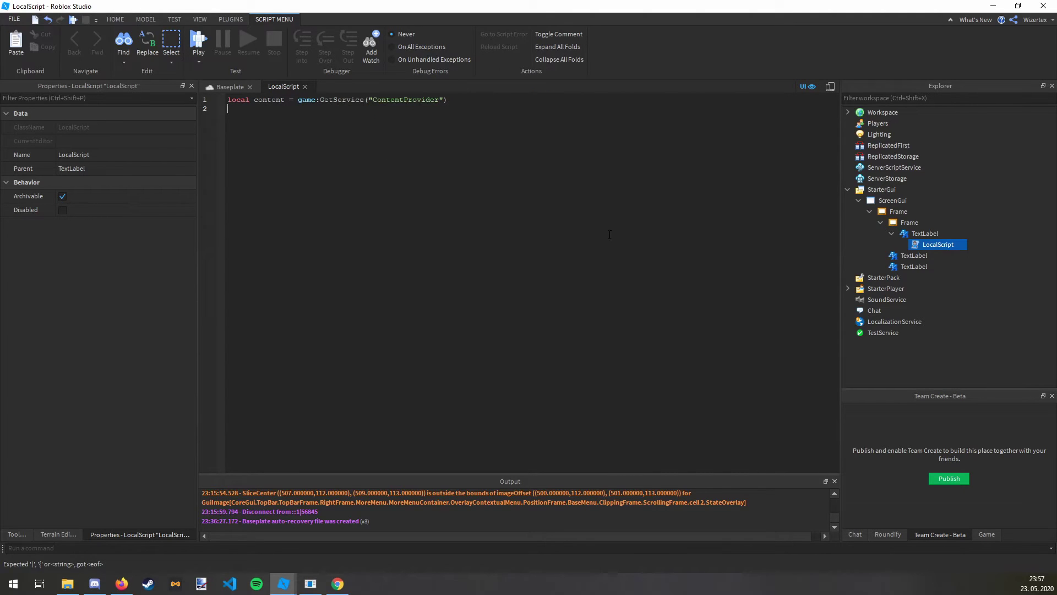
pyautogui.write('local ReplicatedFirst = game:GetService("ReplicatedFirst')
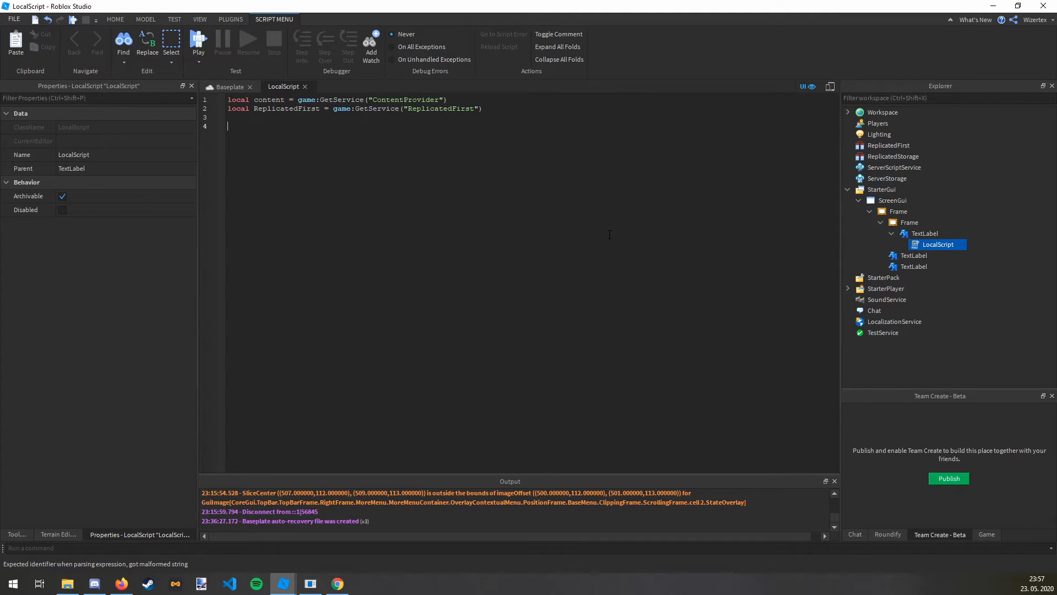
# Add script.Parent.Parent.Parent.Parent.Enabled = true to show the loading ScreenGui
pyautogui.write('script.Parent')
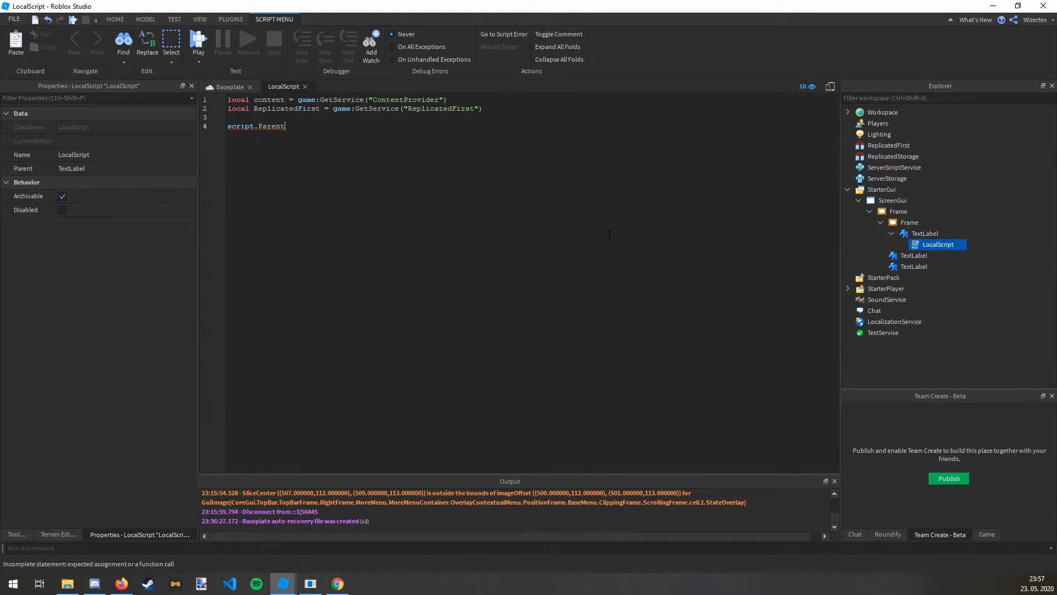
pyautogui.write('.Parent.Parent')
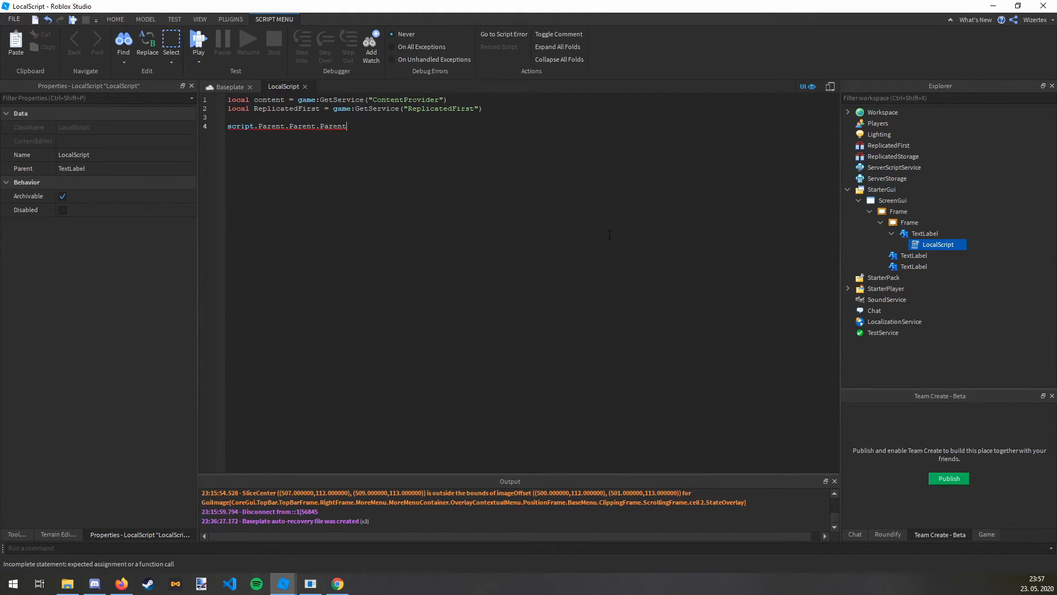
pyautogui.write('.Parent.Enabled =')
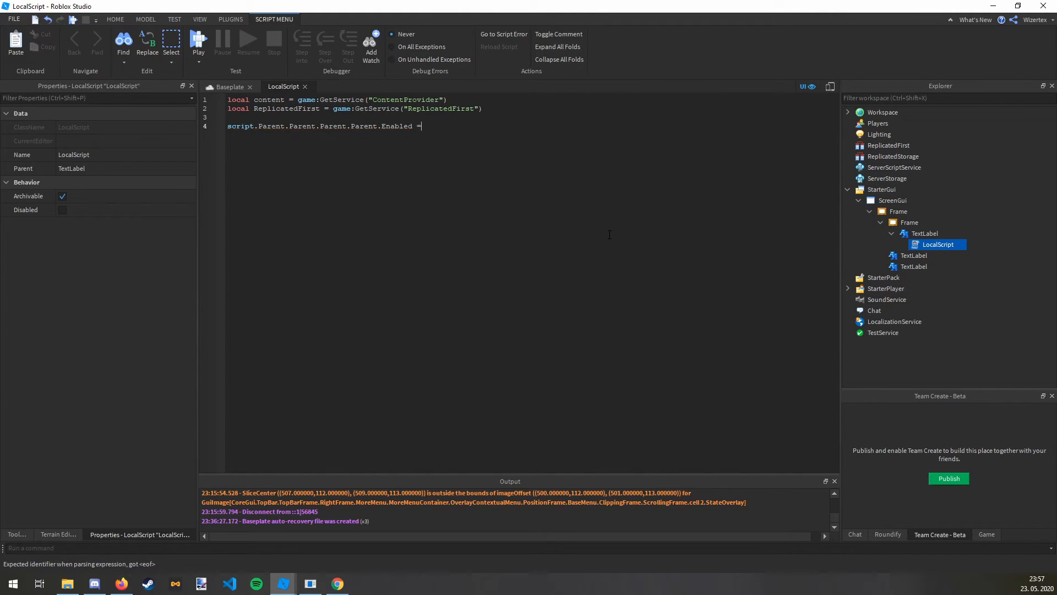
pyautogui.write('true')
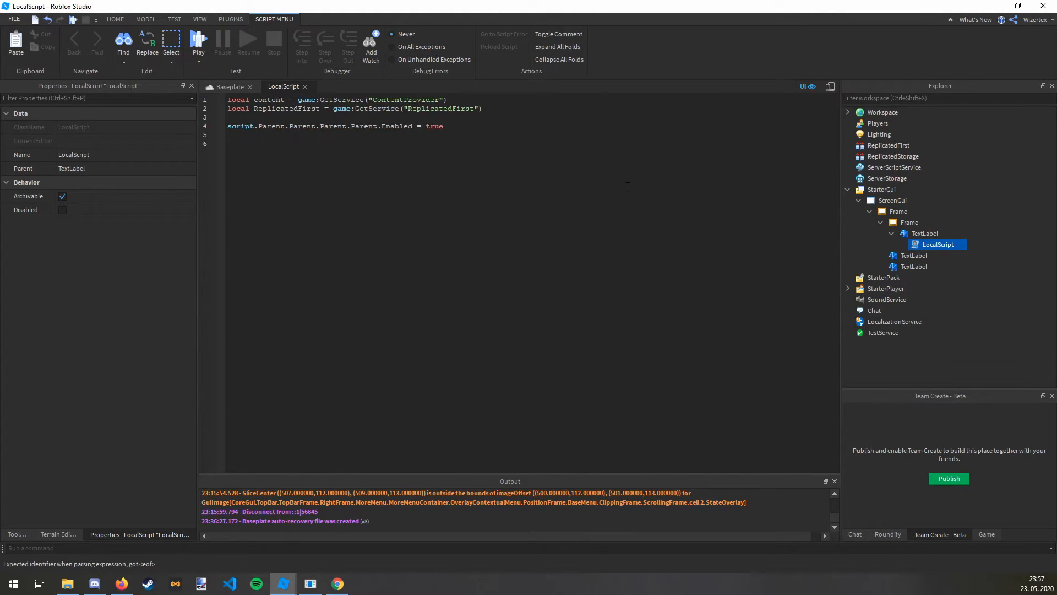
pyautogui.click(892, 200)
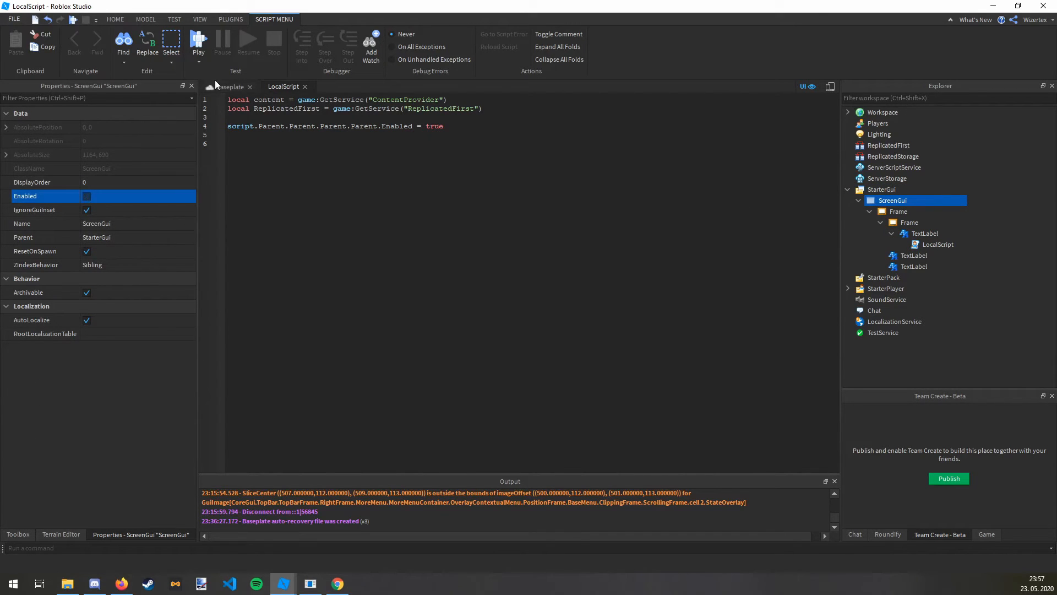
pyautogui.click(229, 86)
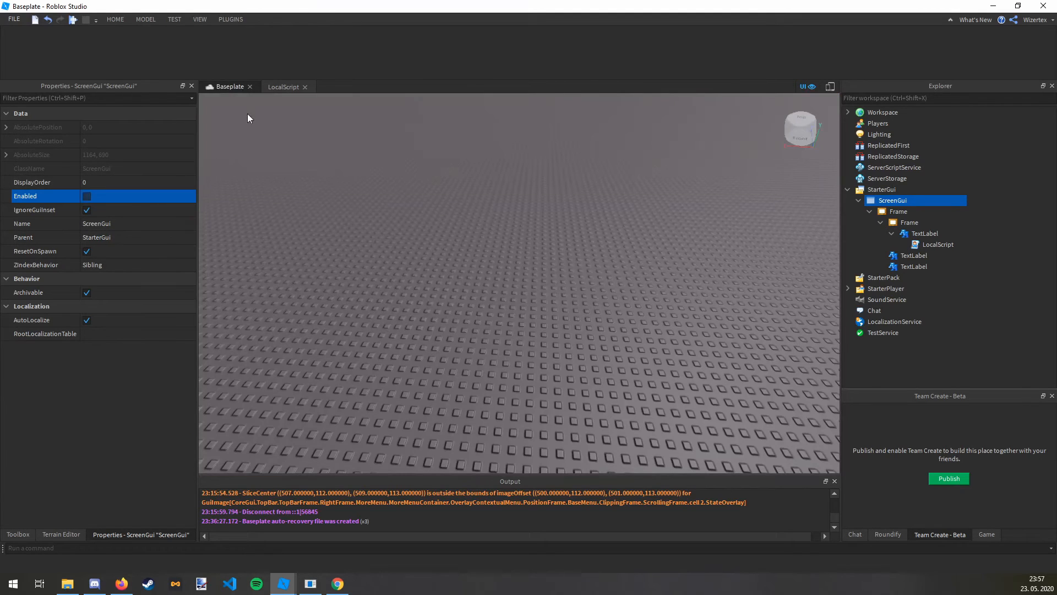
pyautogui.click(281, 86)
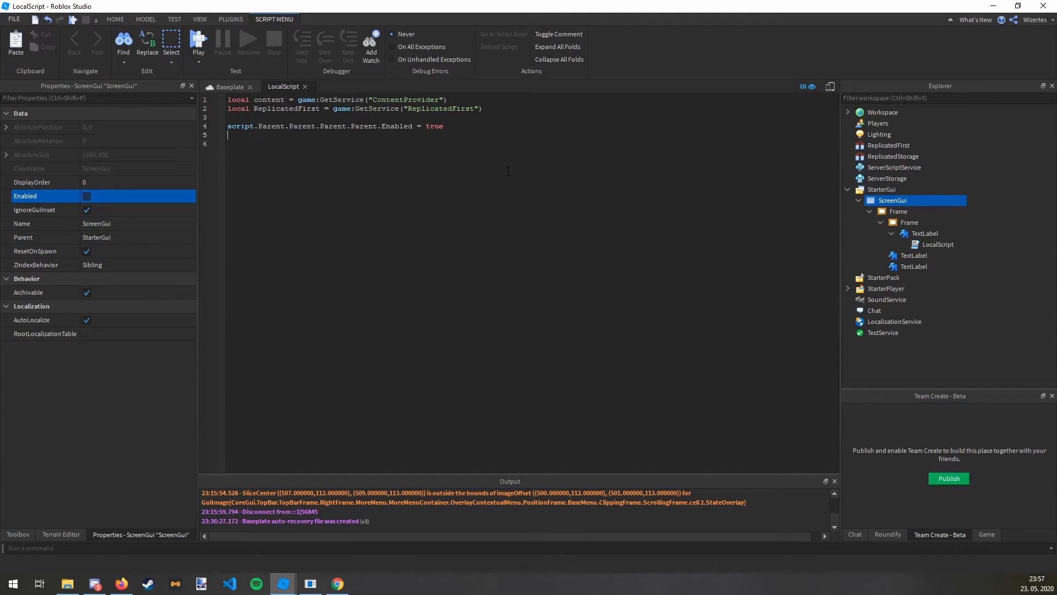
# Write a while wait(0.2) loop reading ContentProvider.RequestQueueSize into assets via pcall
pyautogui.write('while wait(0.2) do')
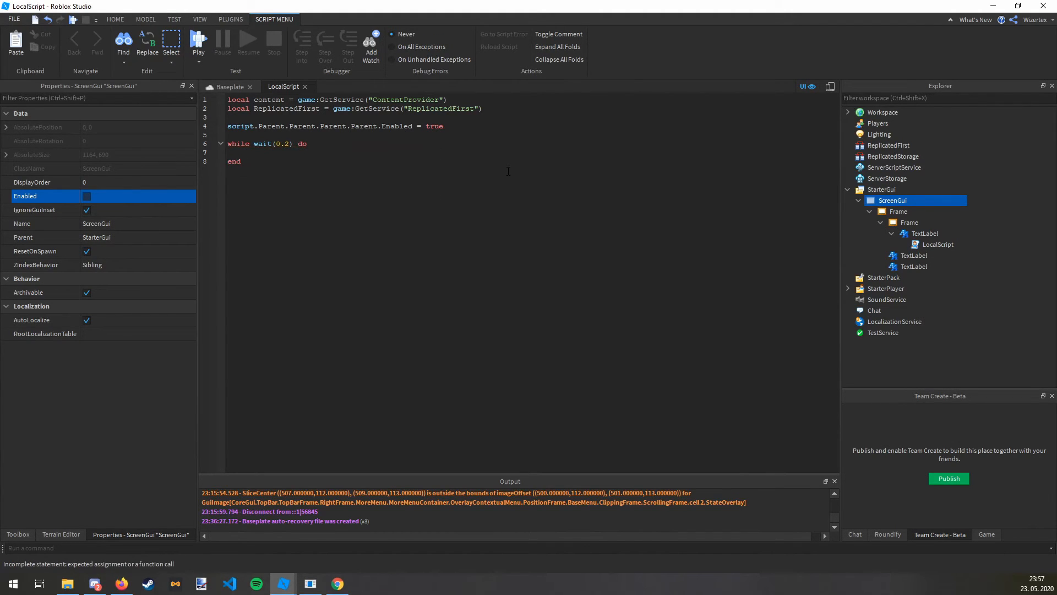
pyautogui.write('local')
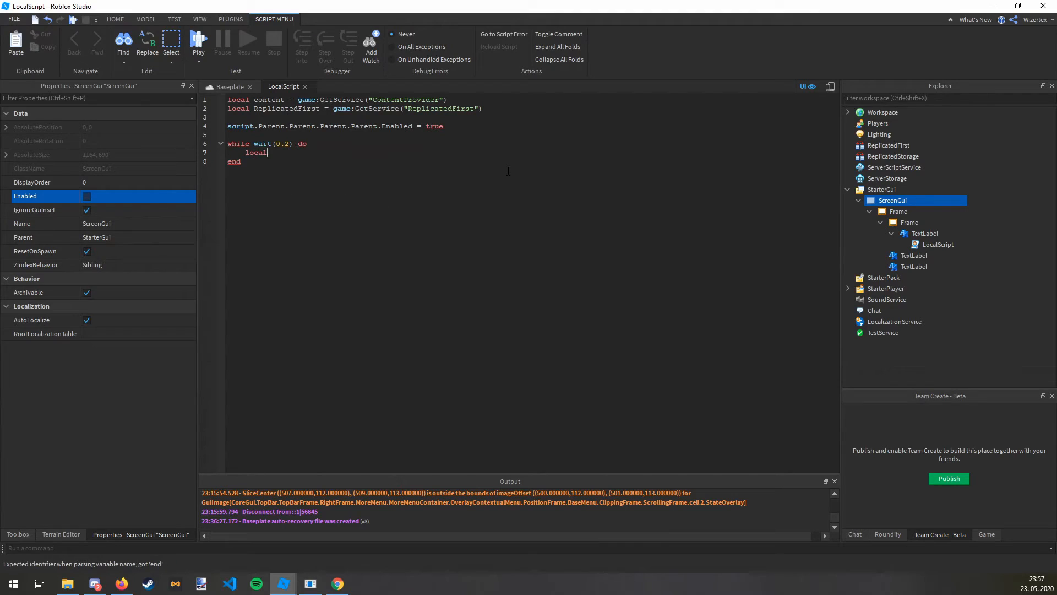
pyautogui.write('assets')
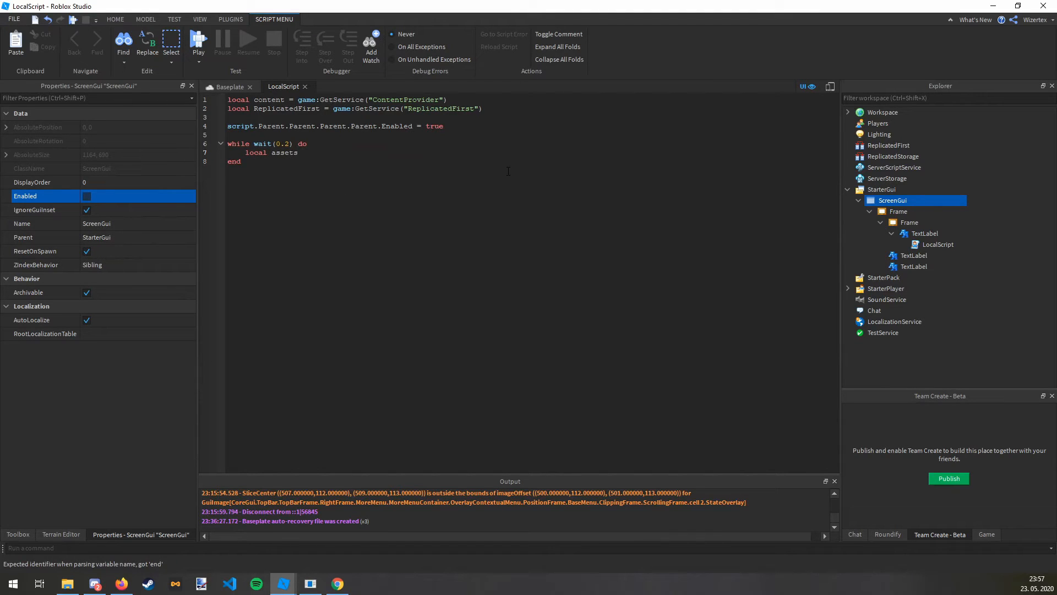
pyautogui.write('= game.ContentProvider.RequestQueueSize')
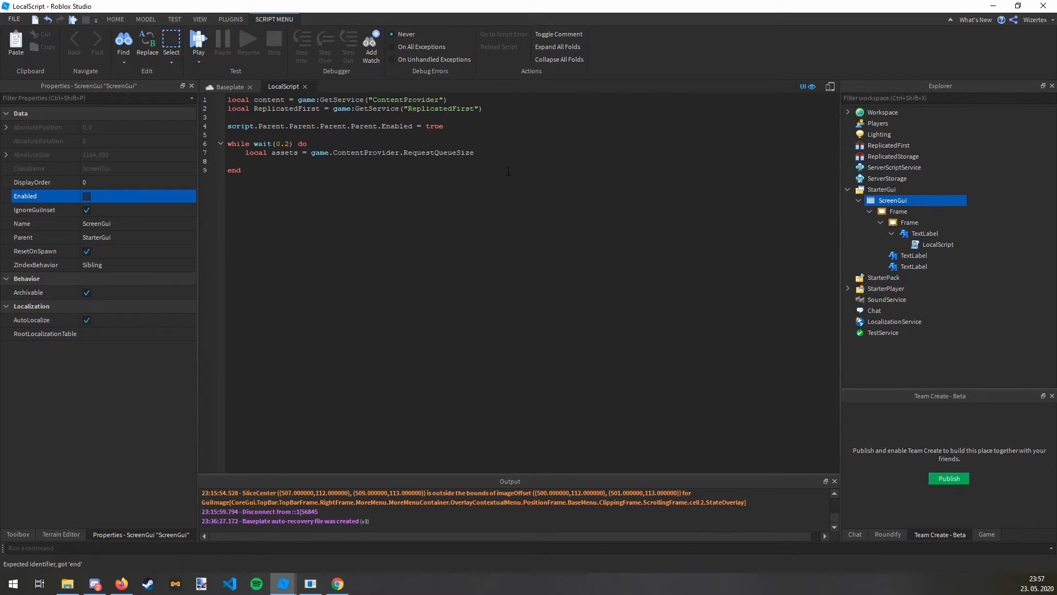
pyautogui.write('local yes, no pcall(function(')
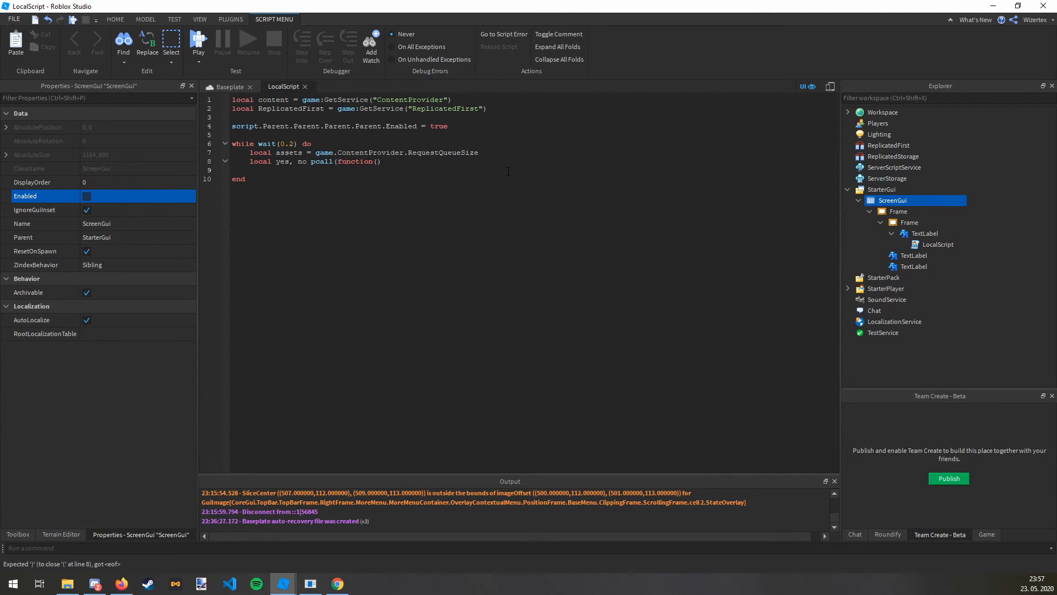
pyautogui.write('end)')
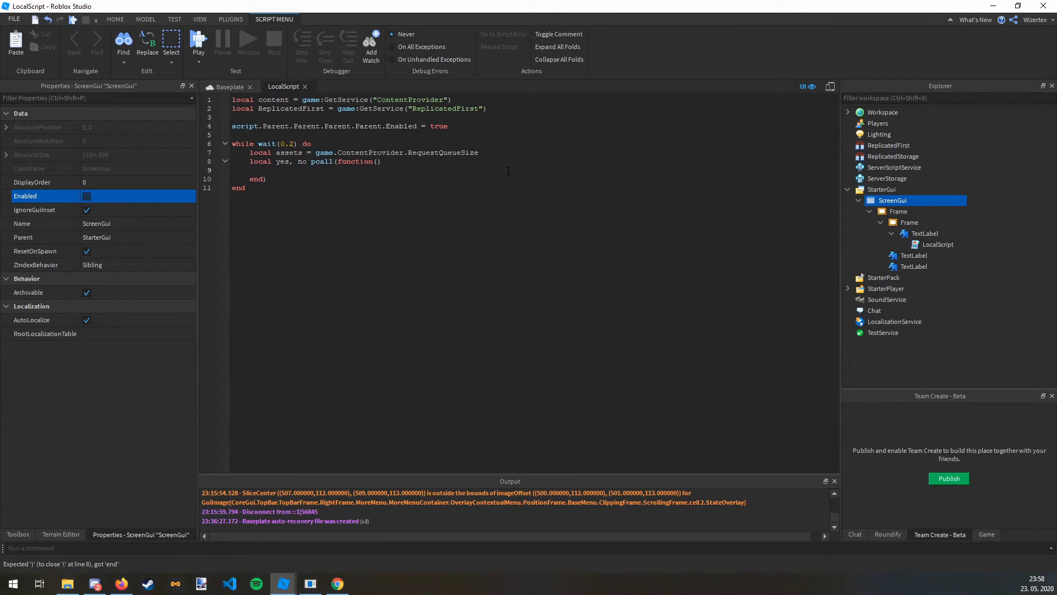
# Set script.Parent.Text to tostring(assets) inside the loop
pyautogui.write('script.Parent')
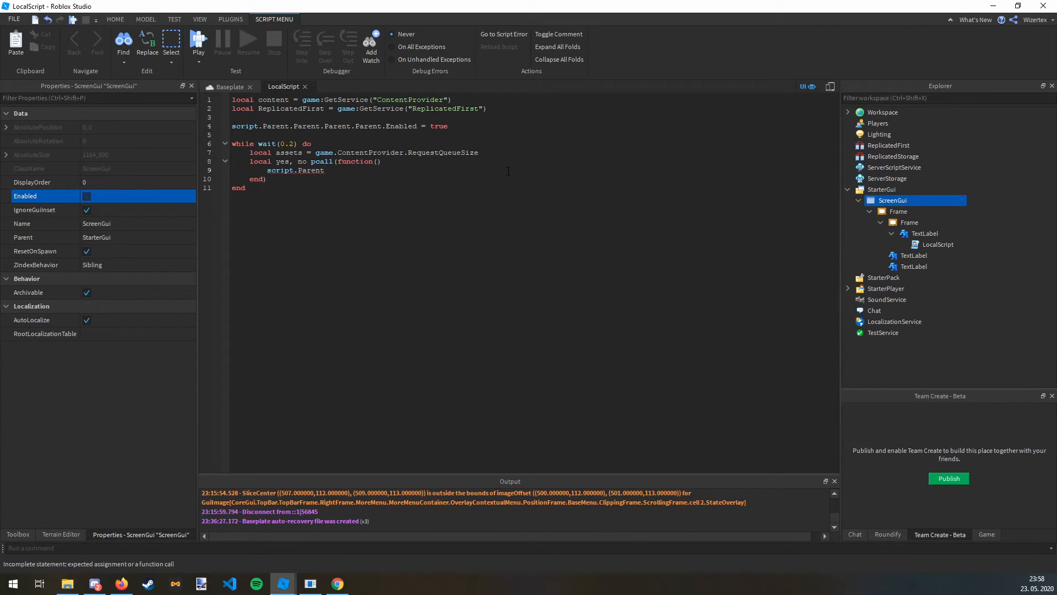
pyautogui.write('Text =')
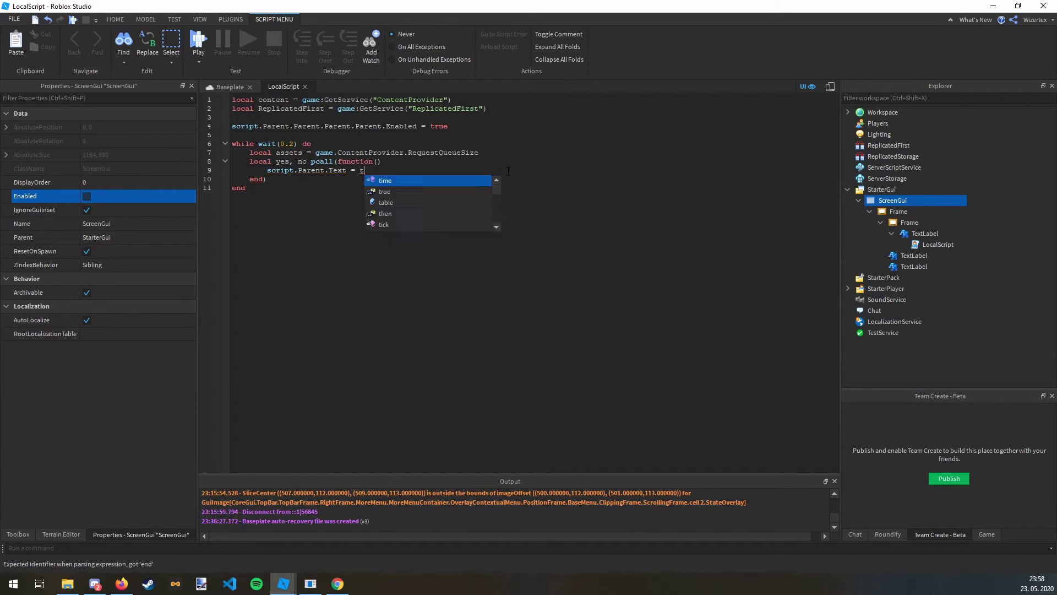
pyautogui.write('tostring()')
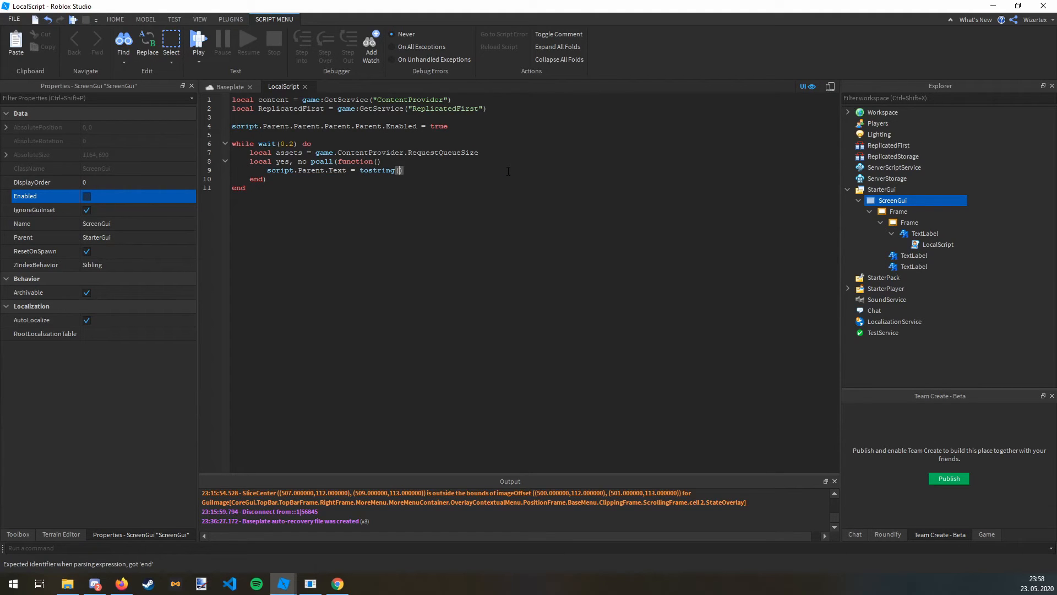
pyautogui.write('assets')
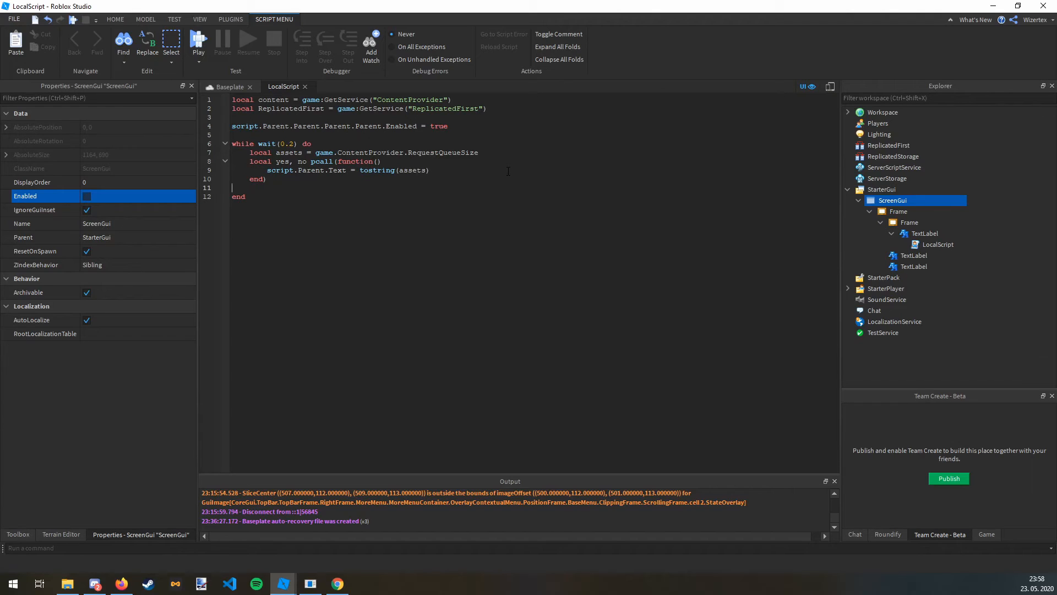
# Add an if assets == 0 check that sets the counter label text to 0
pyautogui.write('if assets')
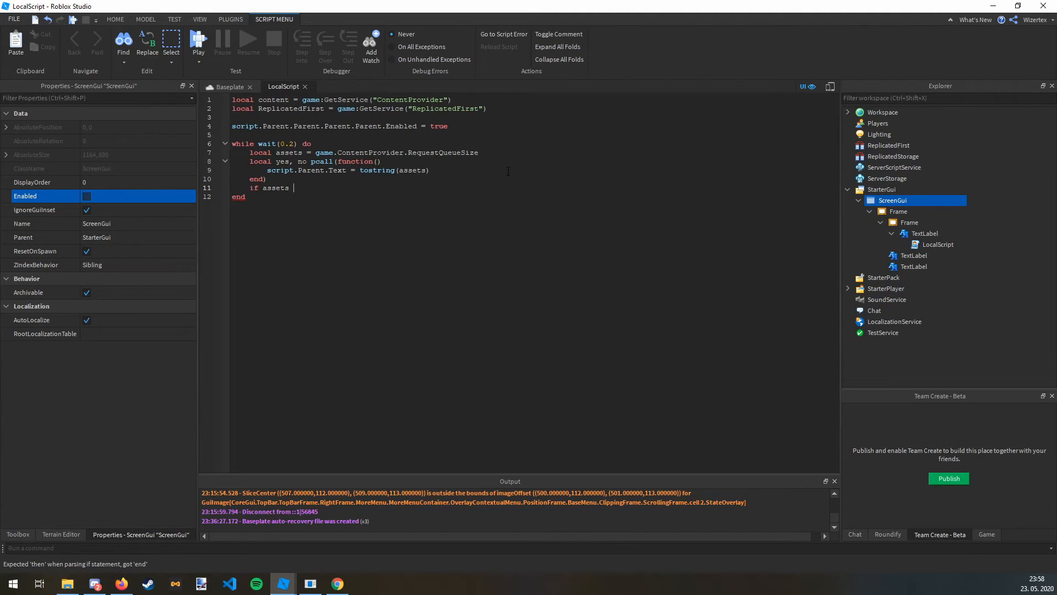
pyautogui.write('== 0 then')
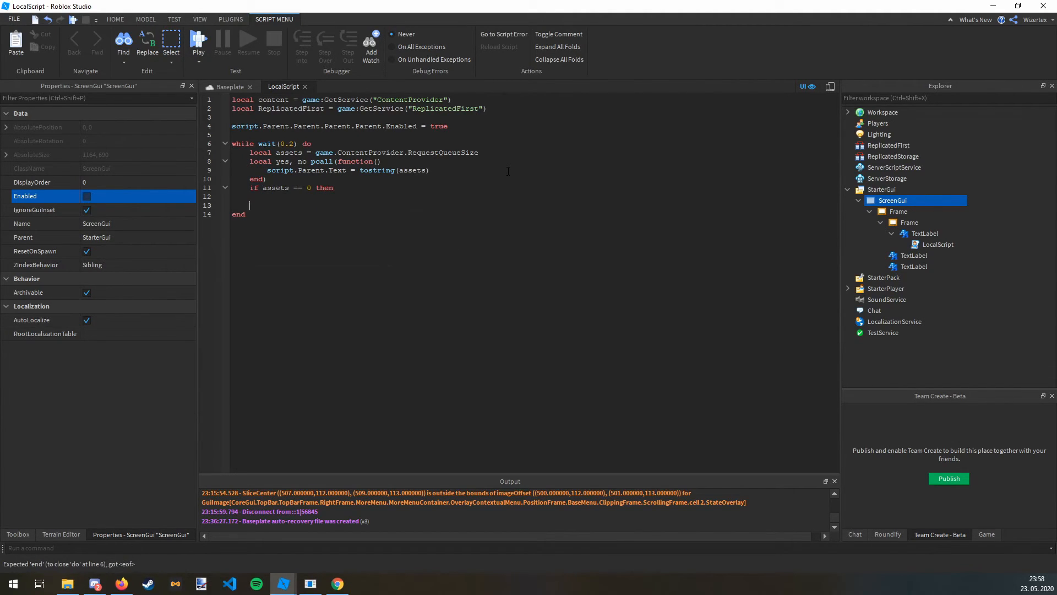
pyautogui.write('end')
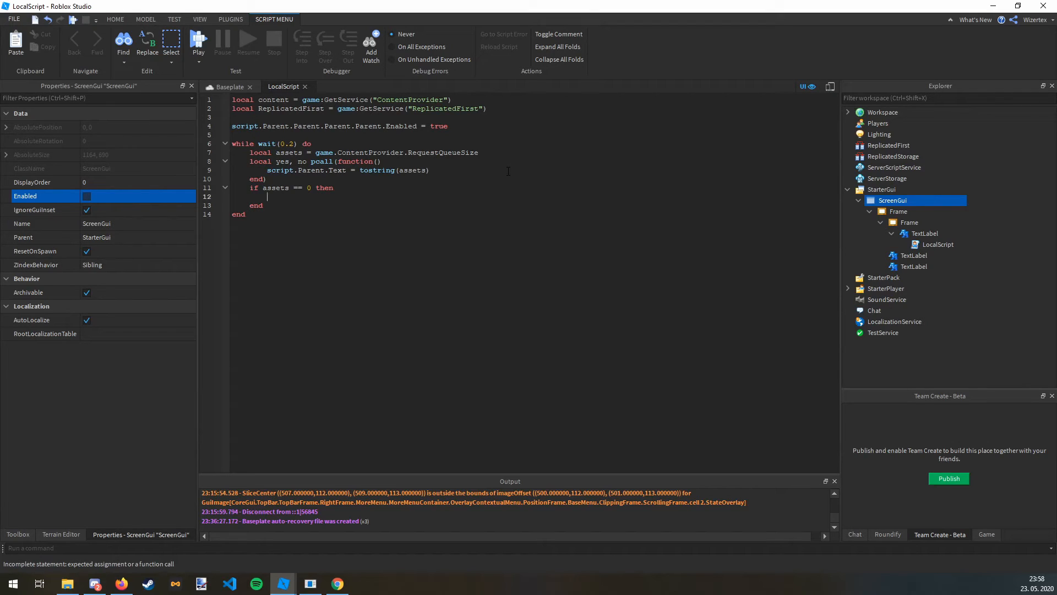
pyautogui.write('script.Parent')
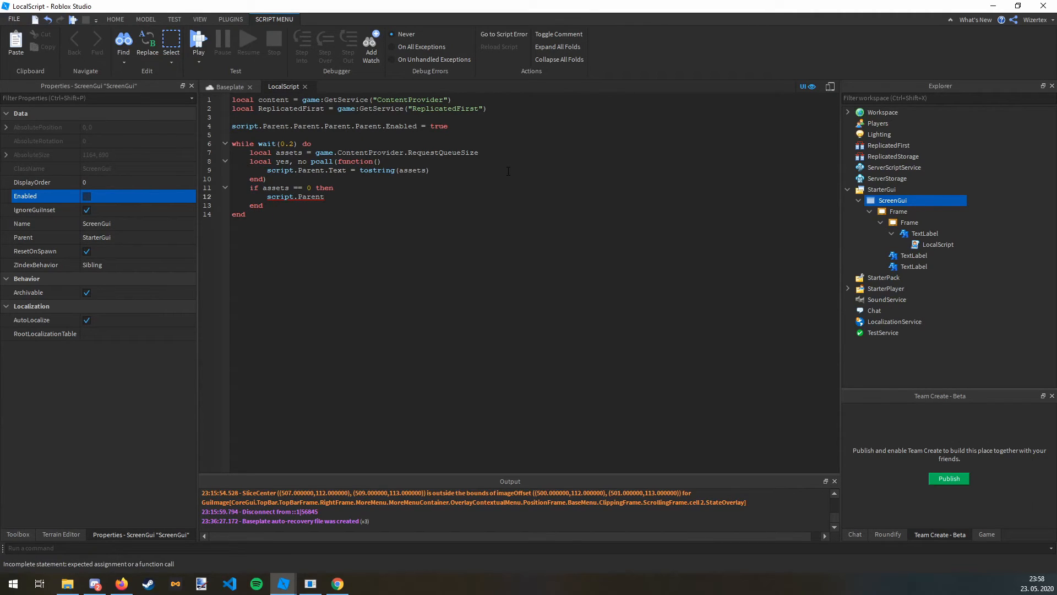
pyautogui.write('?=')
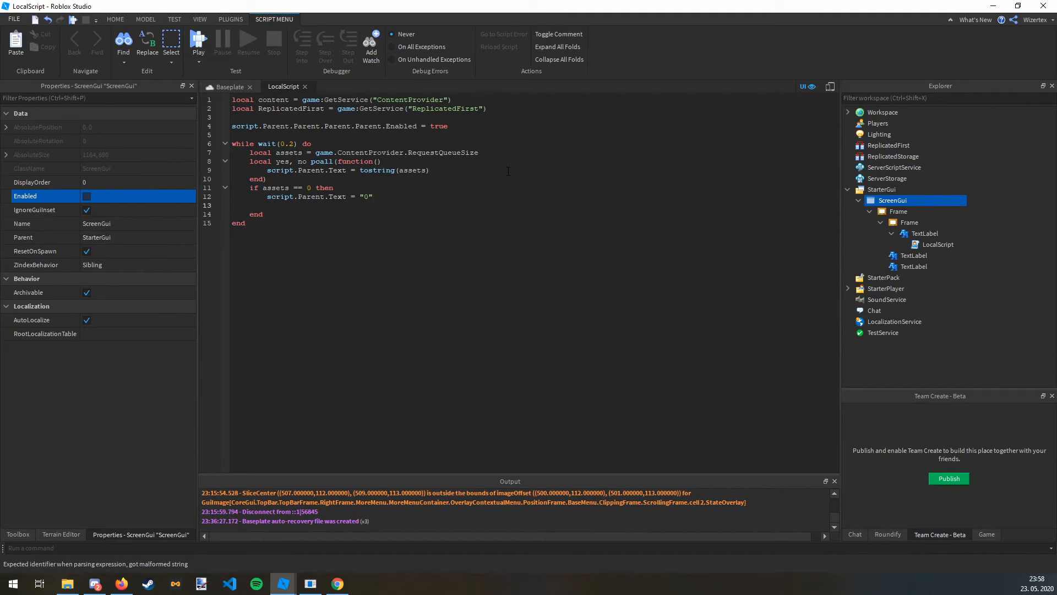
pyautogui.write('script.Pa')
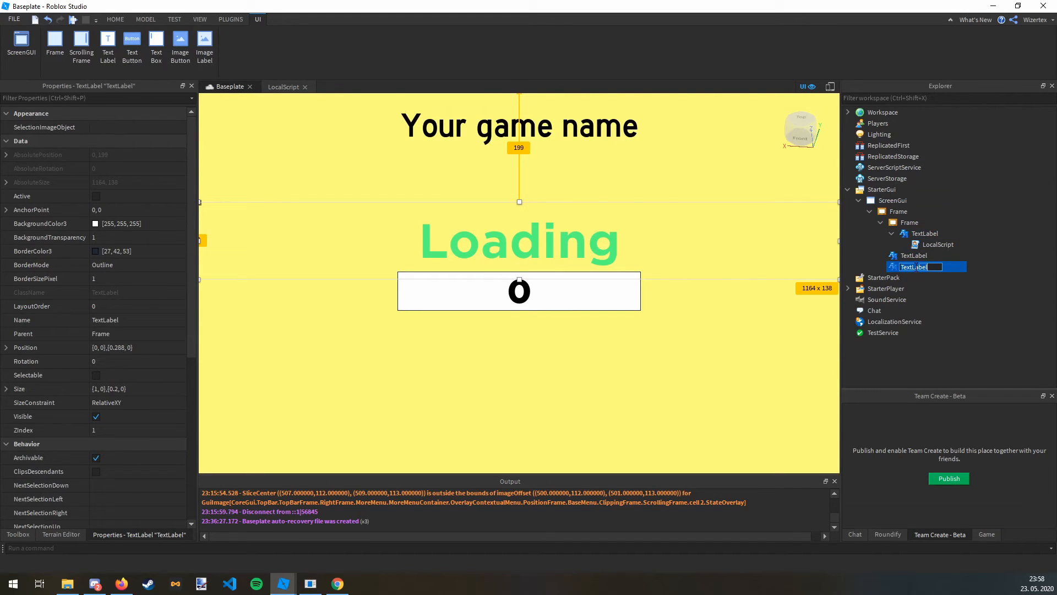
# Rename the Loading TextLabel under Frame to LoadingText and return to the LocalScript
pyautogui.write('Loading')
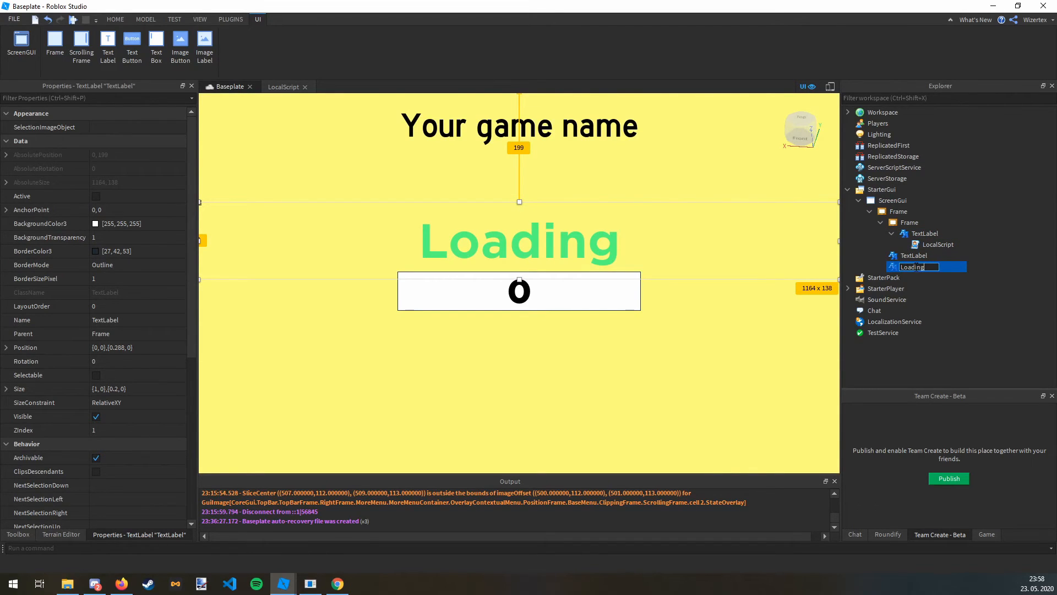
pyautogui.write('LoadingText')
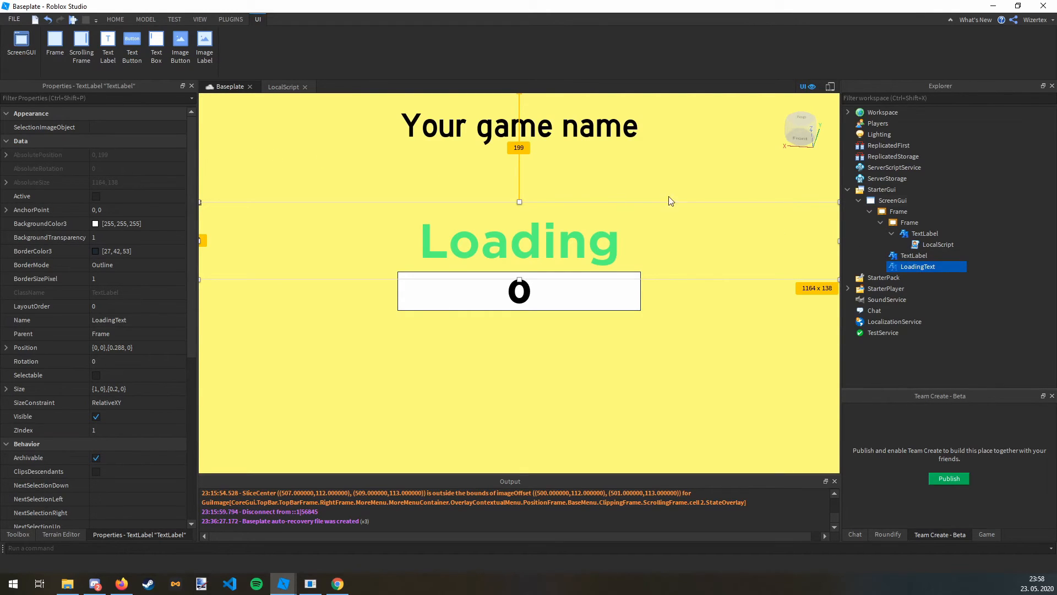
pyautogui.click(892, 200)
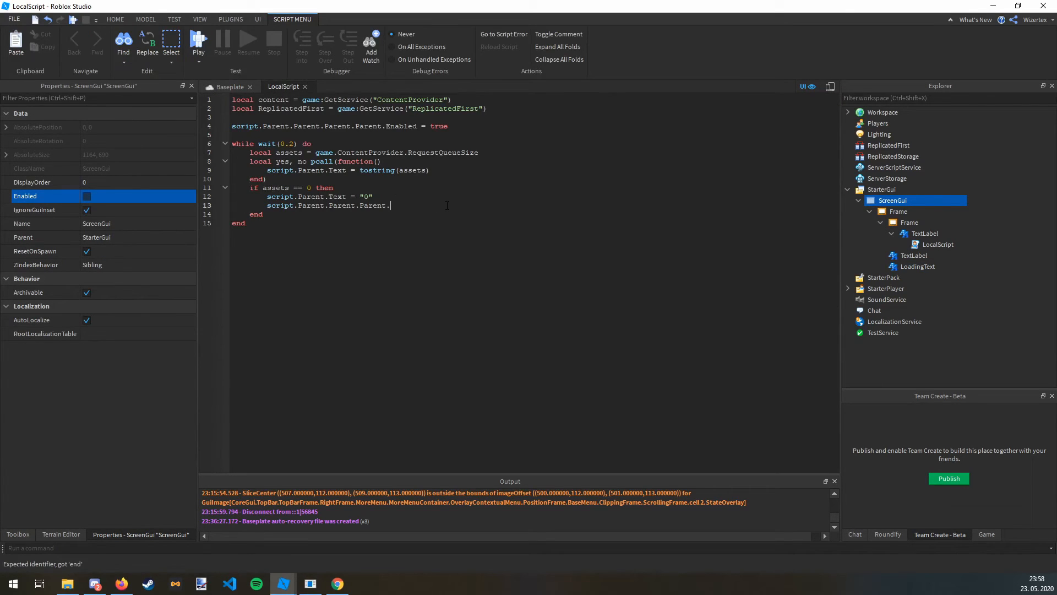
# In the empty-queue branch, set LoadingText to 'Loaded!' and wait briefly afterwards
pyautogui.write('LoadingText.Text = "Loaded!')
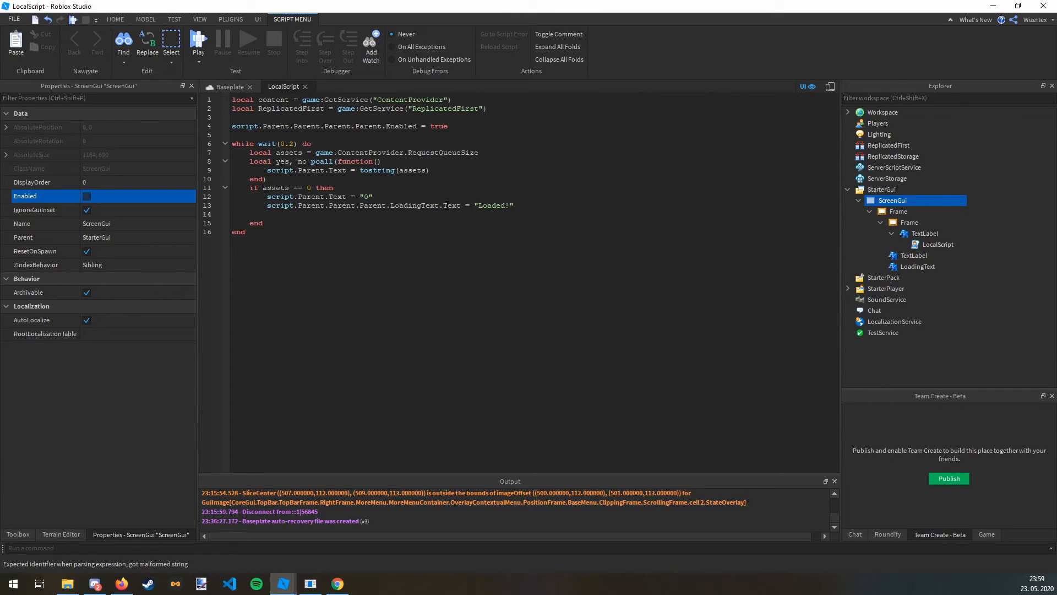
pyautogui.write('script.')
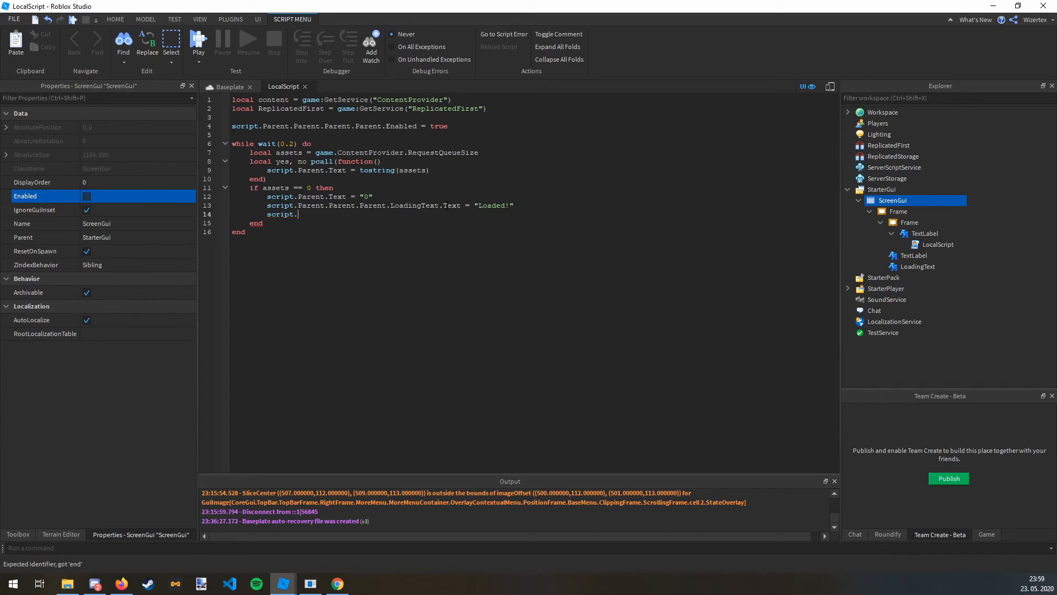
pyautogui.write('ait(0.2)')
pyautogui.write('-- ')
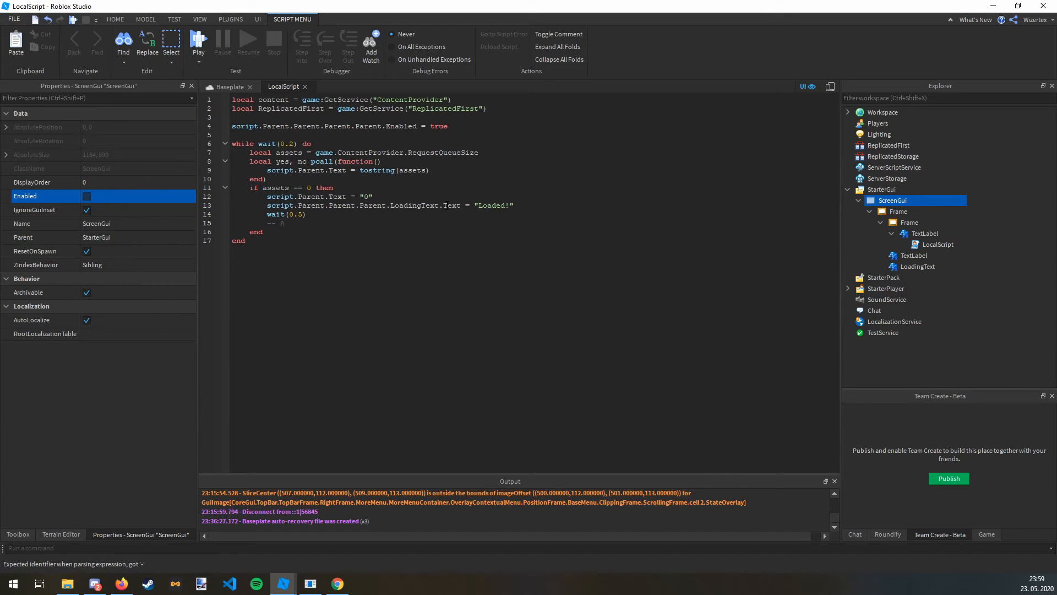
# Add an '-- Animations (OPTIONAL)' comment and begin a statement on the script's ancestor GUI
pyautogui.write('Animations')
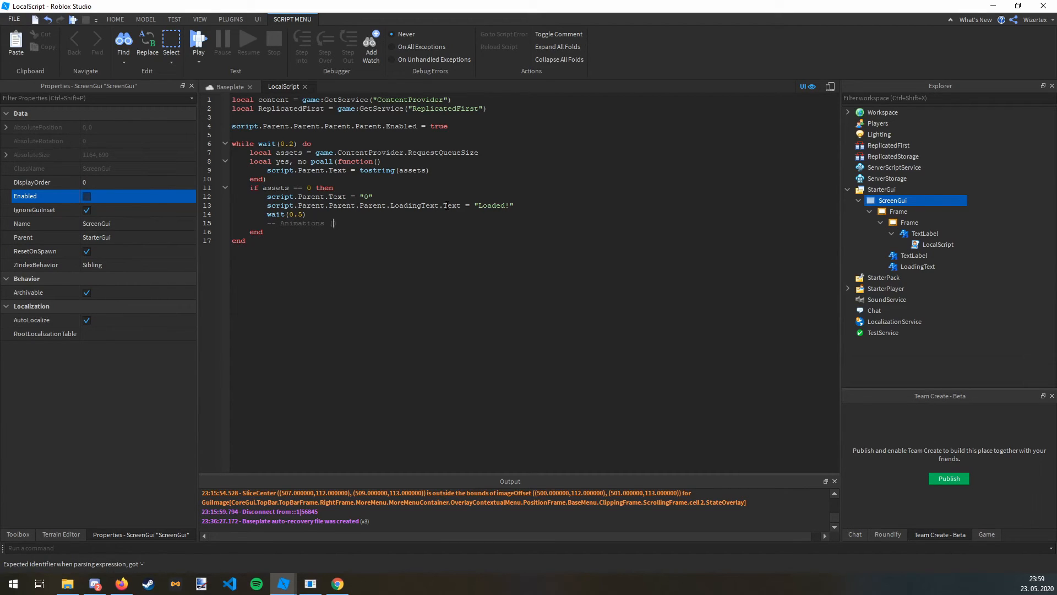
pyautogui.write('(OPTIONAL)')
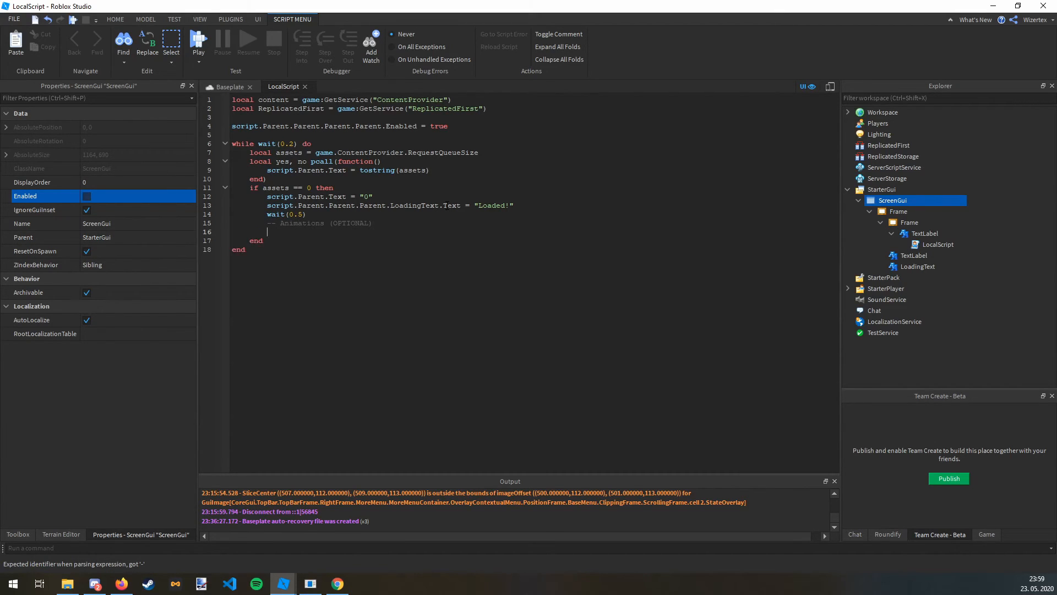
pyautogui.write('script')
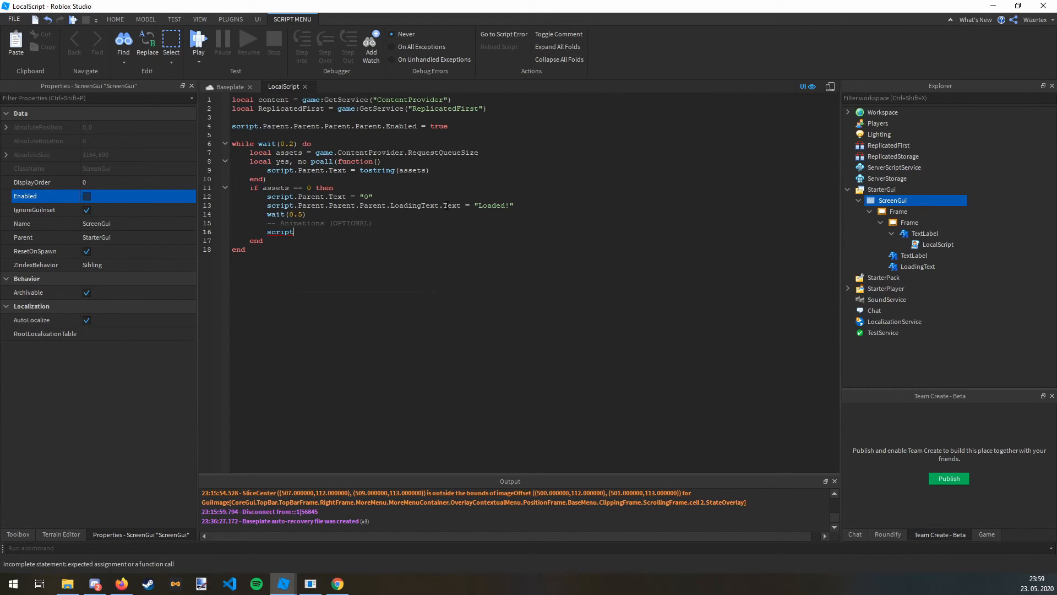
# Call Frame:TweenSizeAndPosition with size UDim2.new(0,0,0,0) and position UDim2.new(0.5,0,0,0)
pyautogui.write('.Parent.Parent')
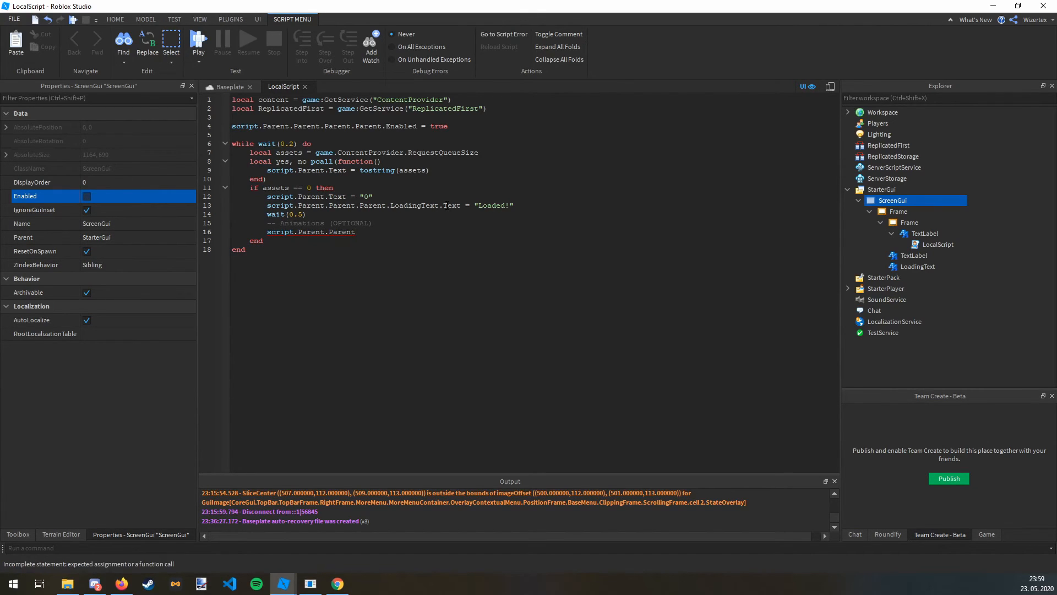
pyautogui.write(':TweenSize(')
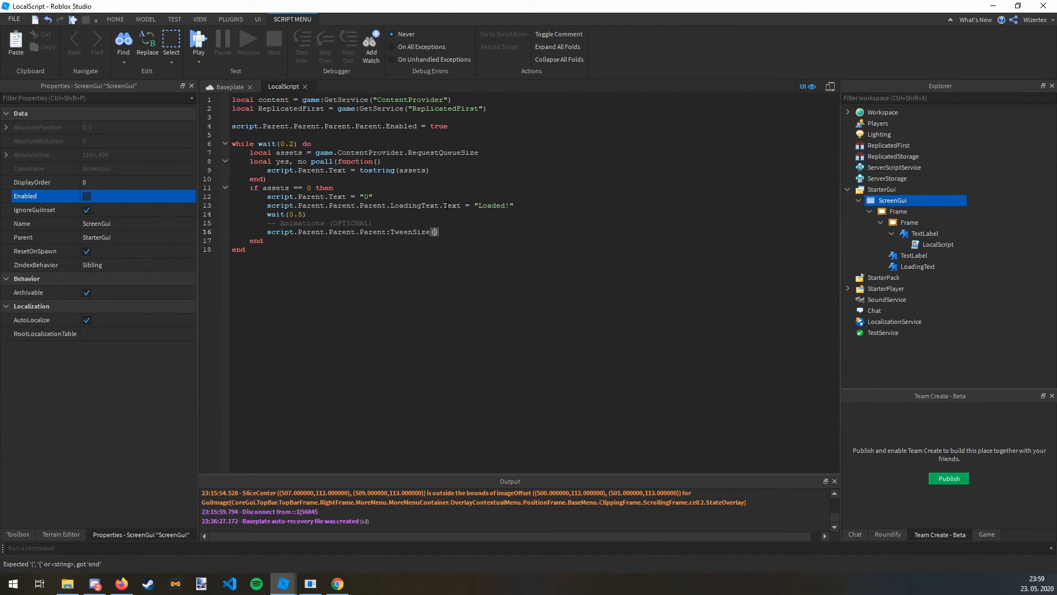
pyautogui.write('AndPosition')
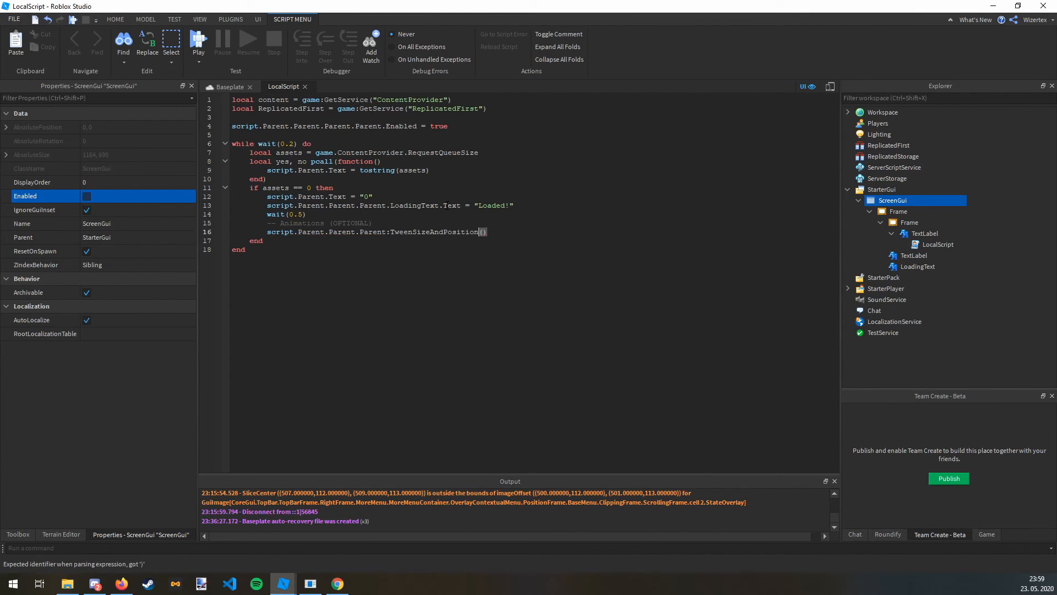
pyautogui.write('Udi')
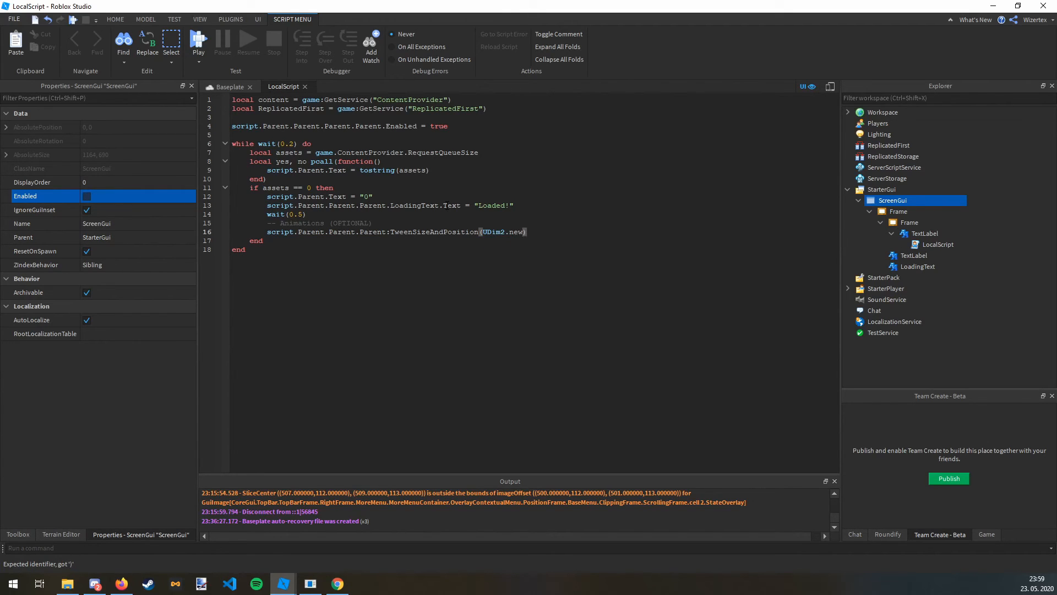
pyautogui.write('0,0,0')
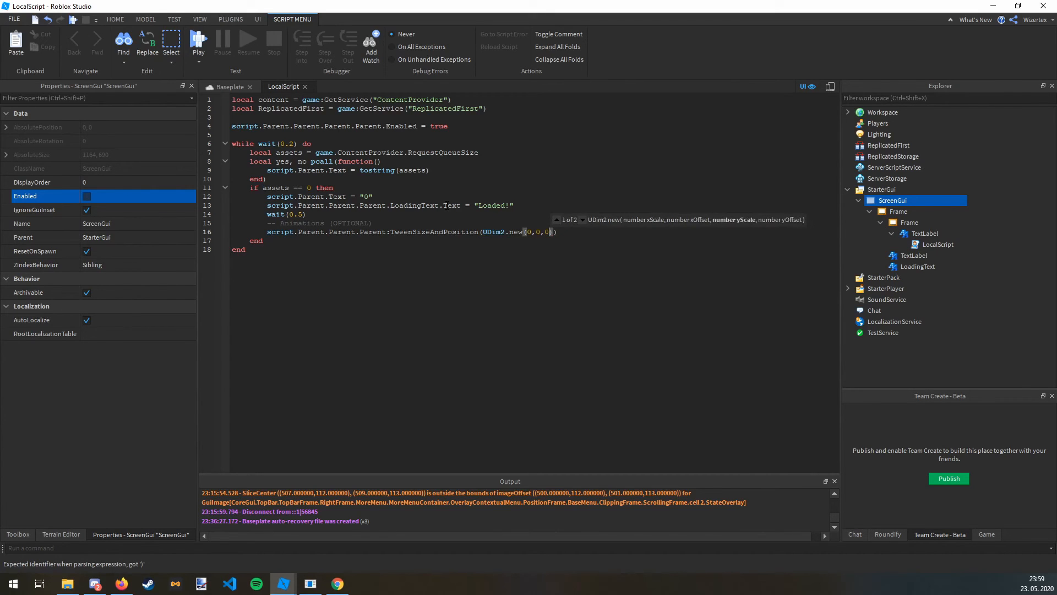
pyautogui.write(',)')
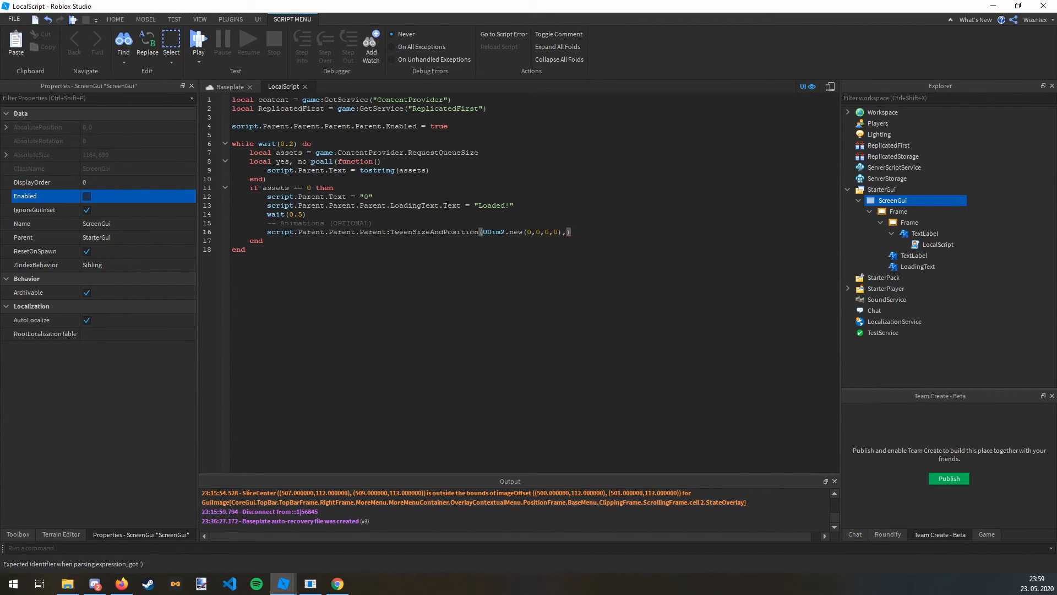
pyautogui.write('UDim2.new(0.5,0,0,0')
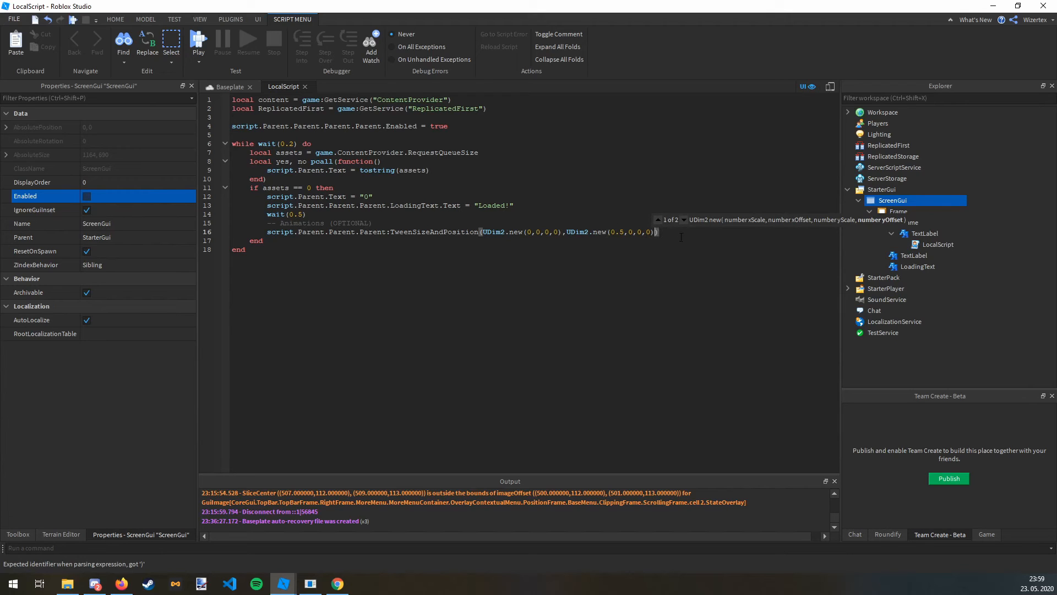
# Finish the tween with Enum.EasingDirection.In, Enum.EasingStyle.Quart and a 0.5-second duration
pyautogui.write(',Enum.')
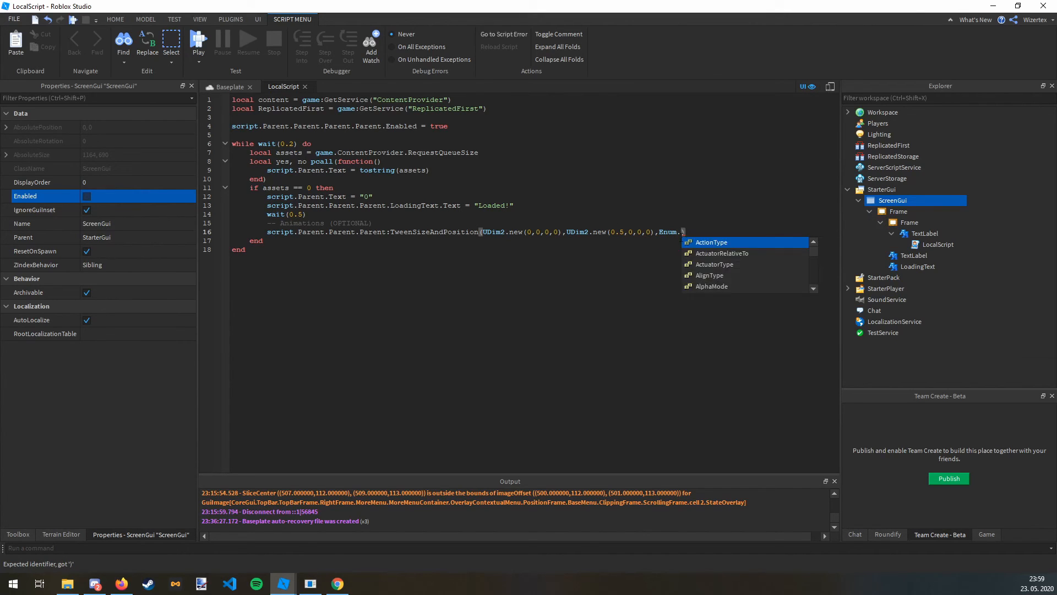
pyautogui.write('Easin')
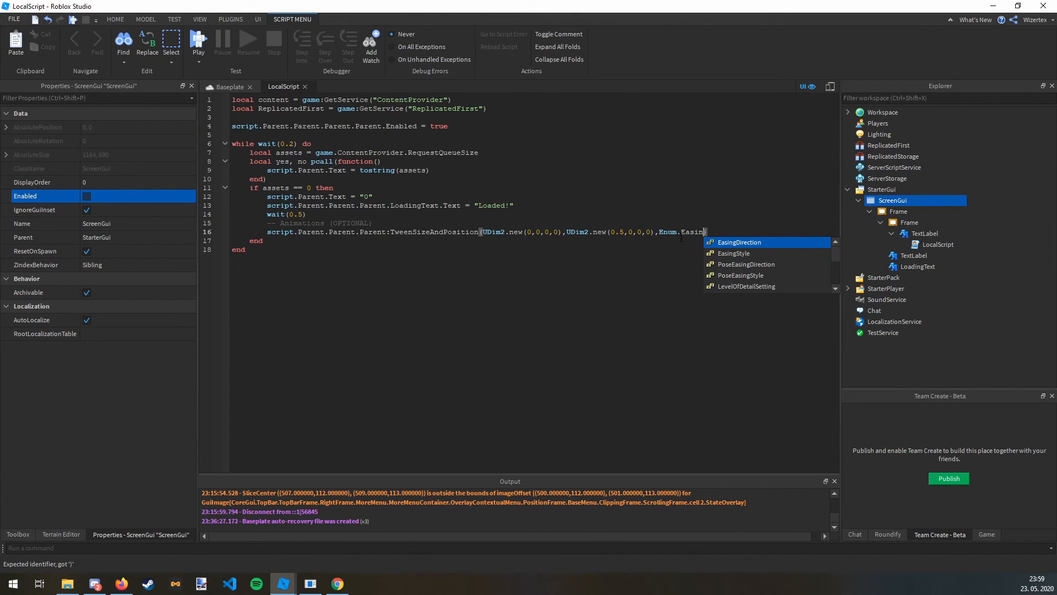
pyautogui.write('EasingDirection.In,Enum.')
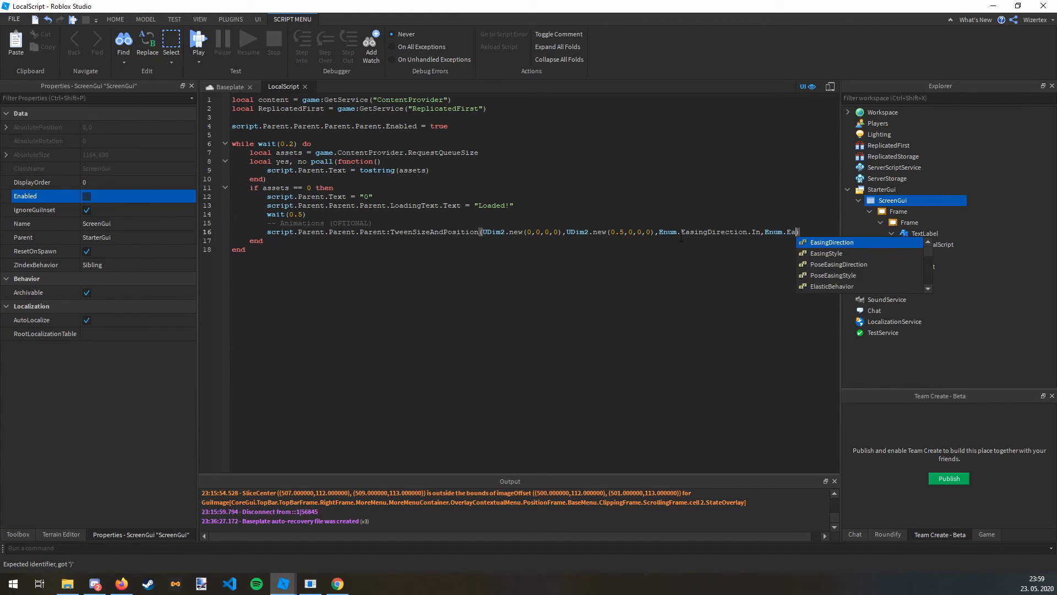
pyautogui.write('EasingStyle.Quart,0.5')
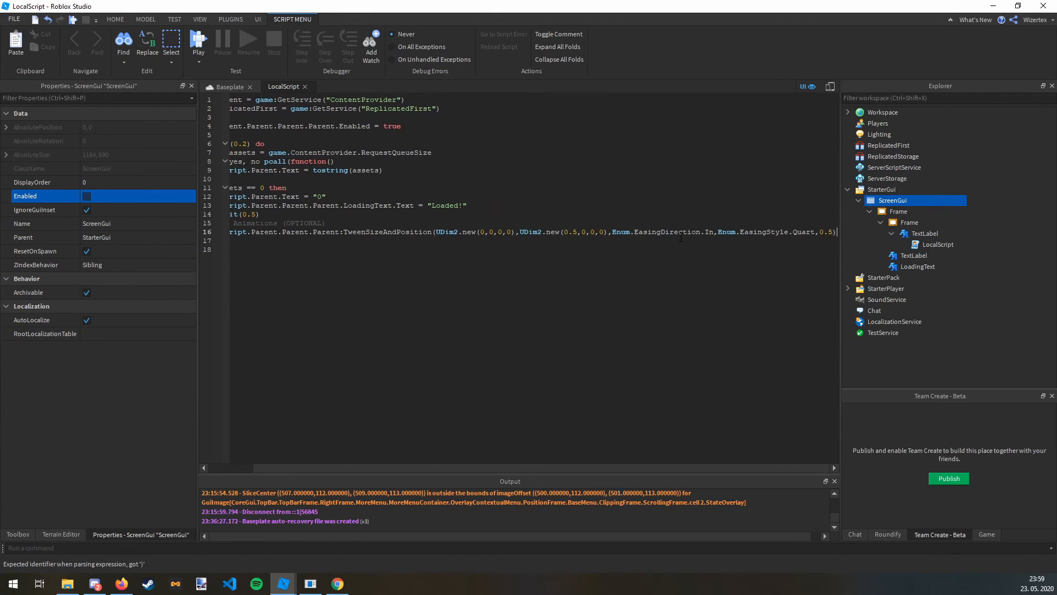
pyautogui.hscroll(3)
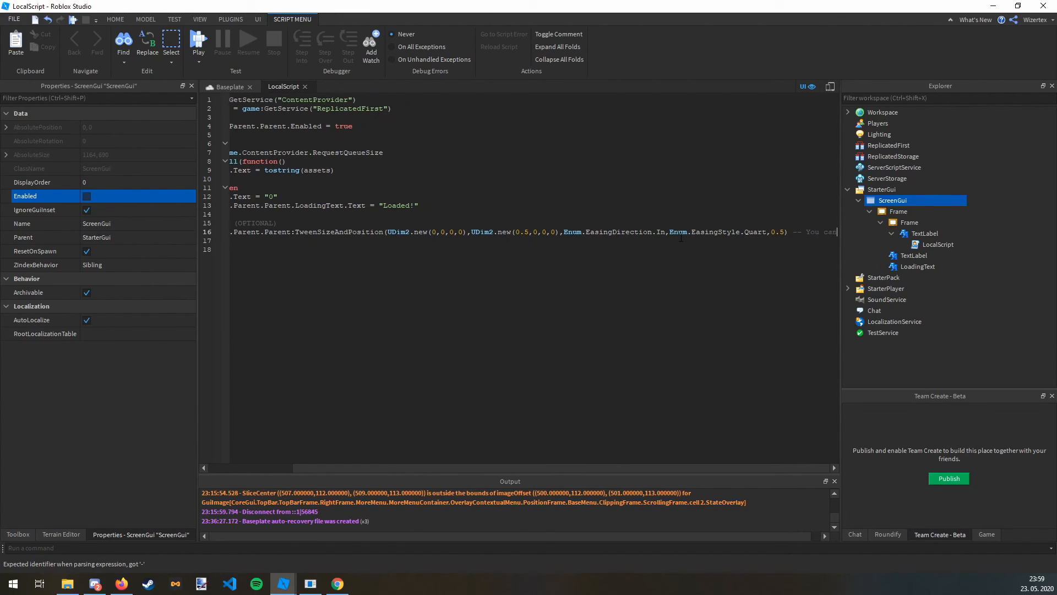
pyautogui.hscroll(3)
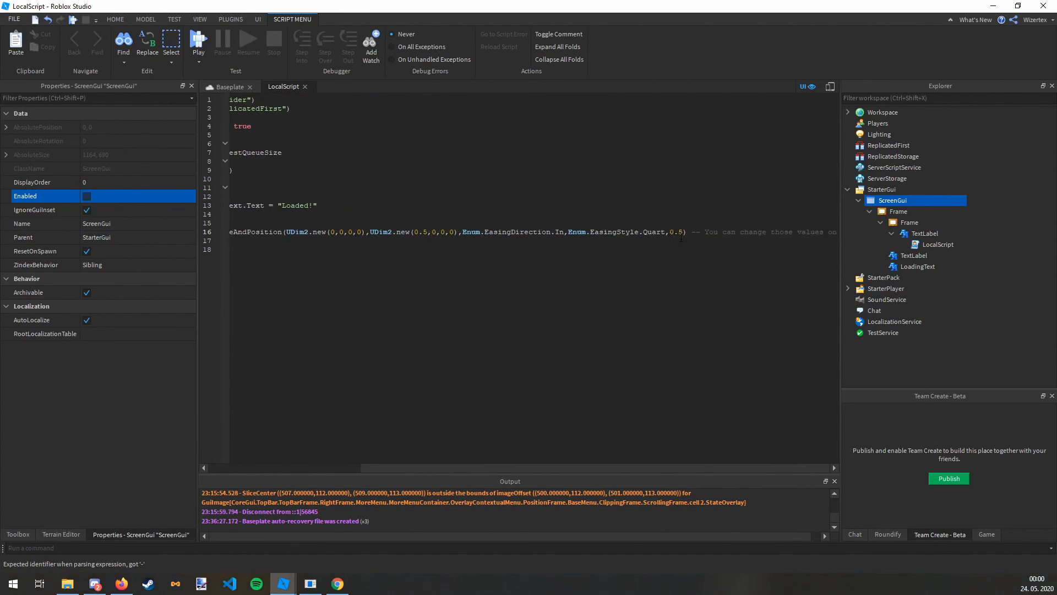
pyautogui.hscroll(3)
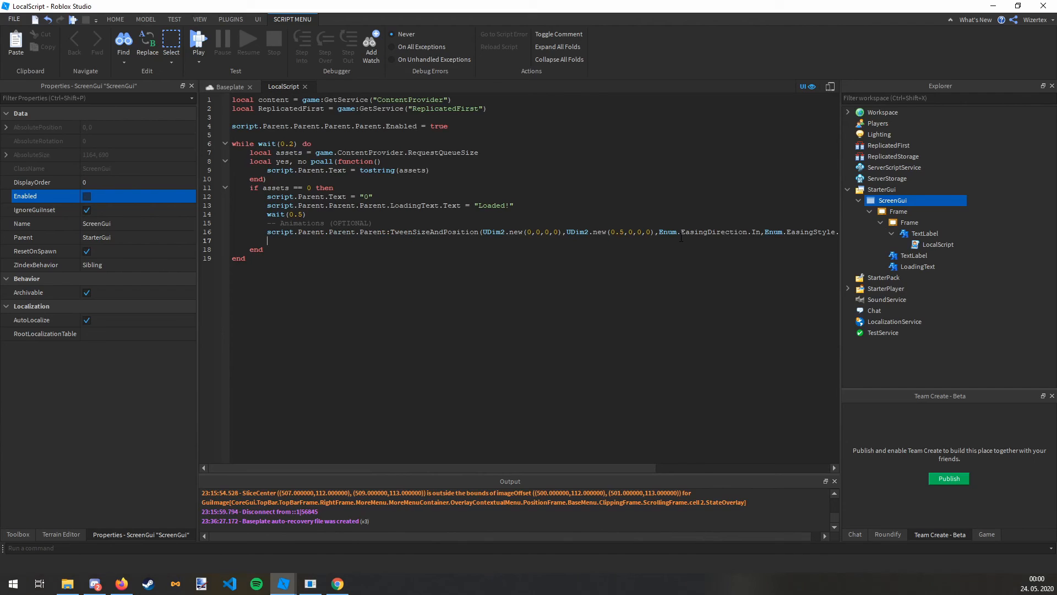
# After the tween, wait(0.5), destroy the ScreenGui via script.Parent.Parent.Parent:Destroy() and break the loop
pyautogui.write('script')
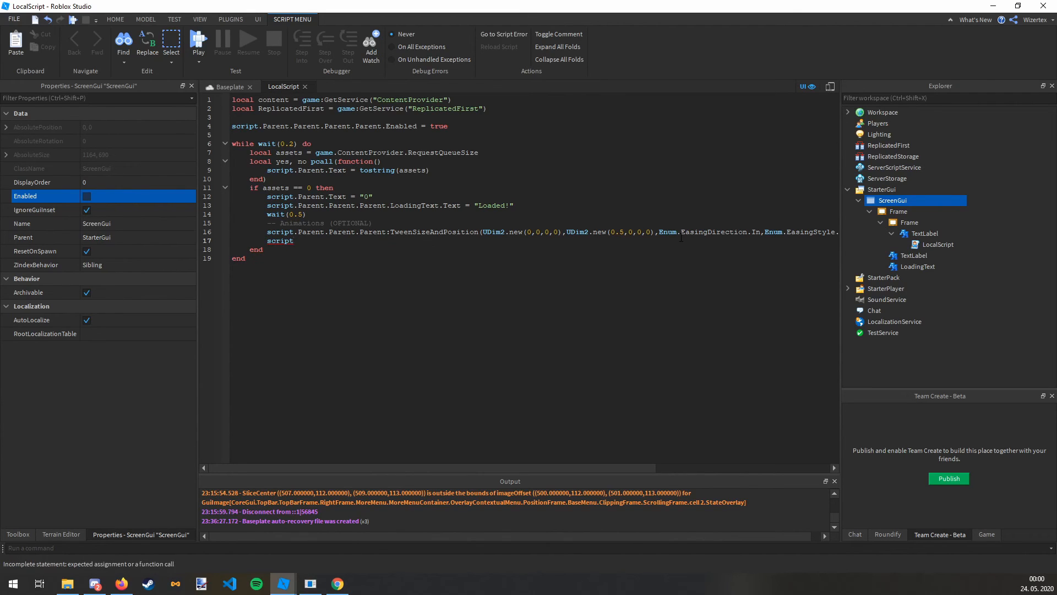
pyautogui.write('wait(0.5)')
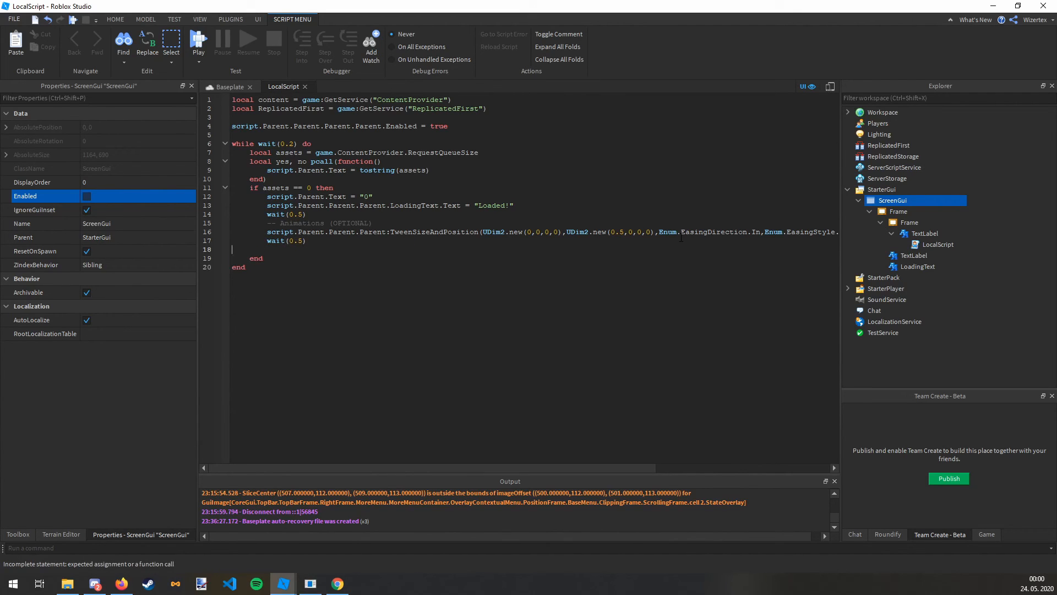
pyautogui.write('script.Parent.Parent')
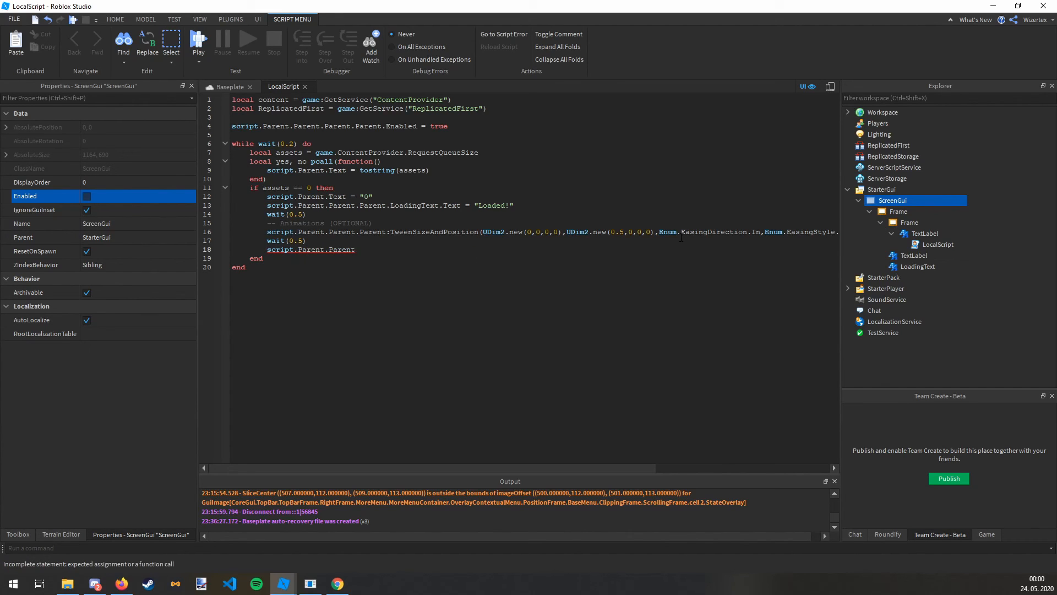
pyautogui.write(':Destroy()')
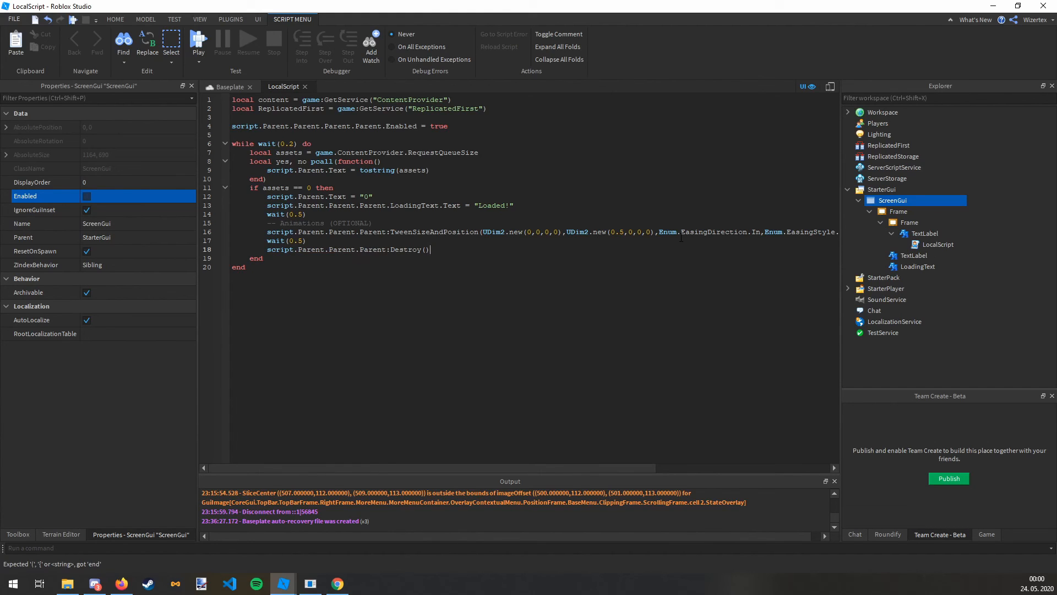
pyautogui.write('brea')
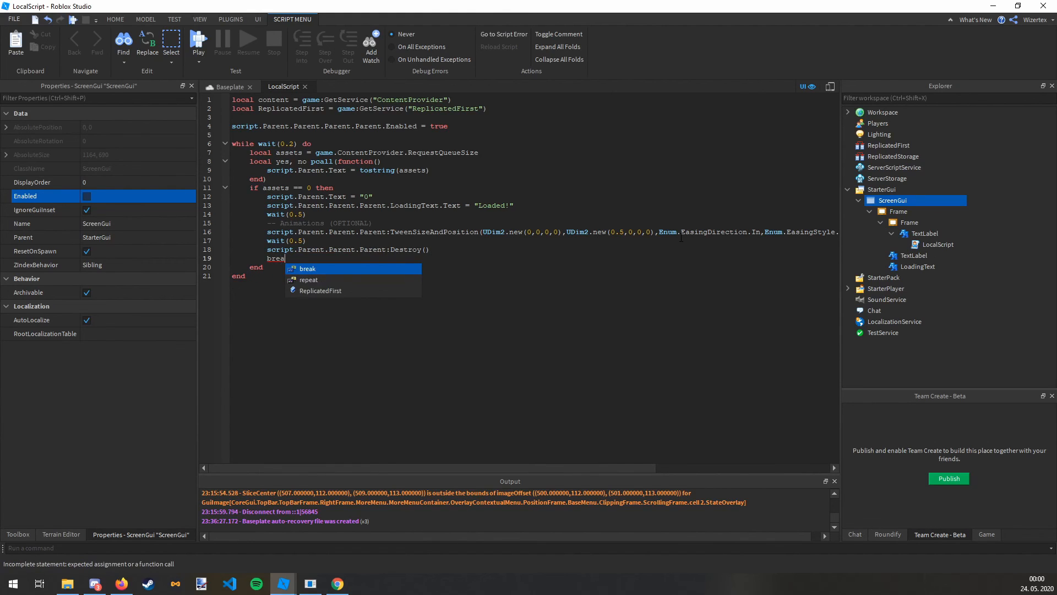
pyautogui.press('Enter')
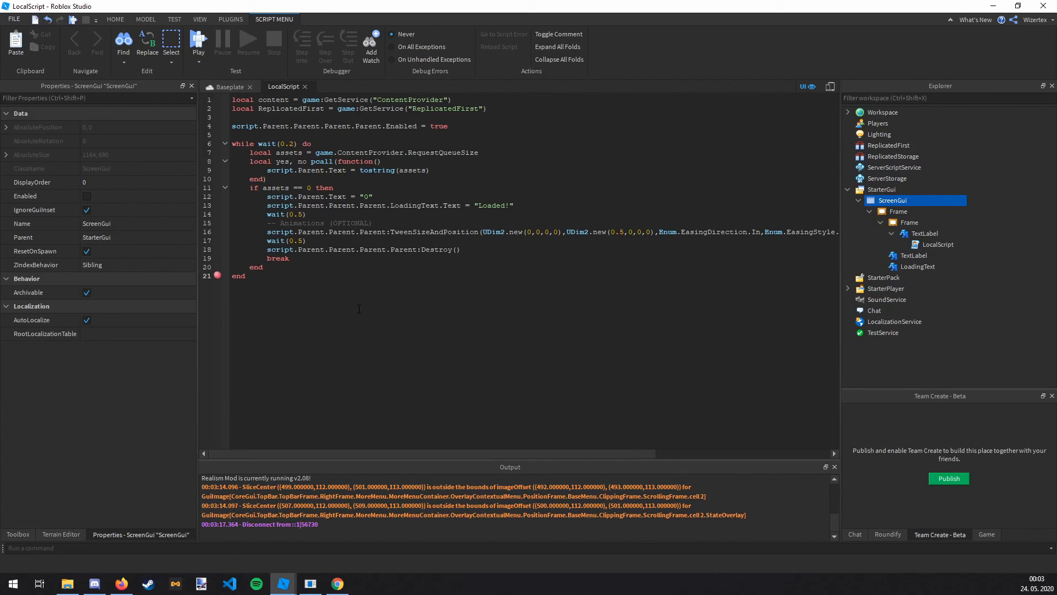
# Switch to the Baseplate view and start a play test showing the yellow loading screen counting assets
pyautogui.click(246, 275)
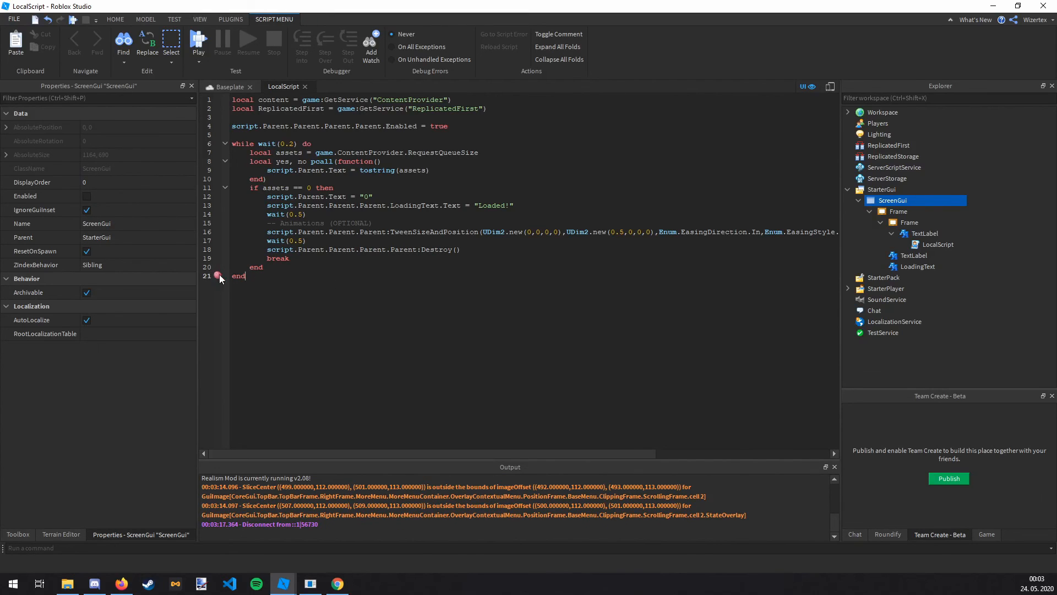
pyautogui.click(230, 86)
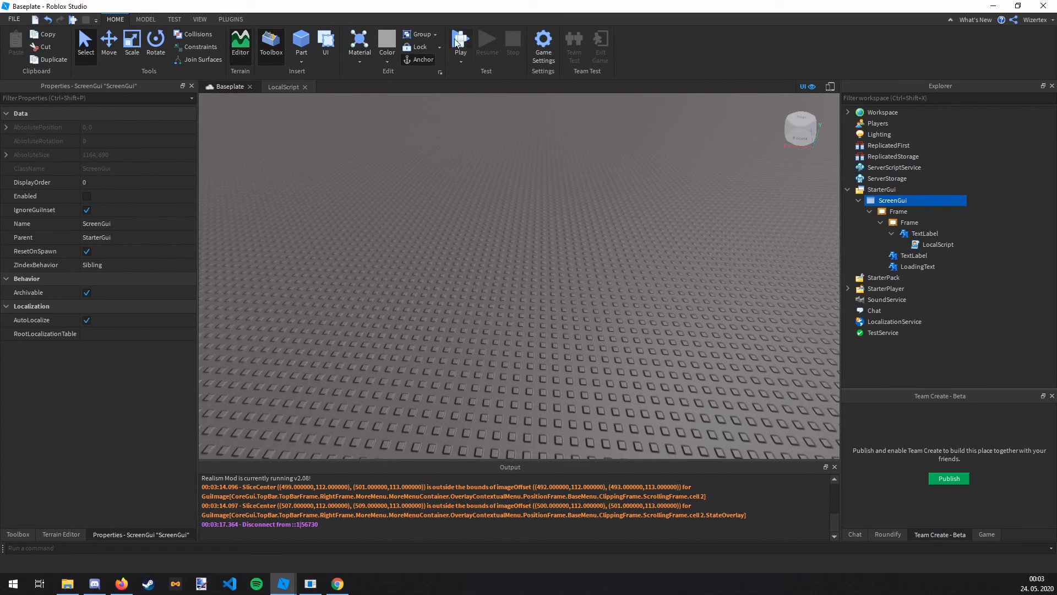
pyautogui.click(460, 39)
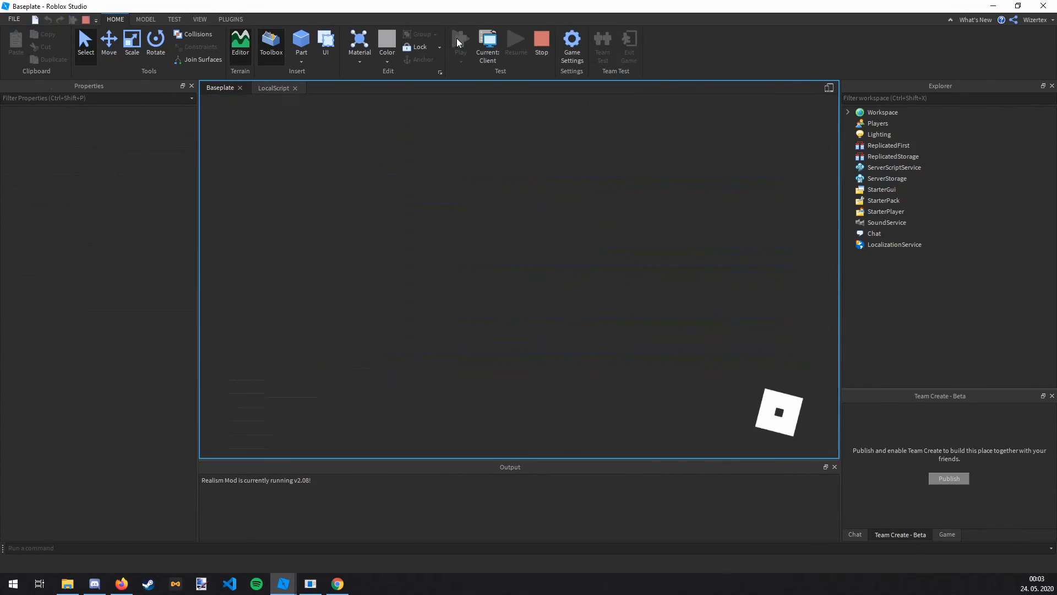
pyautogui.click(460, 42)
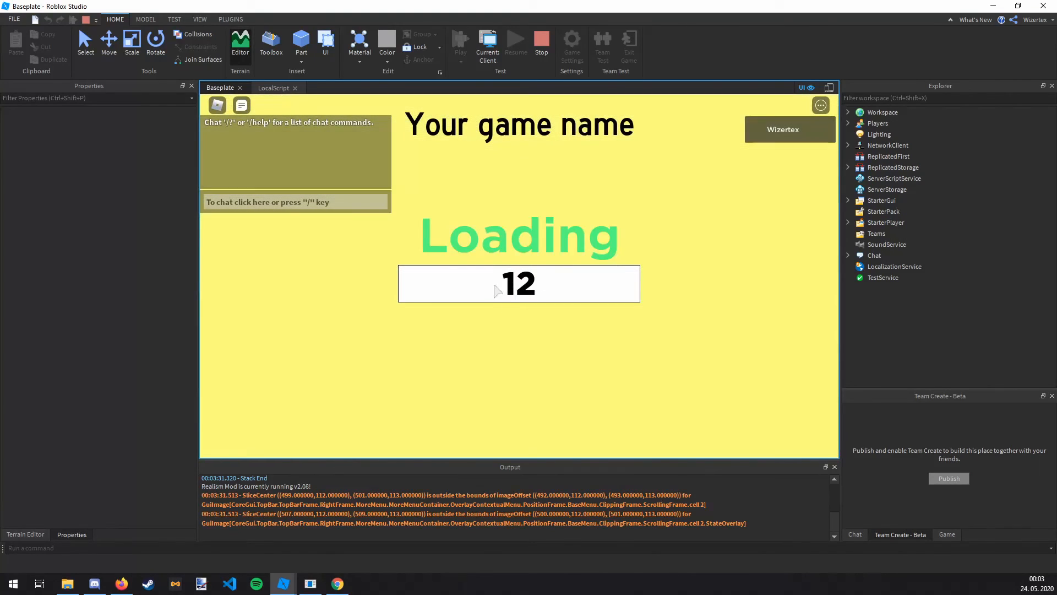